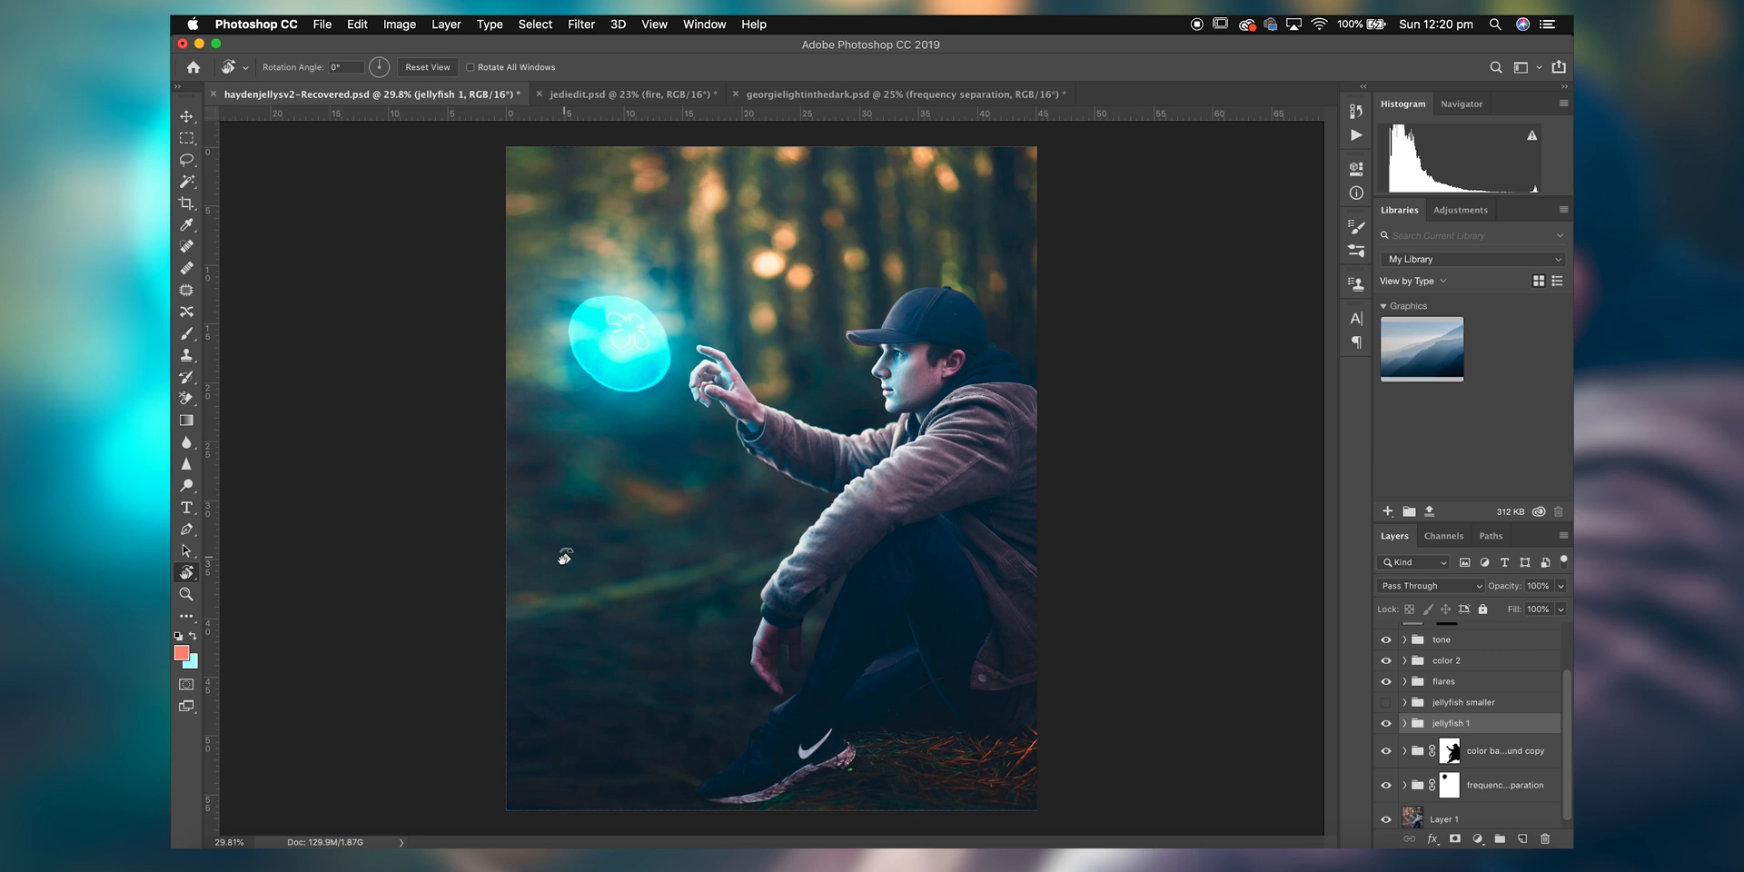
{"action": "mouse_move", "coordinate": [545, 431]}
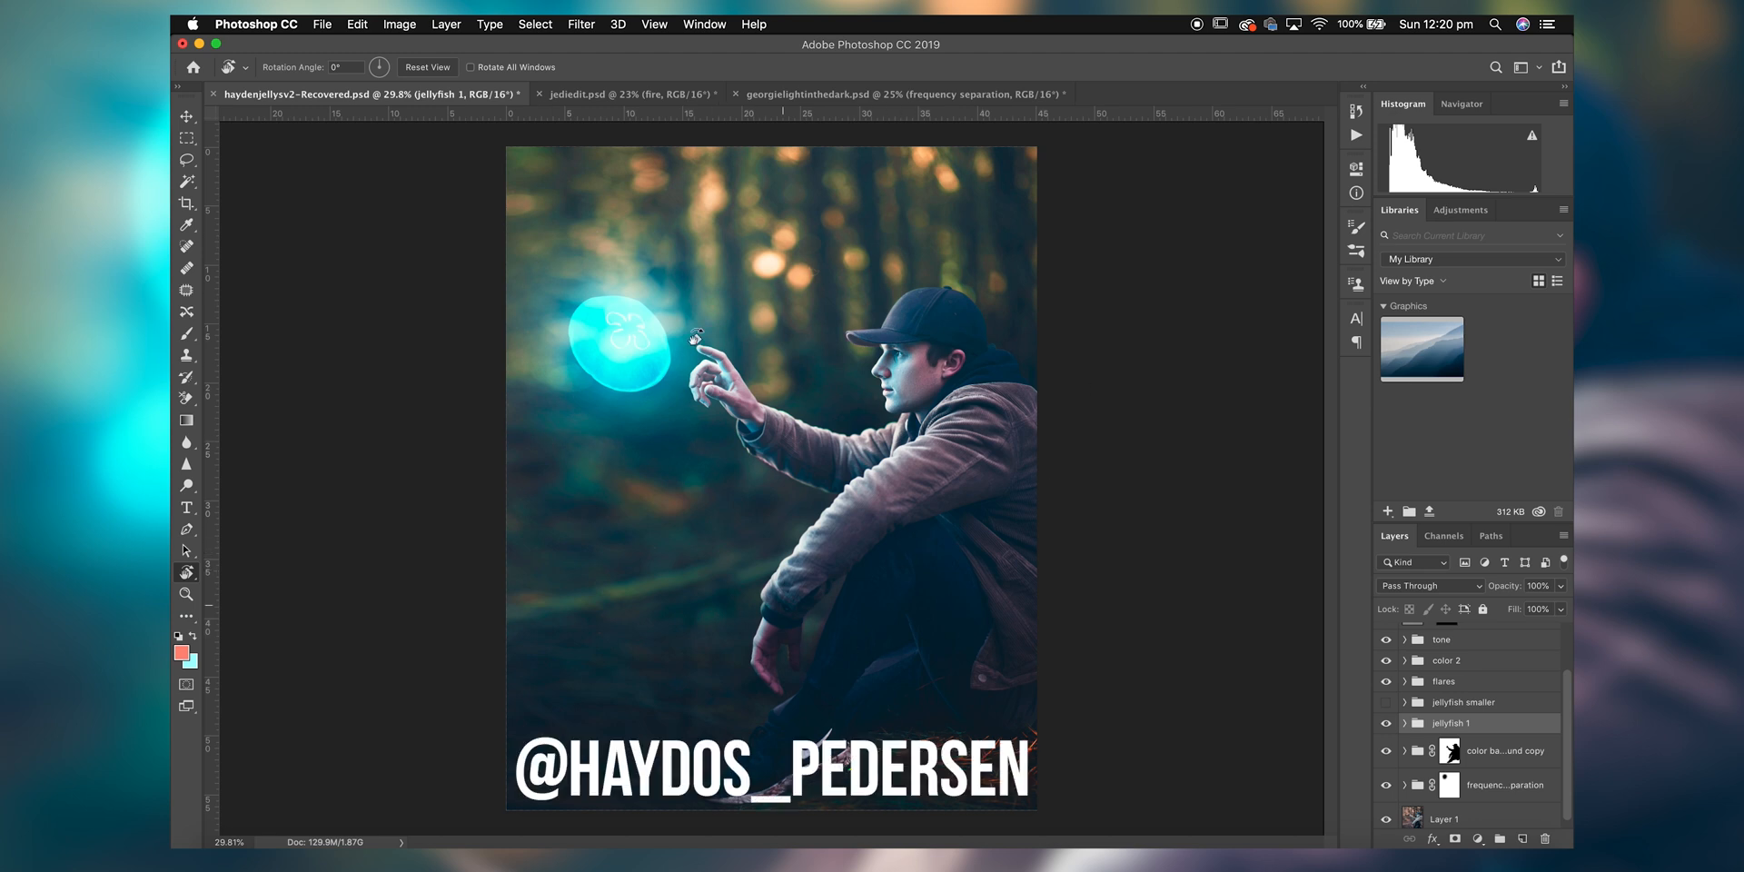
{"action": "mouse_move", "coordinate": [852, 289]}
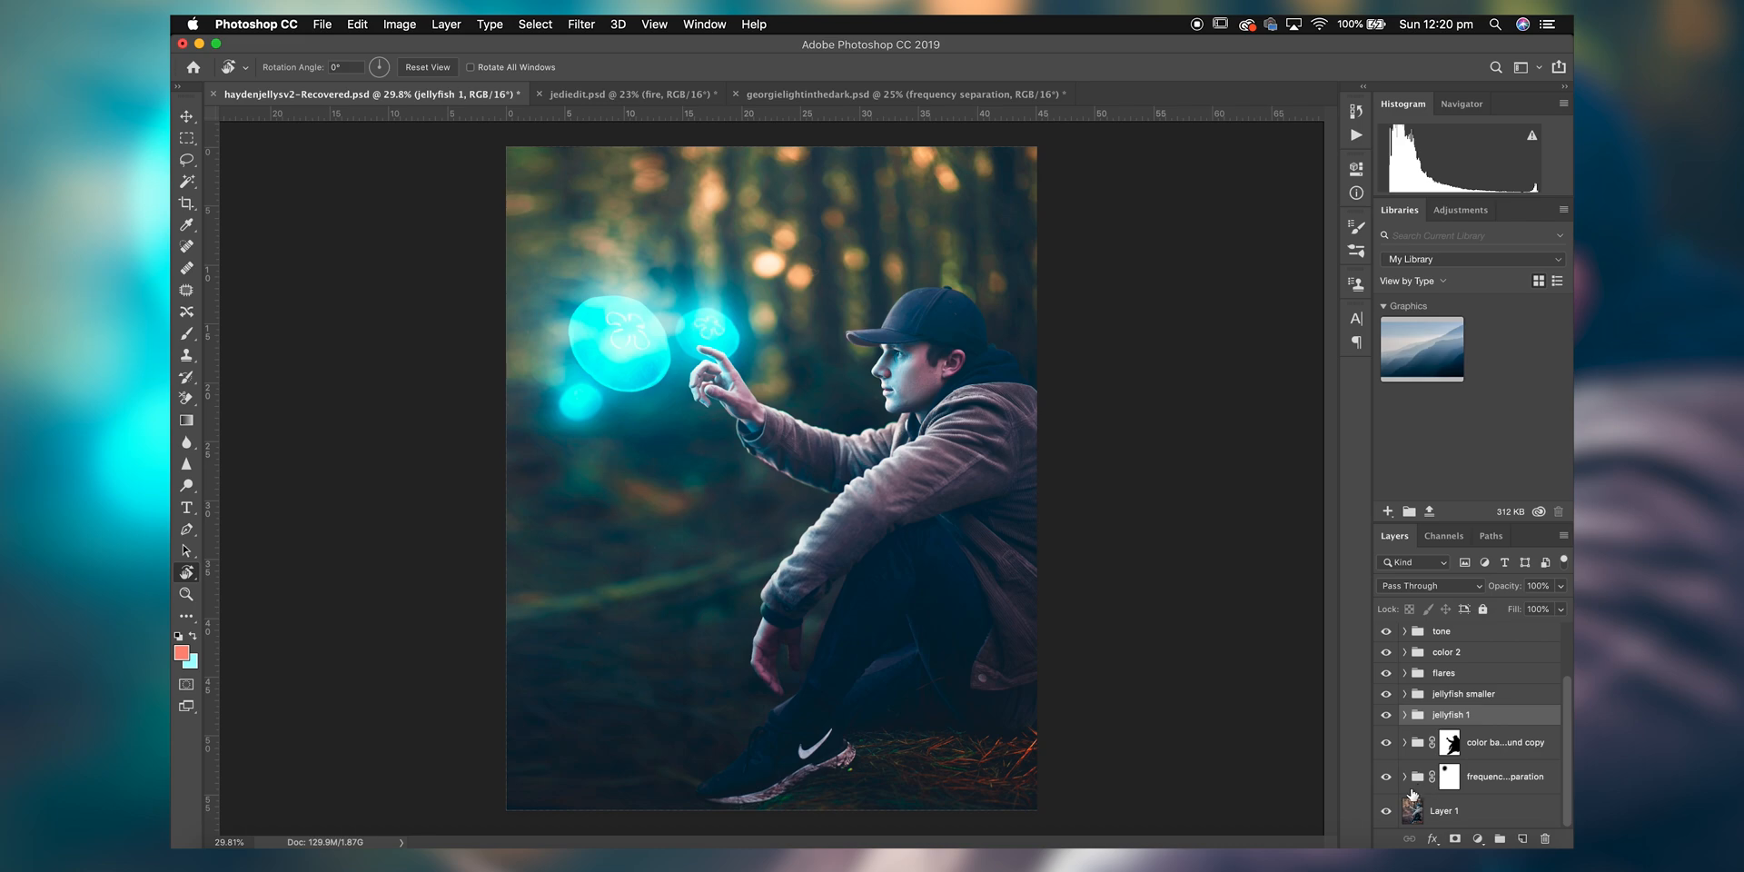
Turn on the 'jellyfish smaller' group, glance at jediedit.psd, then return to the jellyfish portrait.
{"action": "left_click", "coordinate": [1383, 810]}
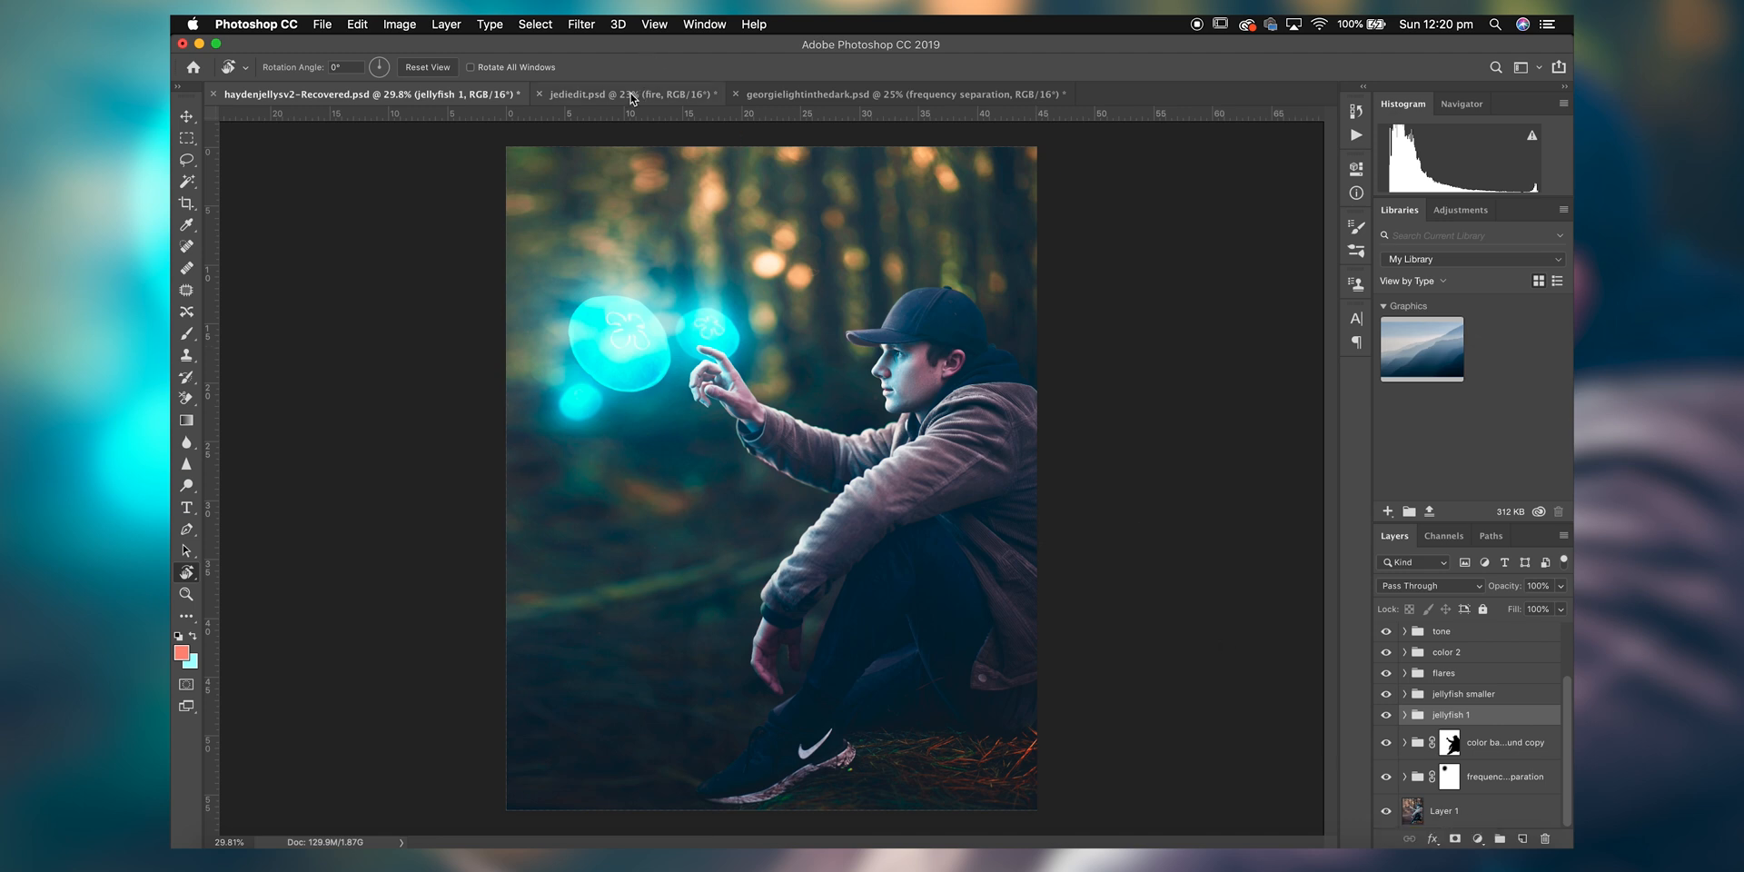
{"action": "left_click", "coordinate": [628, 93]}
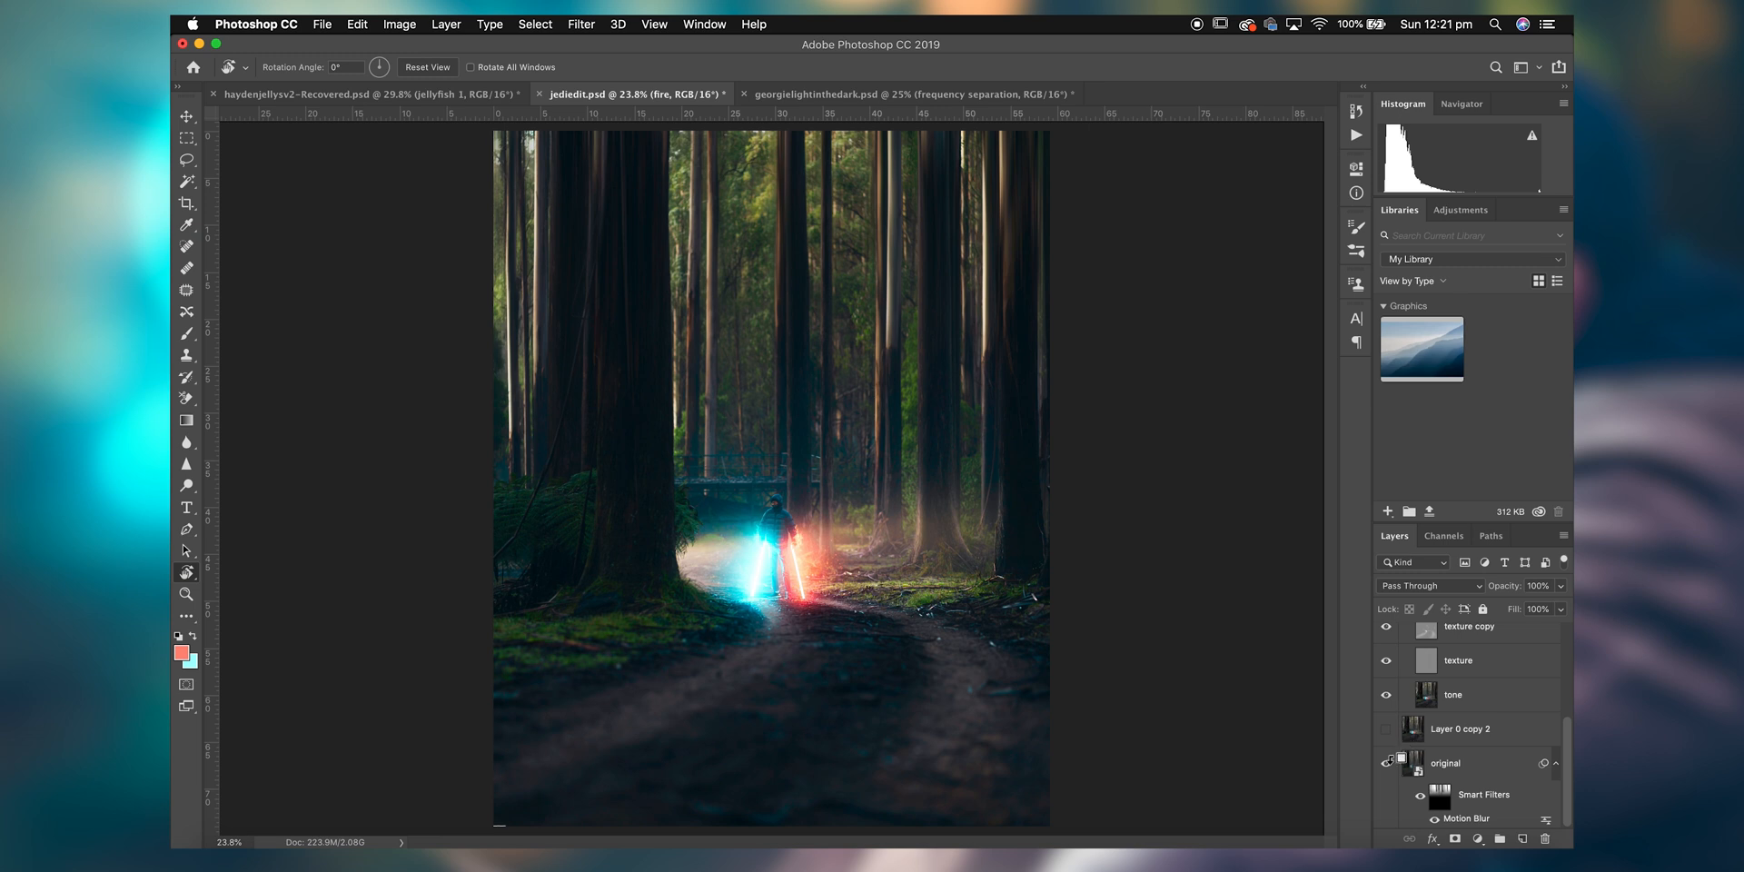
{"action": "left_click", "coordinate": [1384, 763]}
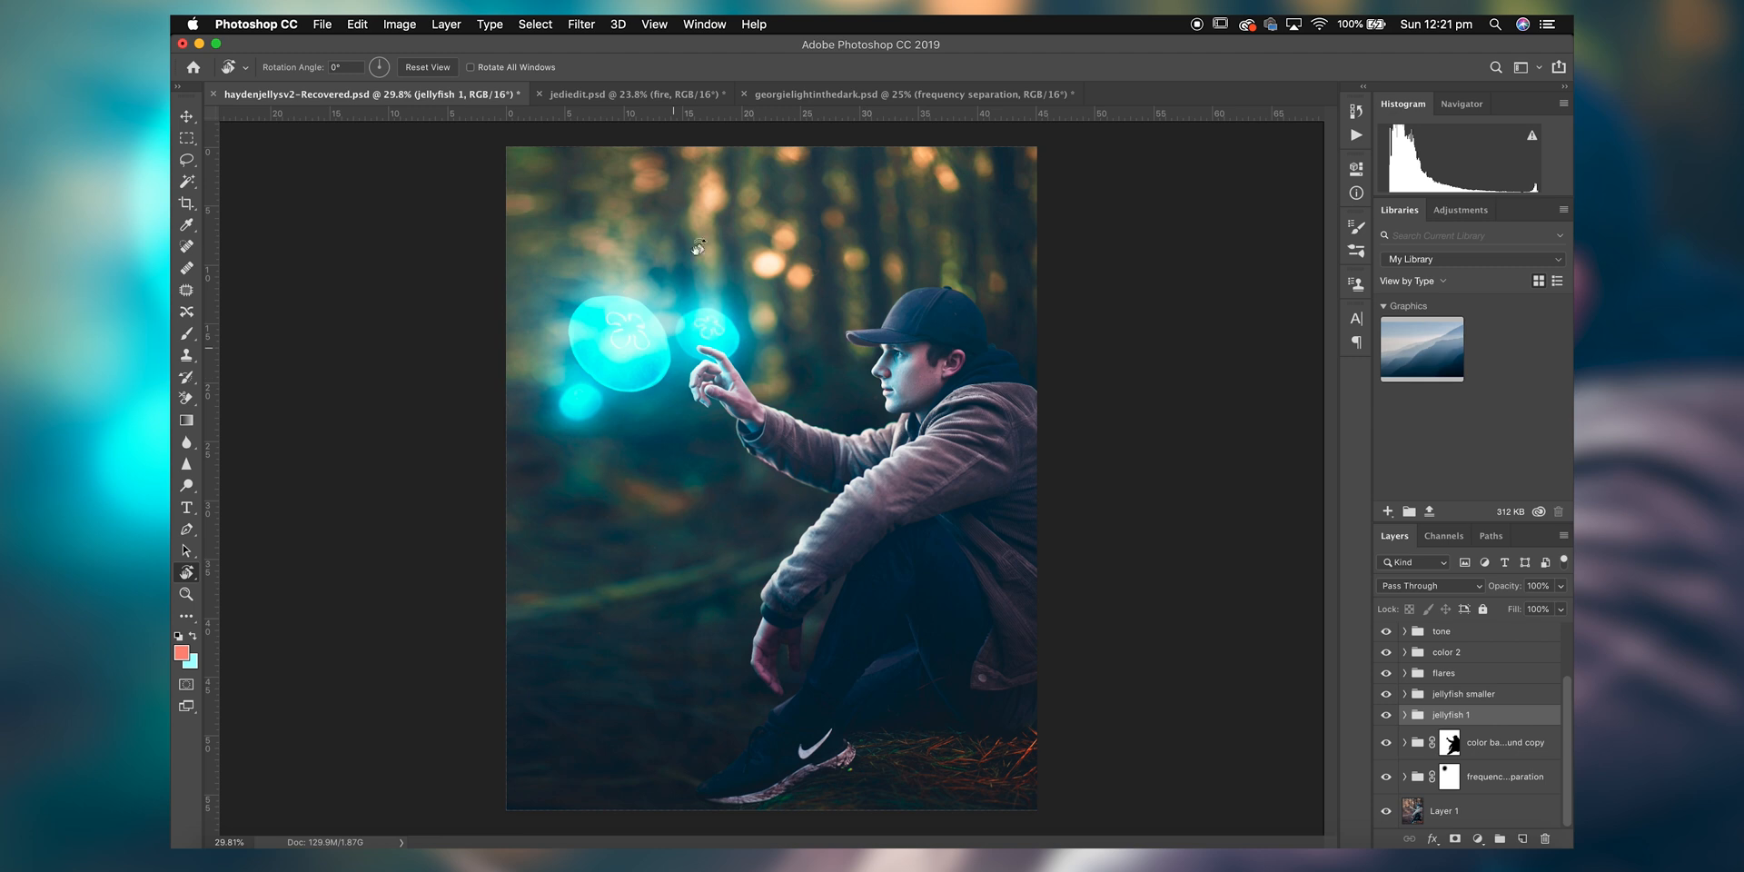
Hide jellyfish 1, rename the new group, transform Layer 10 beside the hand, and set it to Screen.
{"action": "left_click", "coordinate": [1462, 694]}
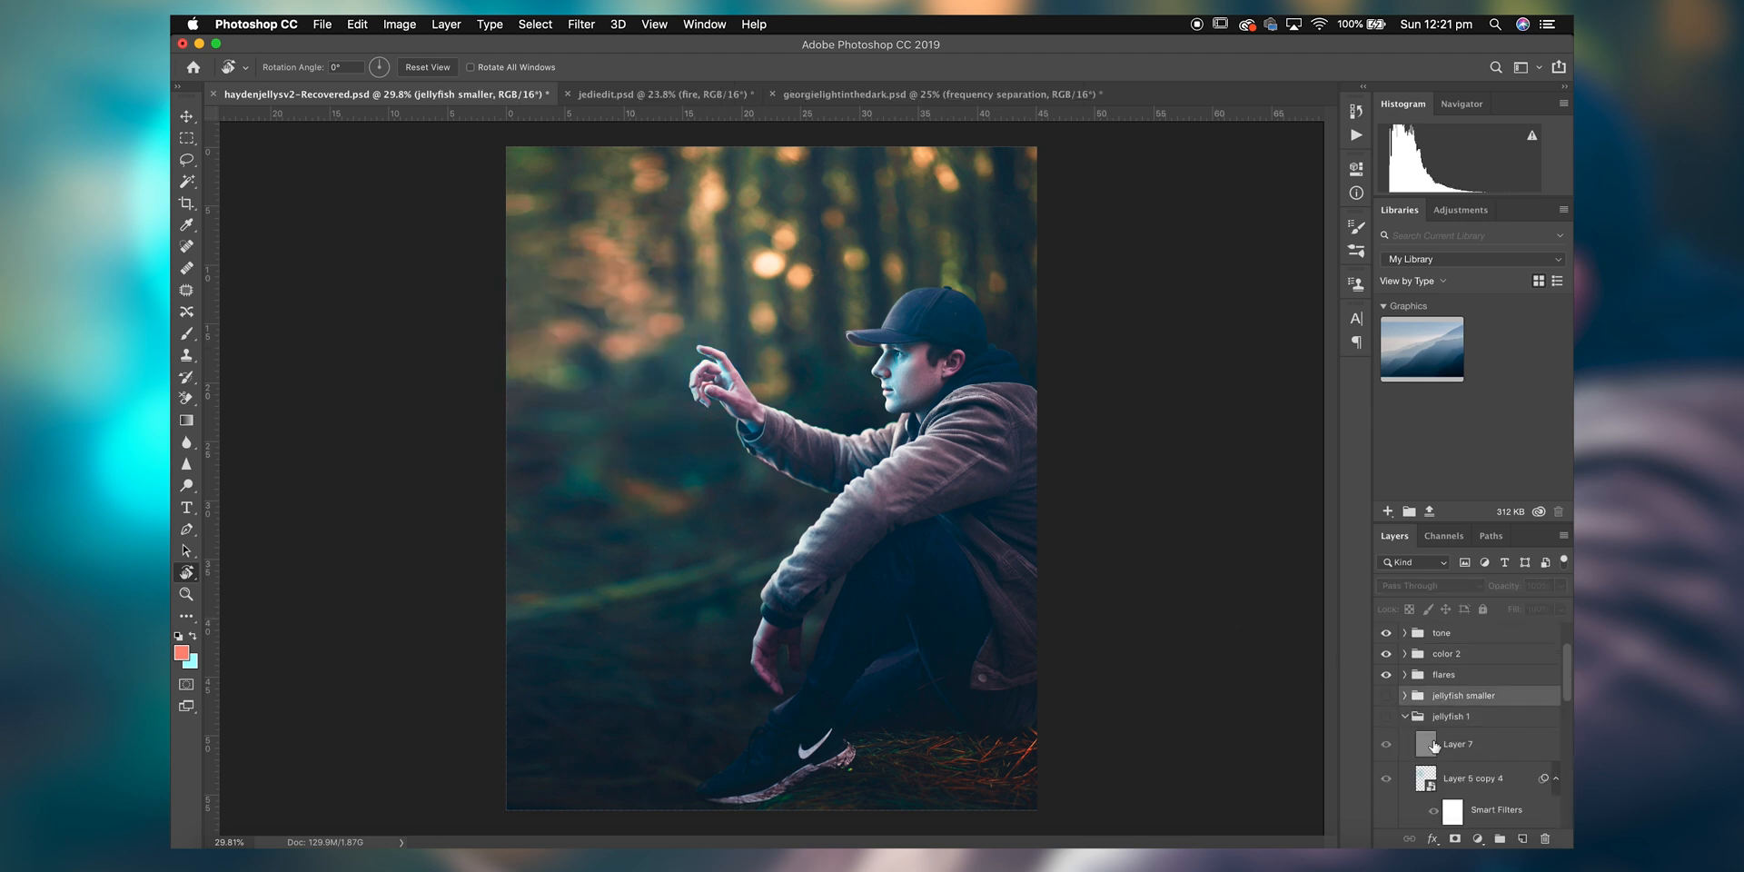
{"action": "scroll", "scroll_direction": "down", "scroll_amount": 3}
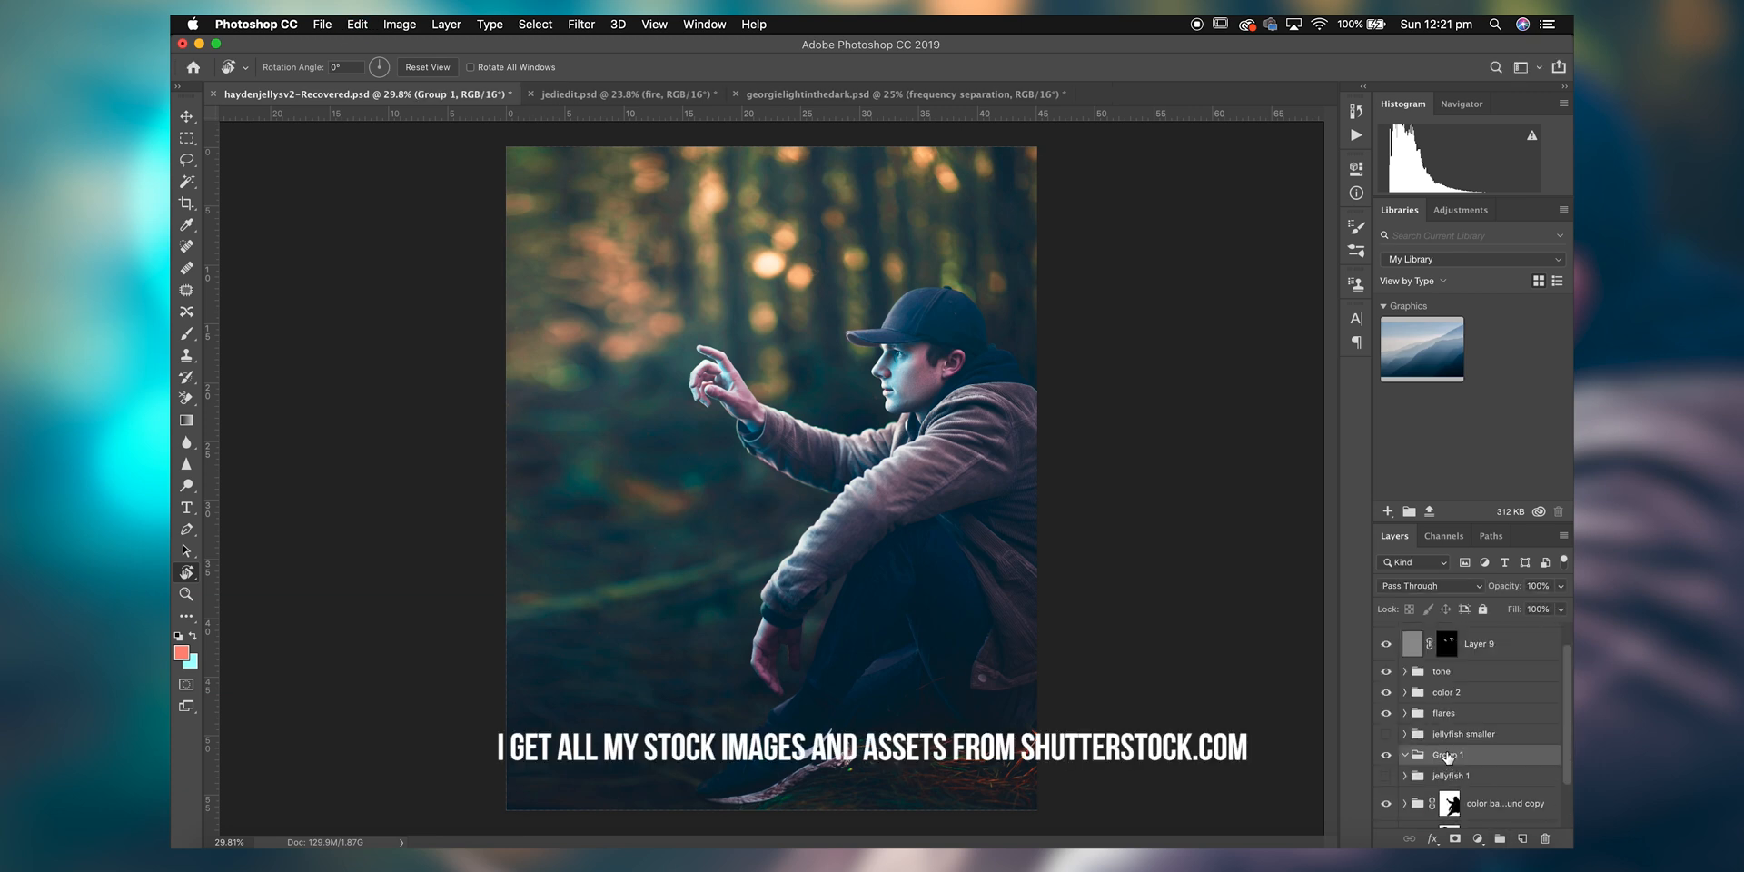
{"action": "double_click", "coordinate": [1448, 755]}
{"action": "type", "text": "jellyfish tutorials"}
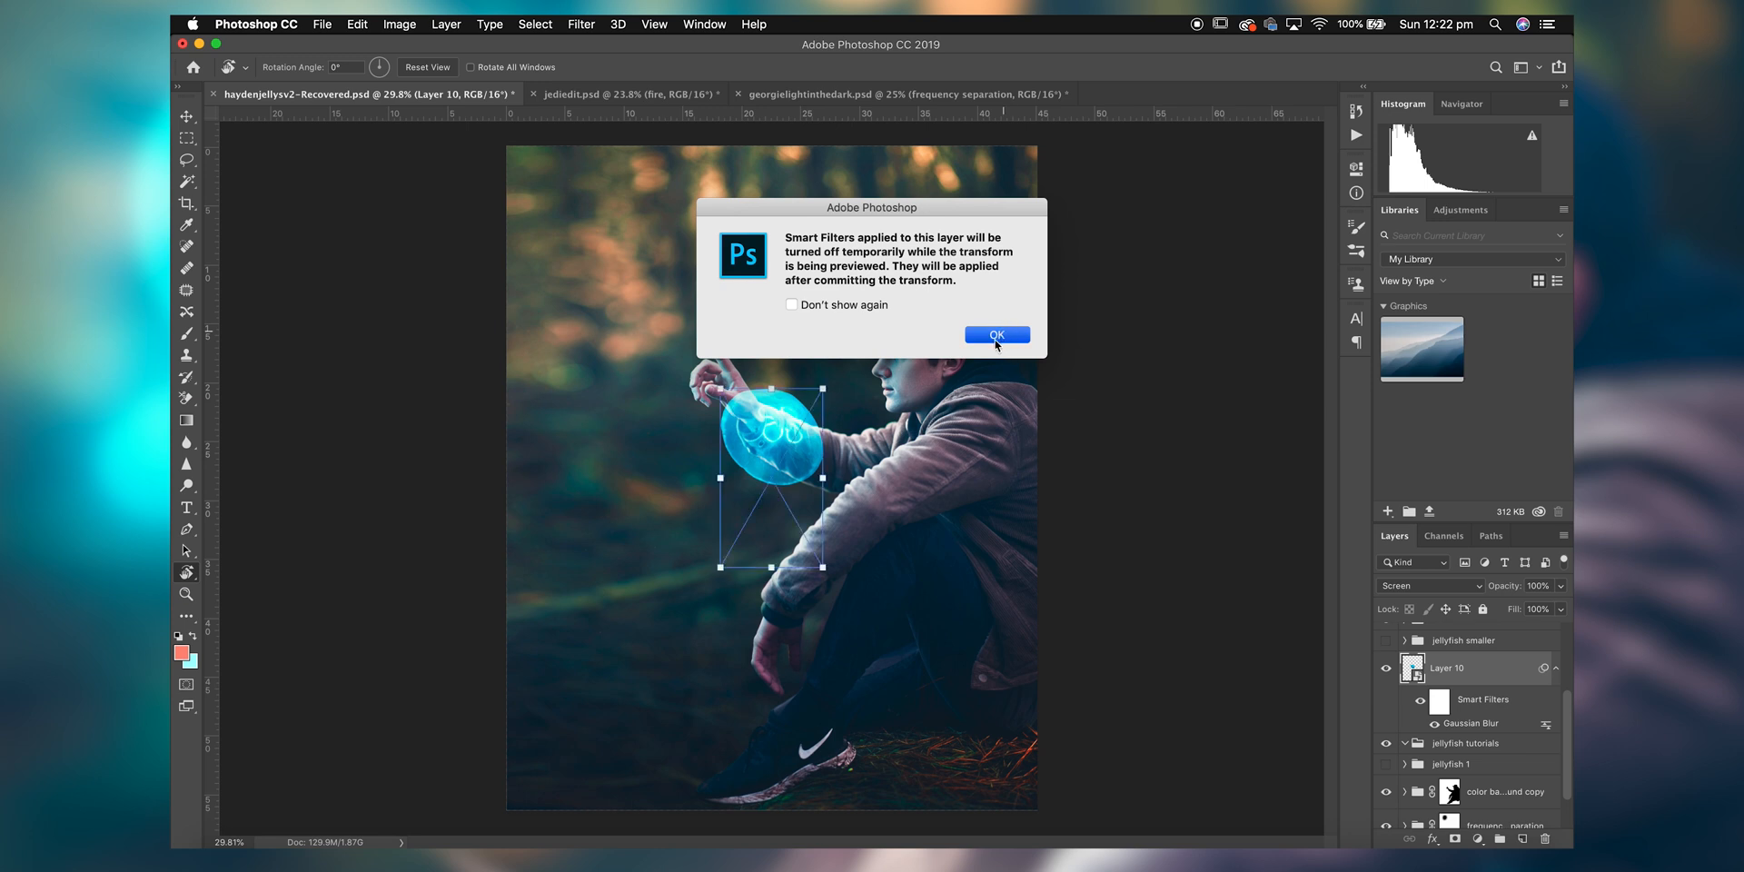
{"action": "left_click", "coordinate": [996, 335]}
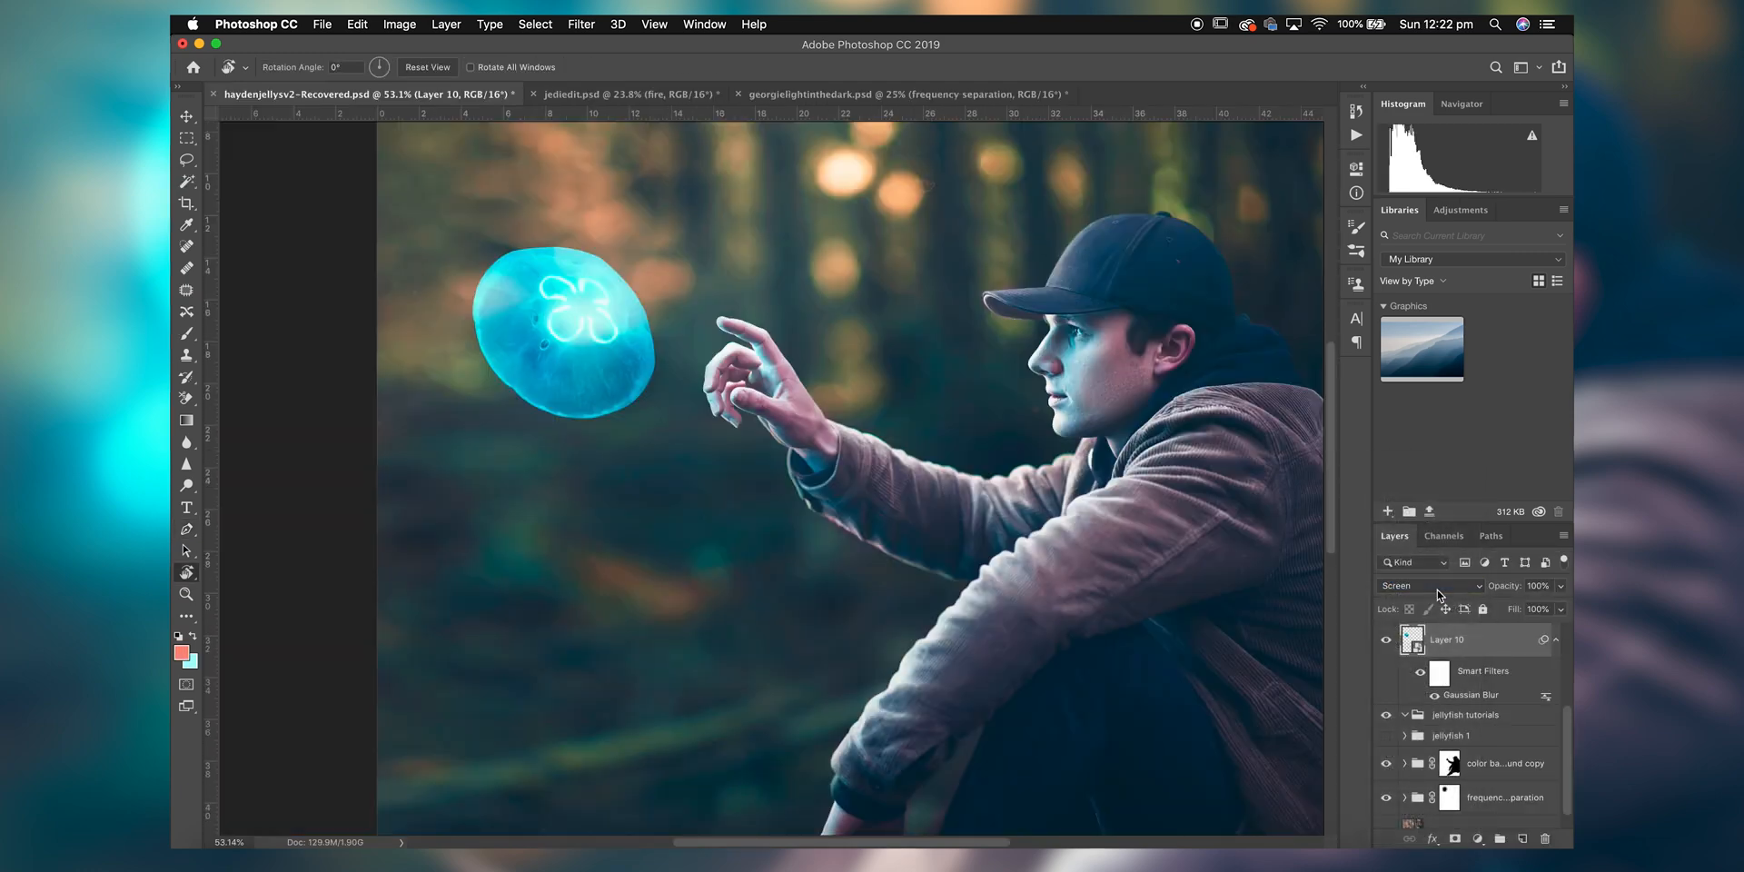
{"action": "mouse_move", "coordinate": [1429, 586]}
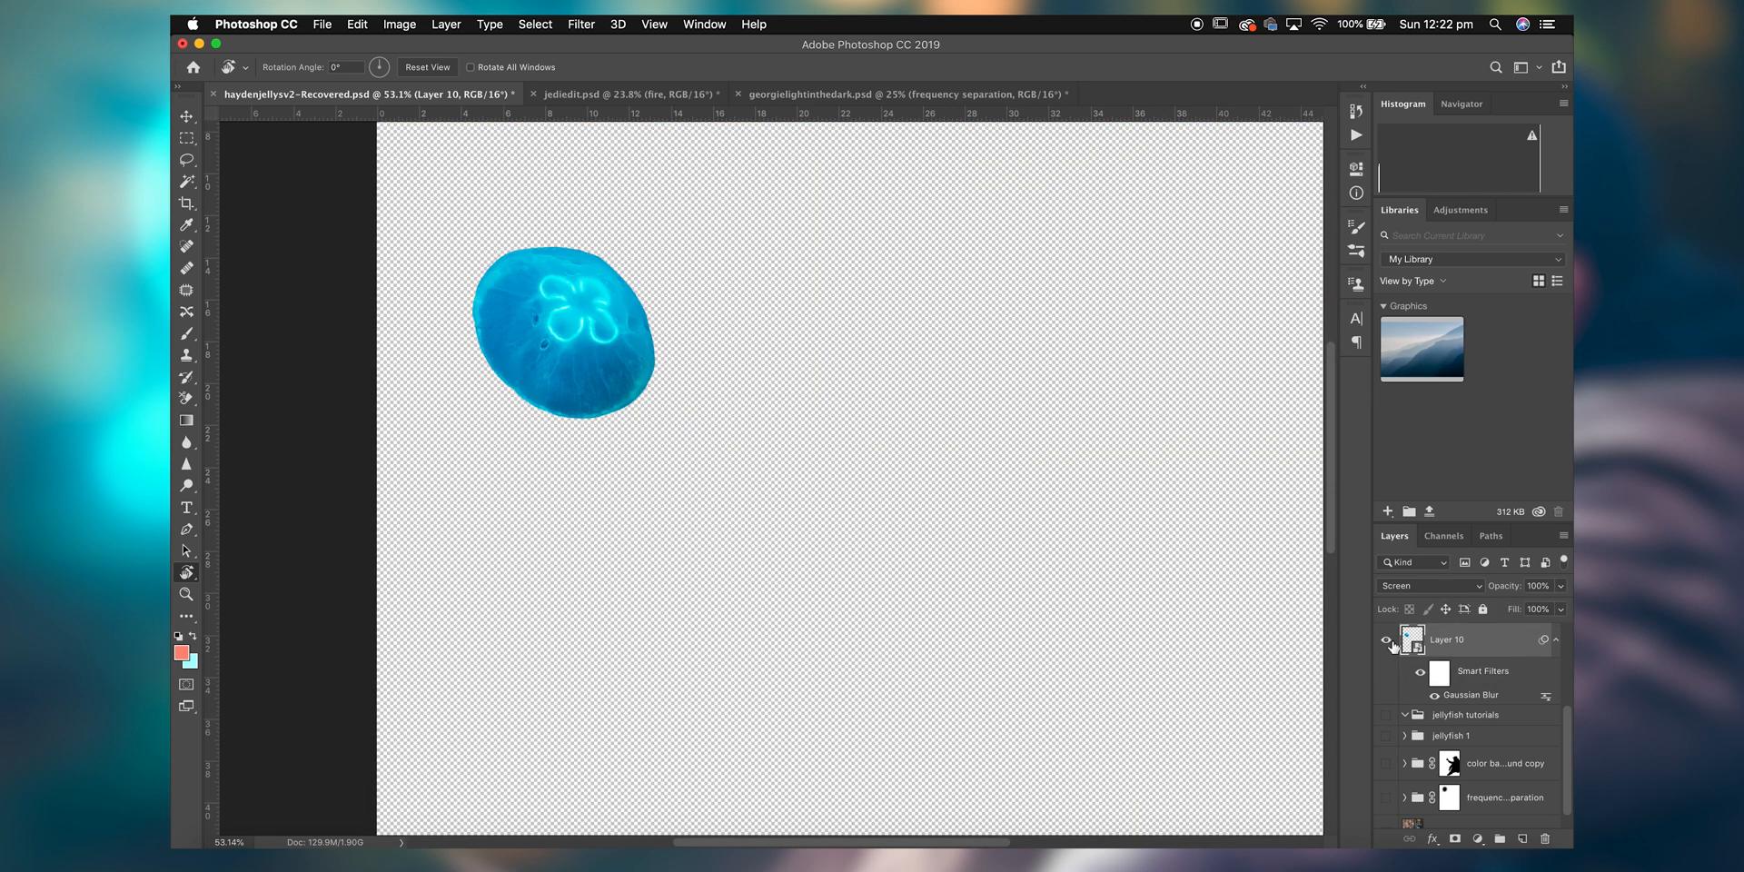
{"action": "mouse_move", "coordinate": [1384, 639]}
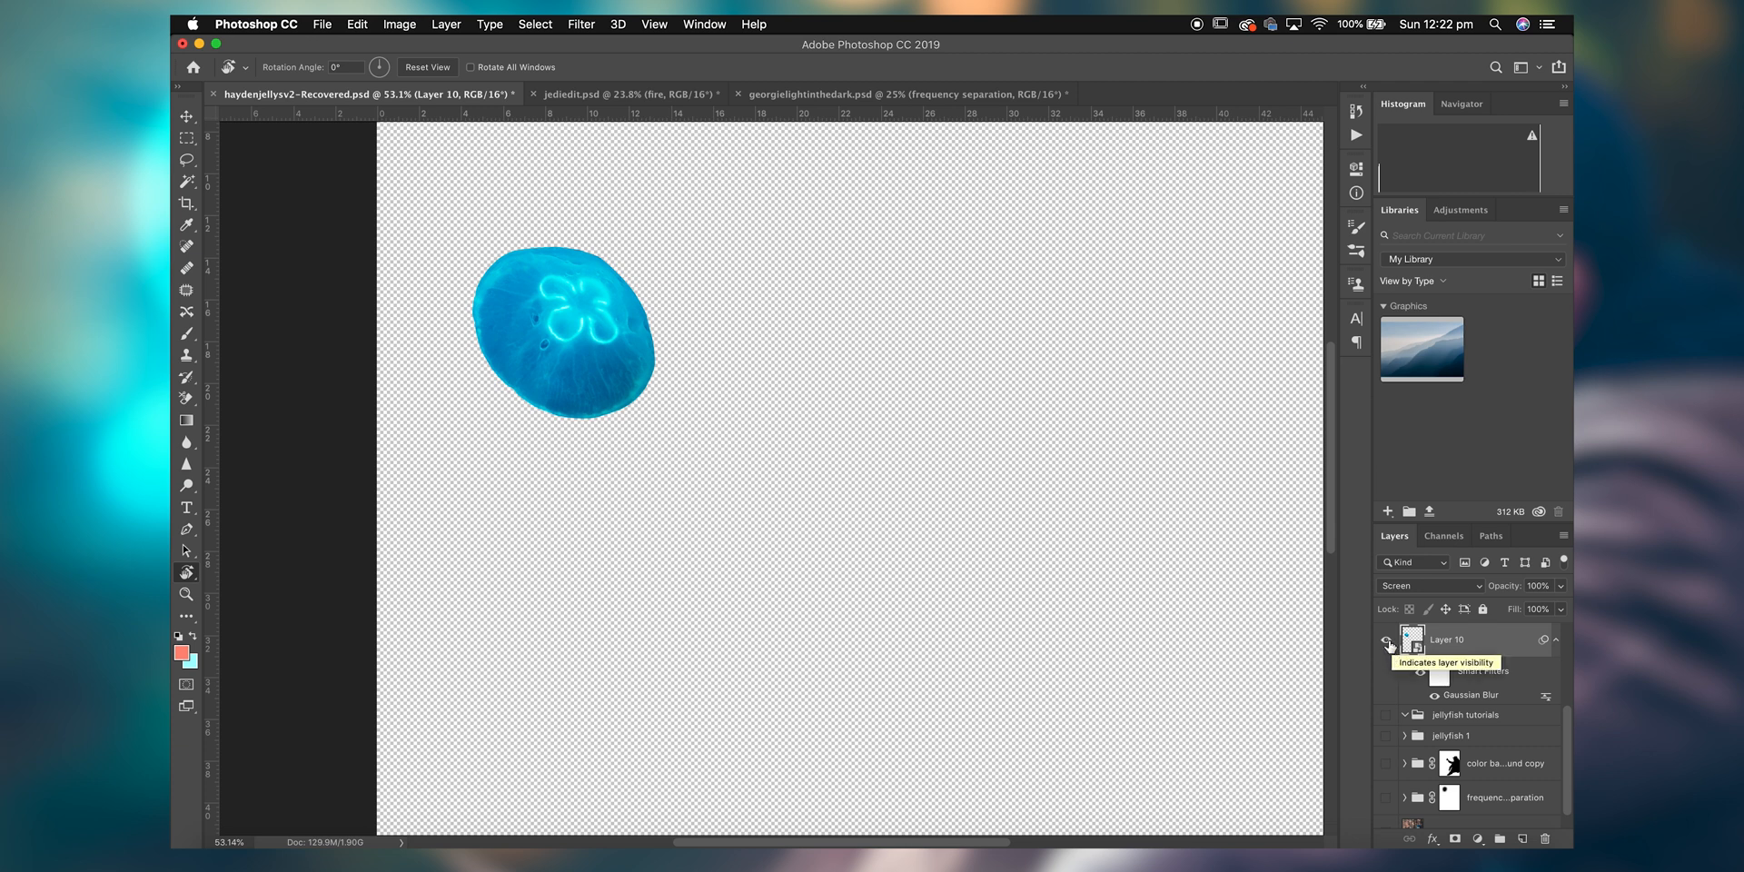
{"action": "left_click", "coordinate": [1428, 585]}
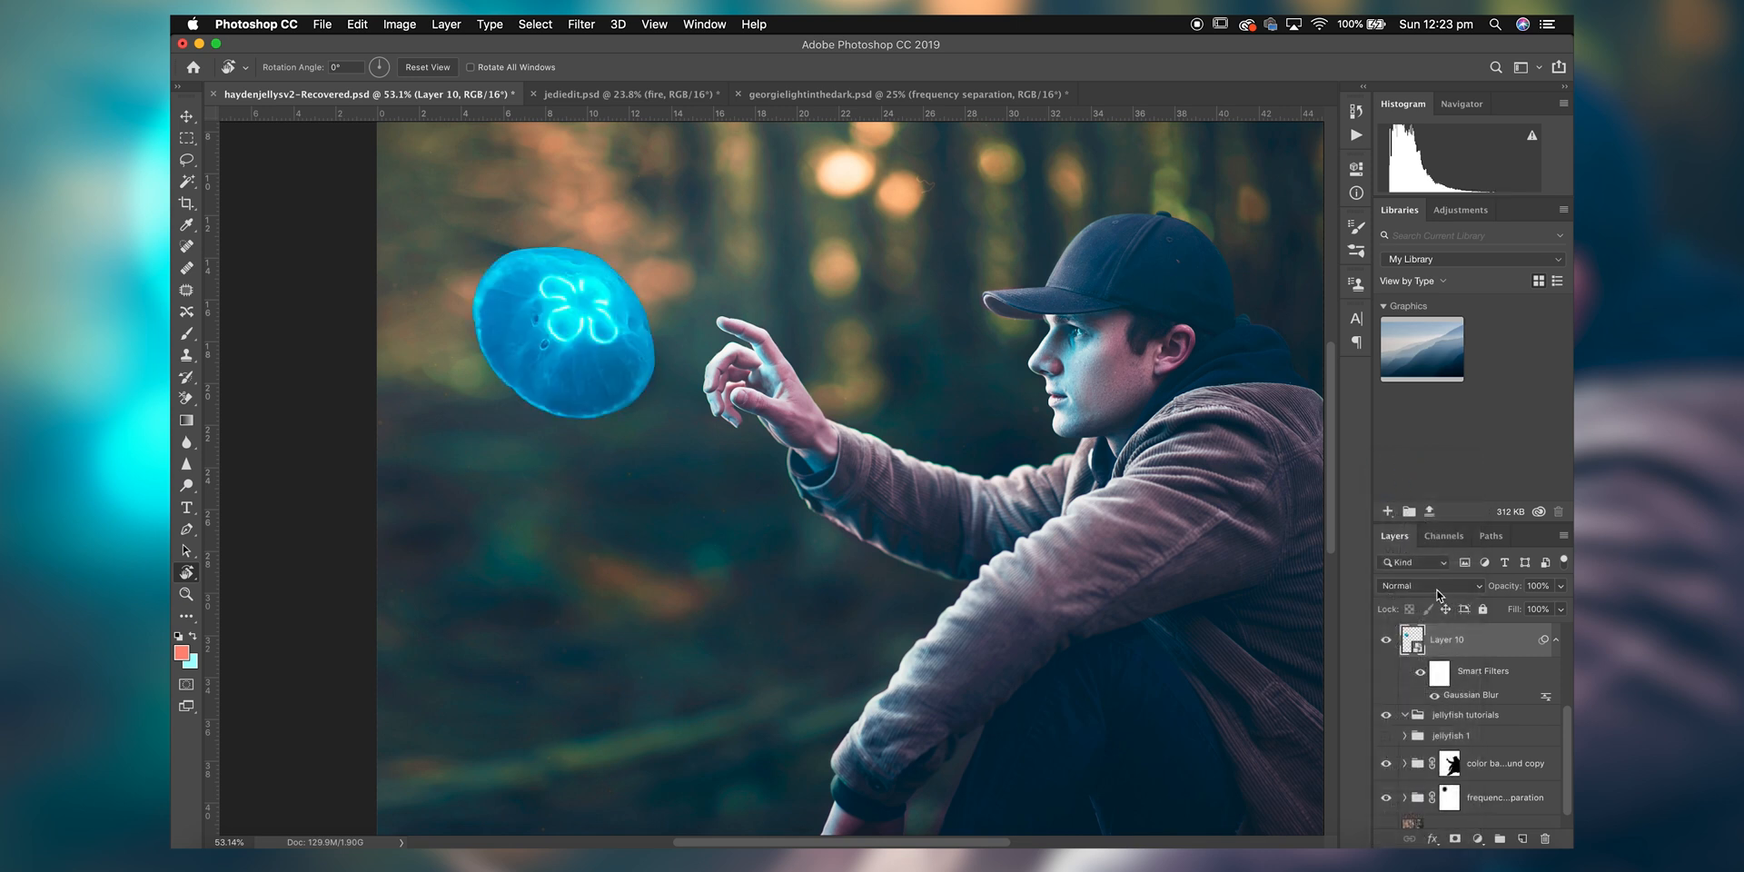
{"action": "left_click", "coordinate": [1430, 586]}
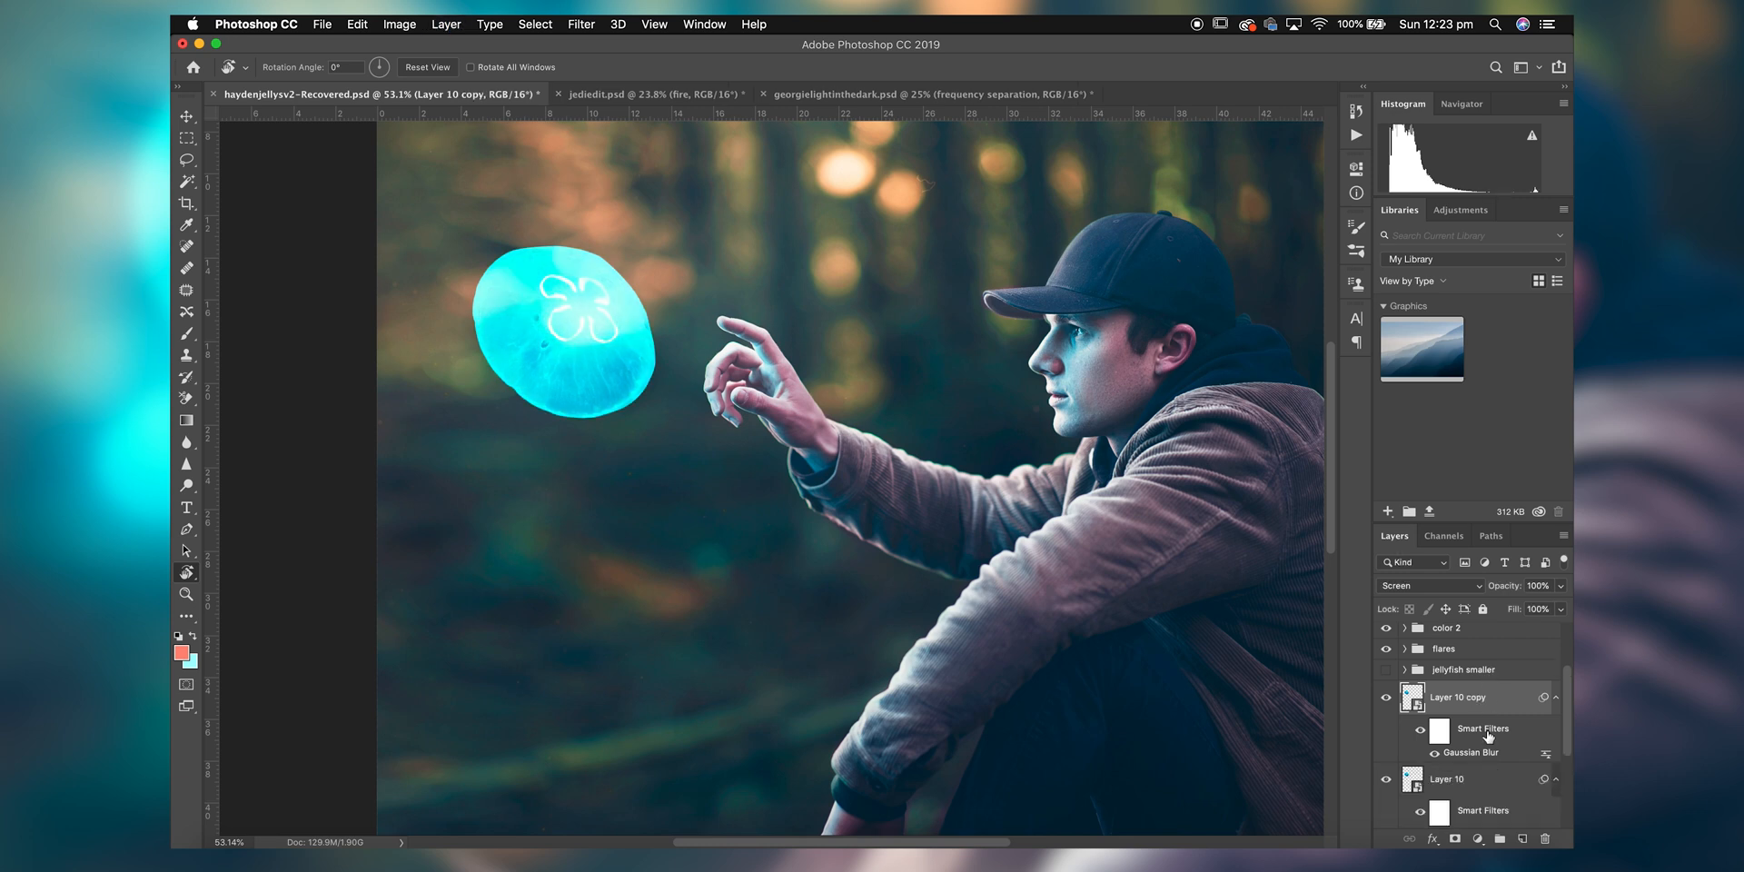
Raise the first jellyfish copy's Gaussian Blur radius to 60 px.
{"action": "double_click", "coordinate": [1469, 752]}
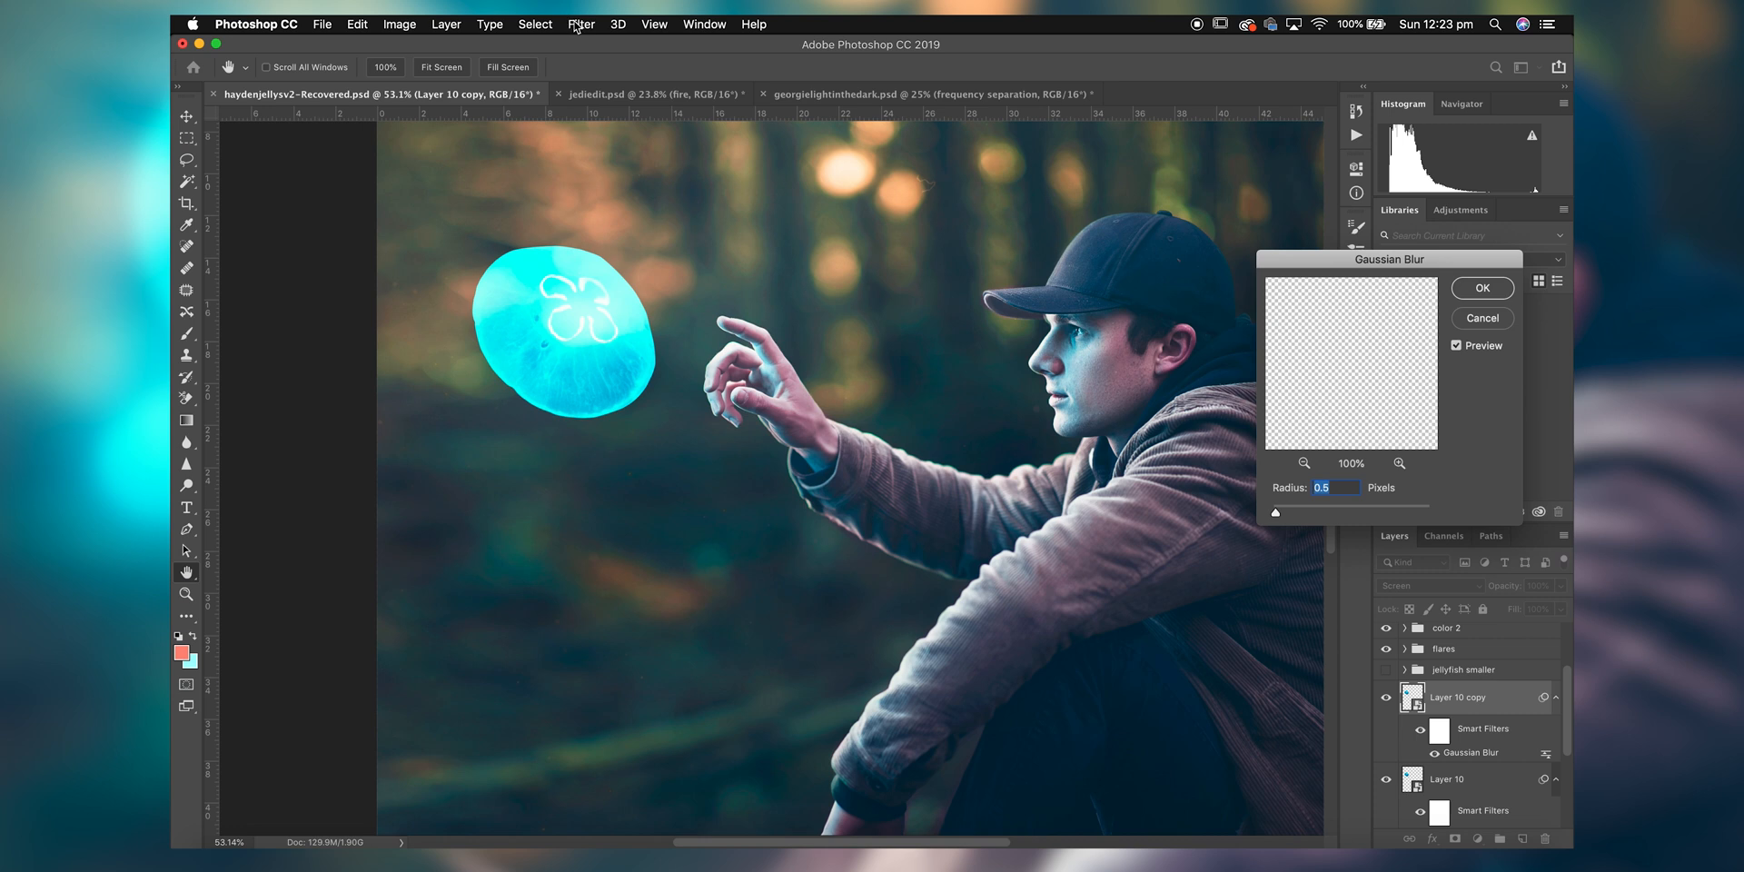
{"action": "mouse_move", "coordinate": [1266, 470]}
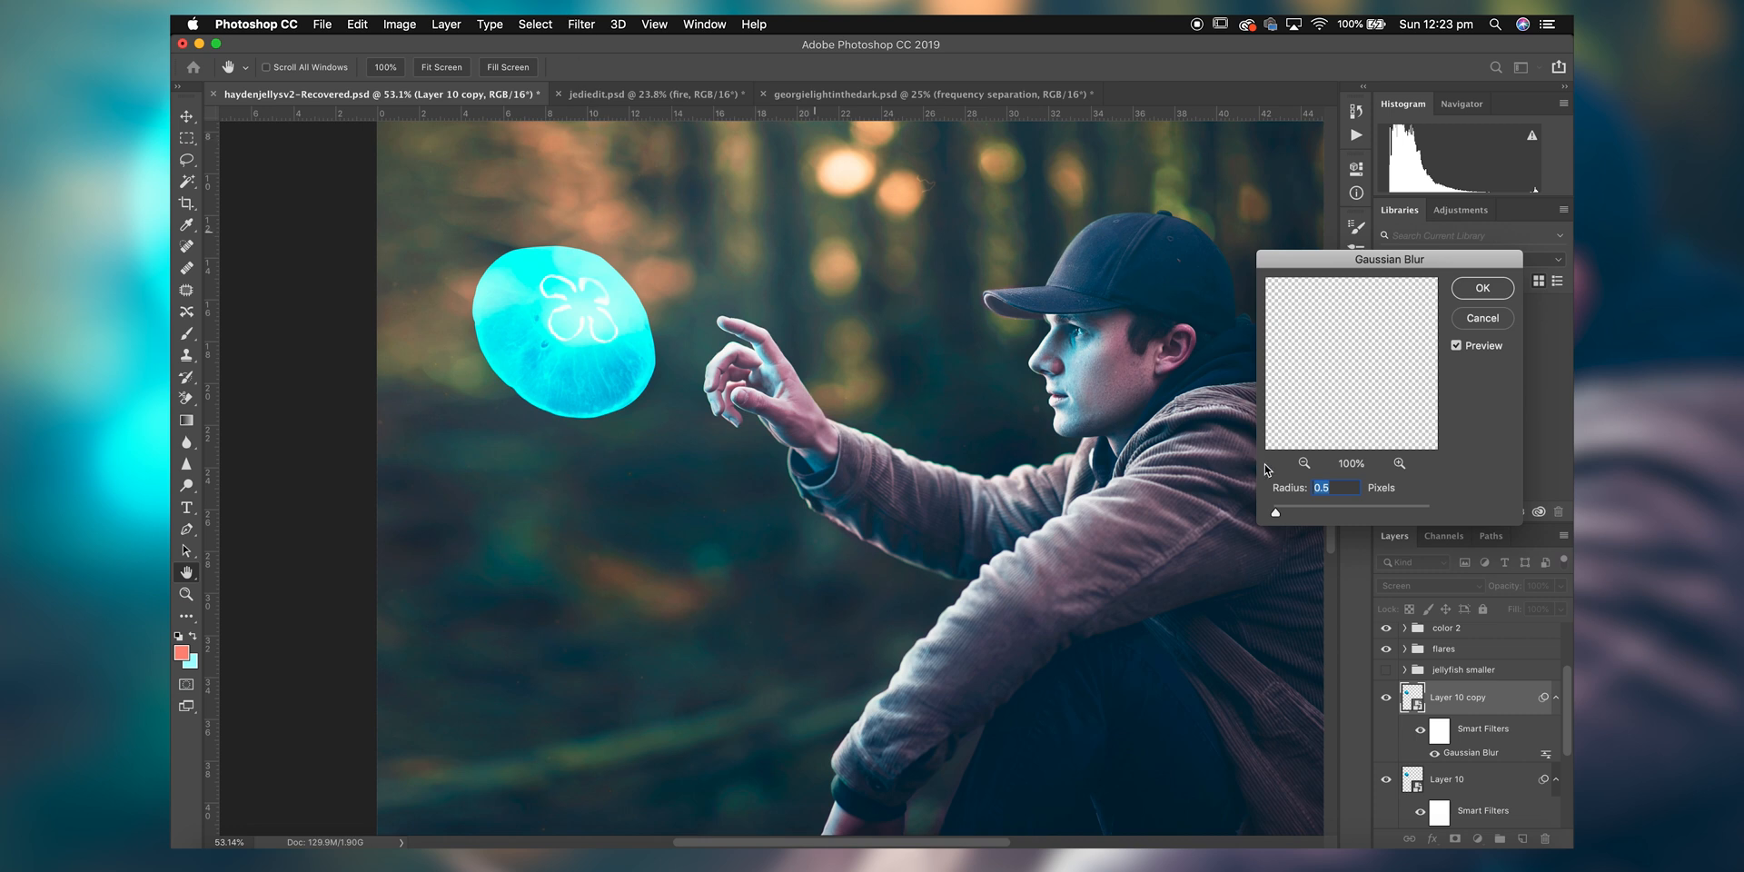
{"action": "type", "text": "60"}
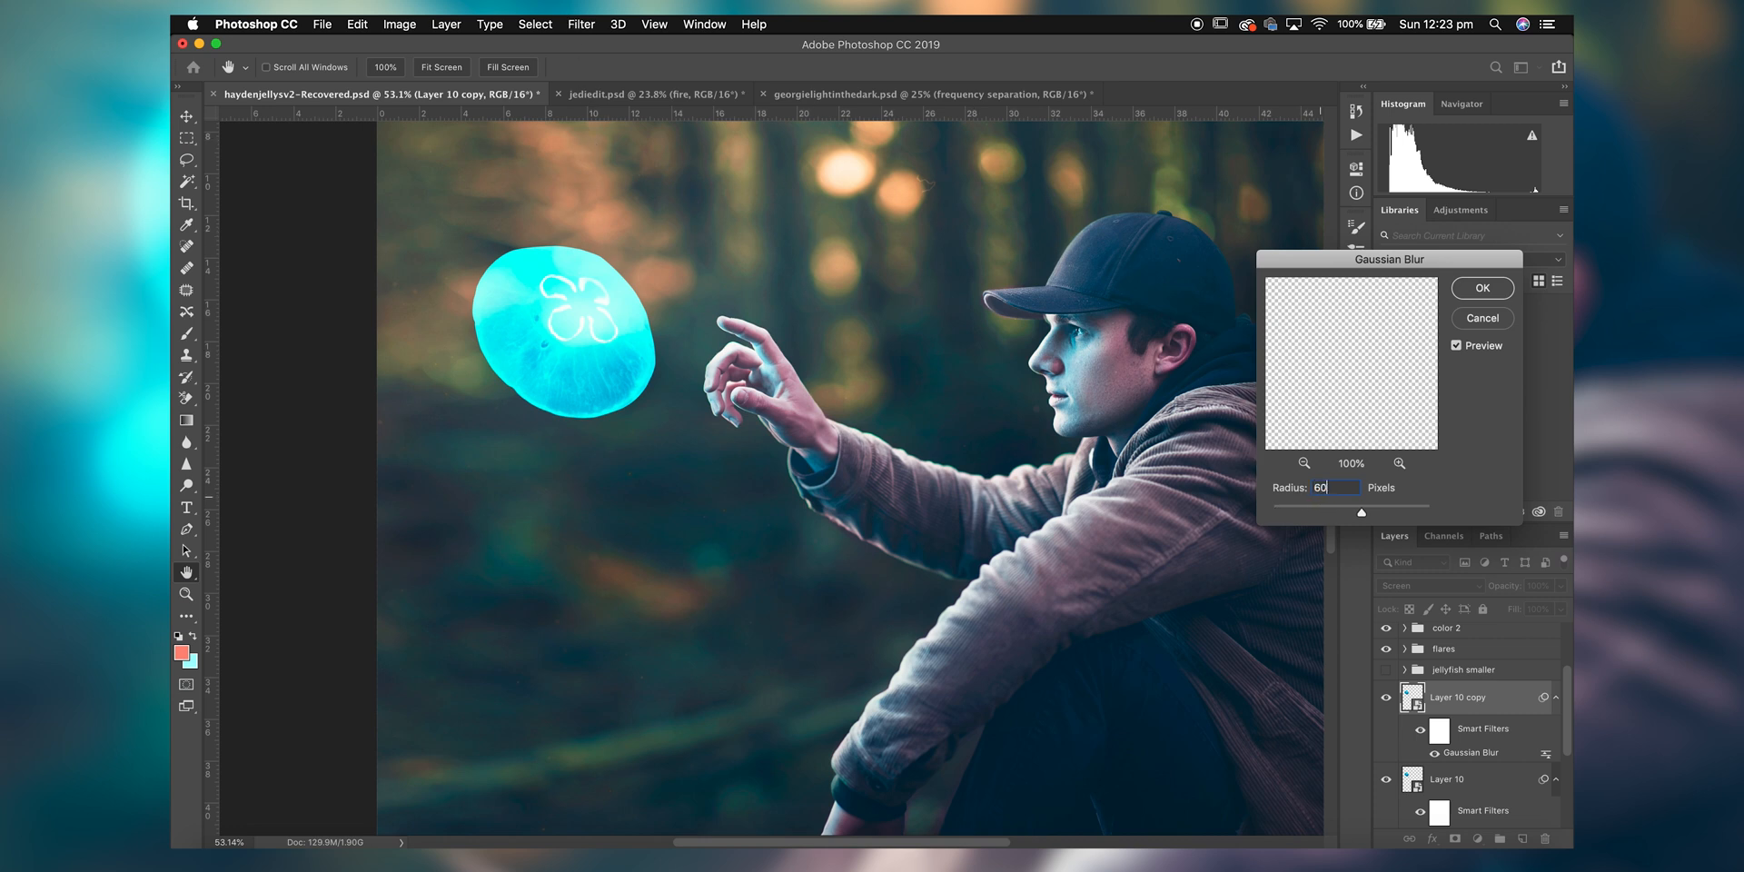
{"action": "left_click", "coordinate": [1482, 288]}
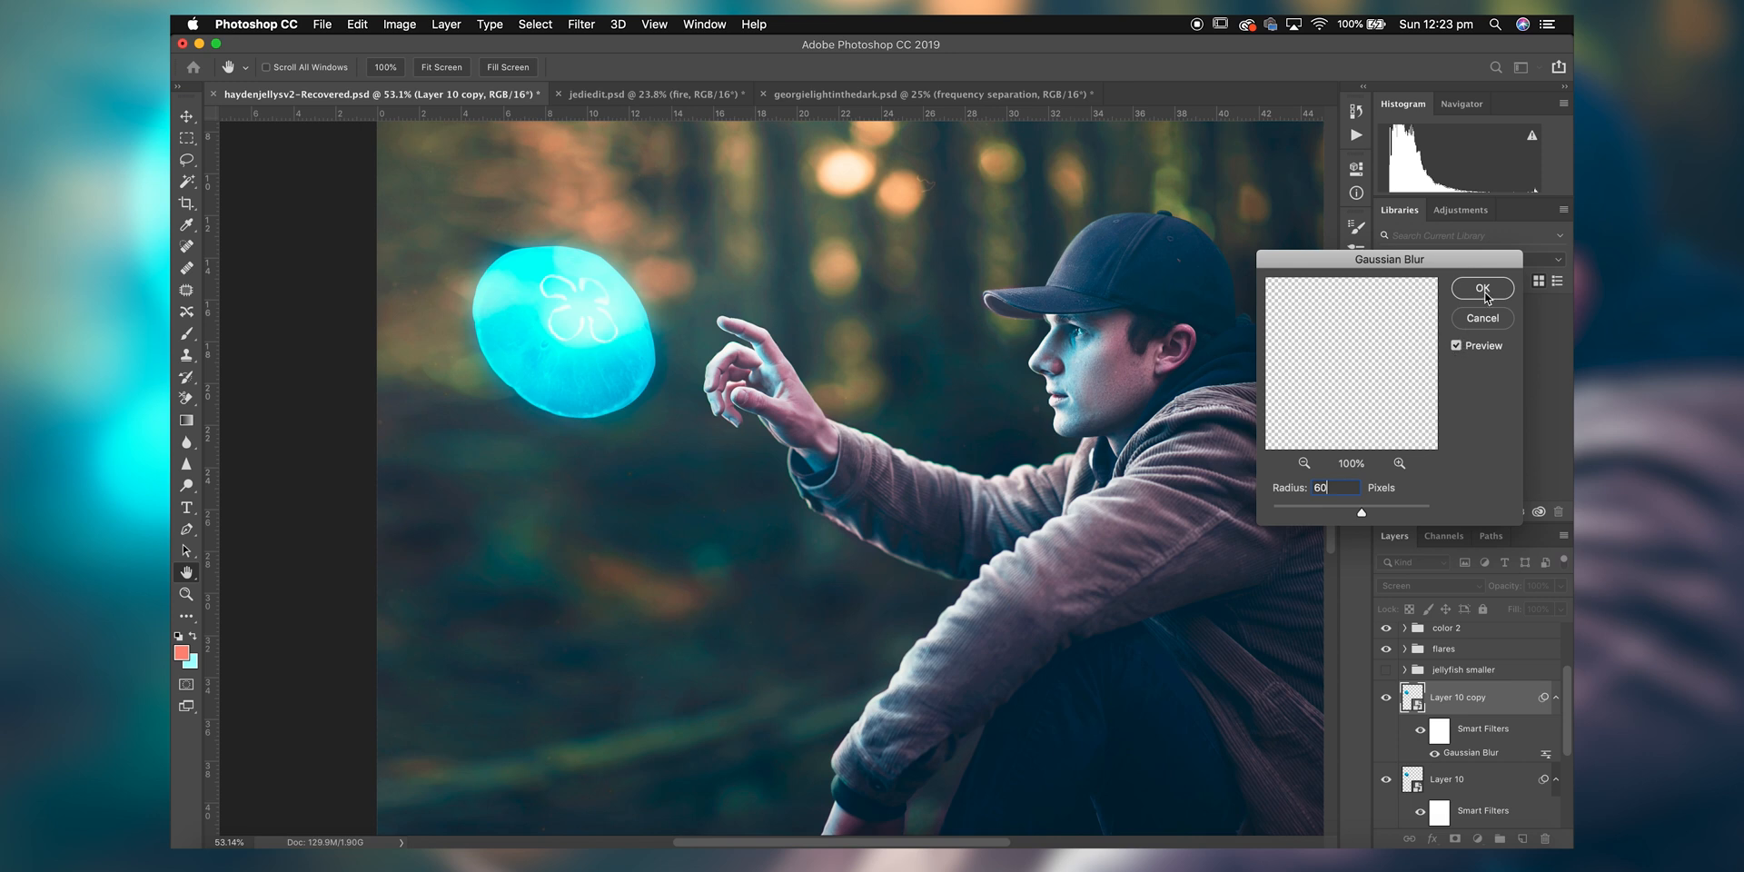
{"action": "left_click", "coordinate": [1482, 288]}
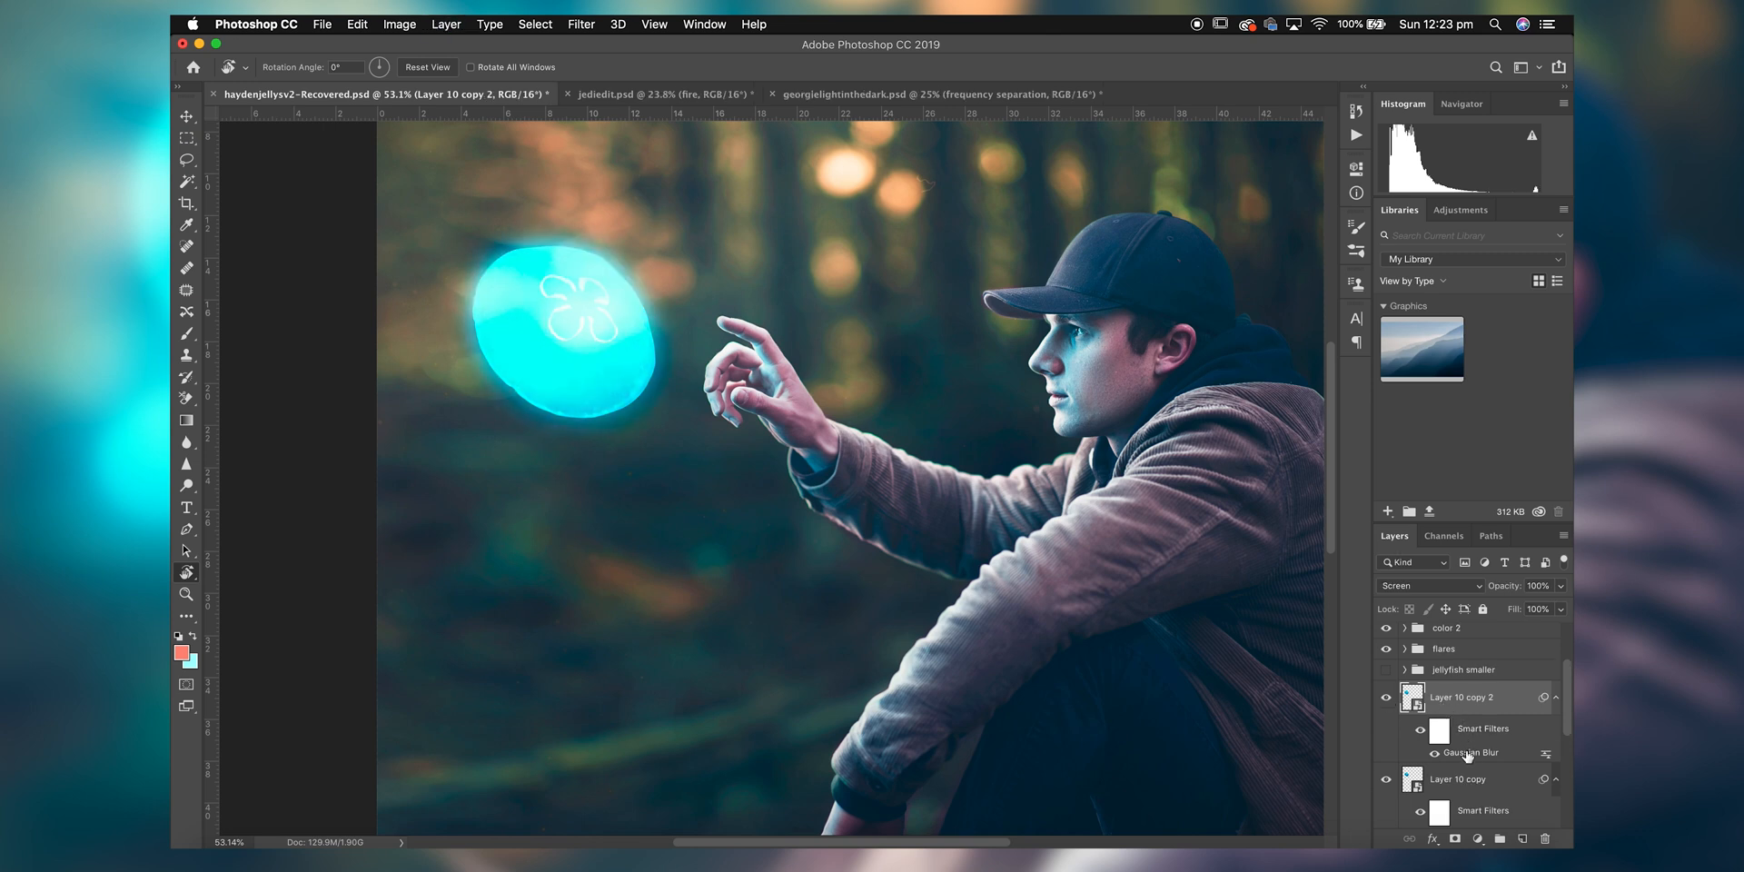
Blur the further jellyfish copies more heavily, with radii of 400 and 280 px.
{"action": "double_click", "coordinate": [1469, 751]}
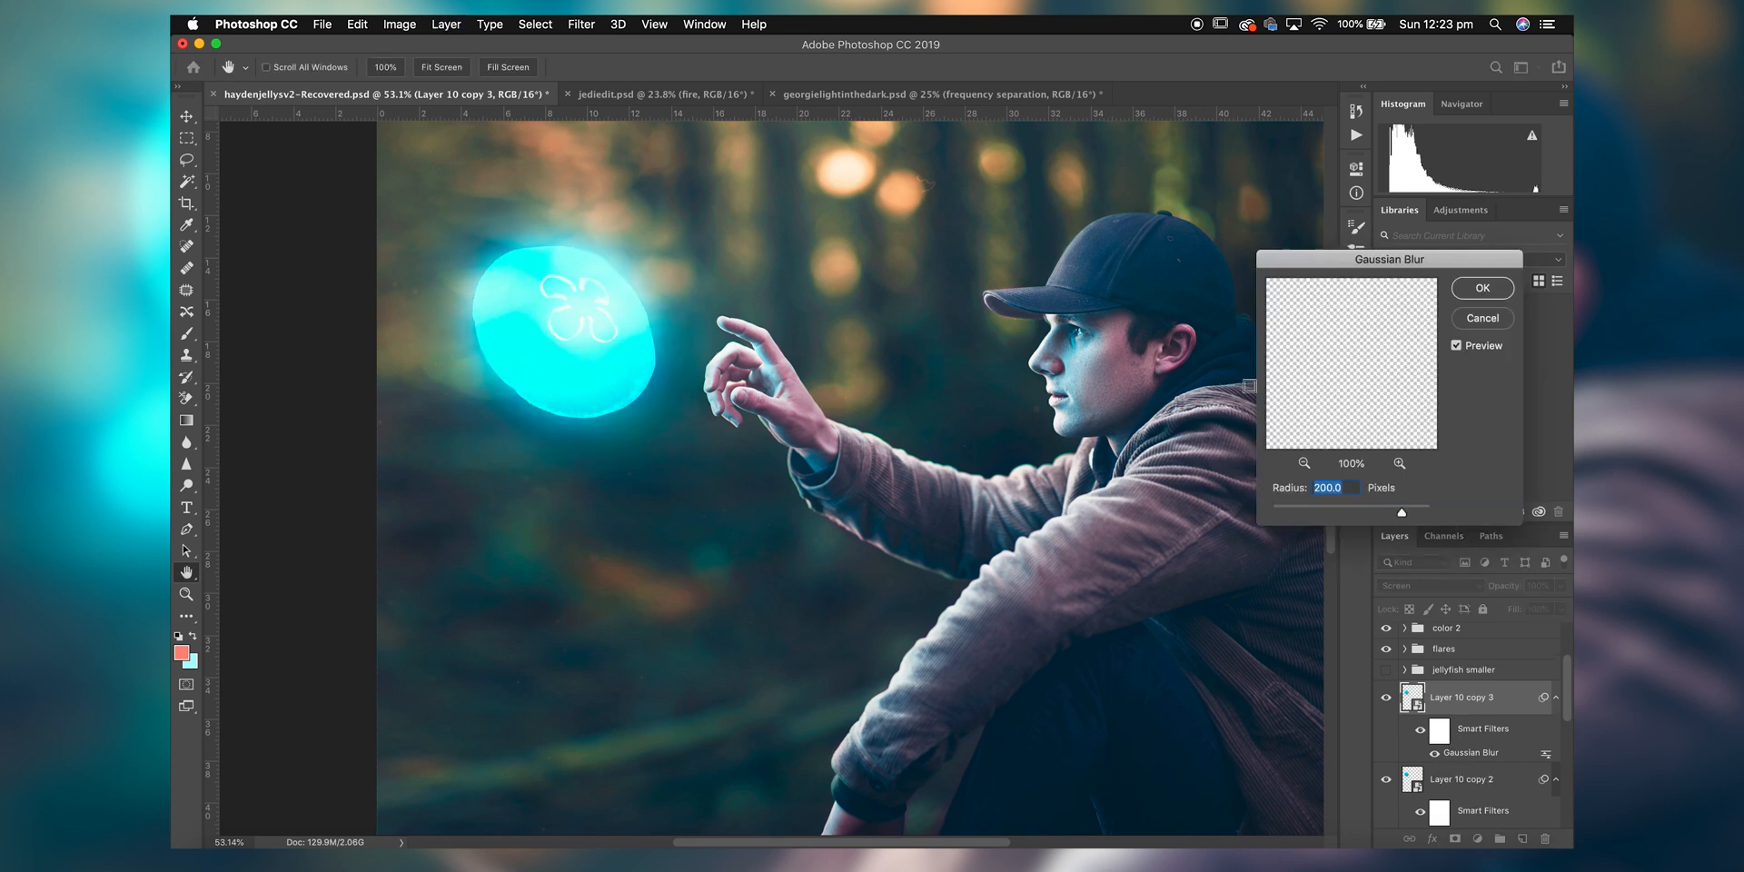
{"action": "type", "text": "400"}
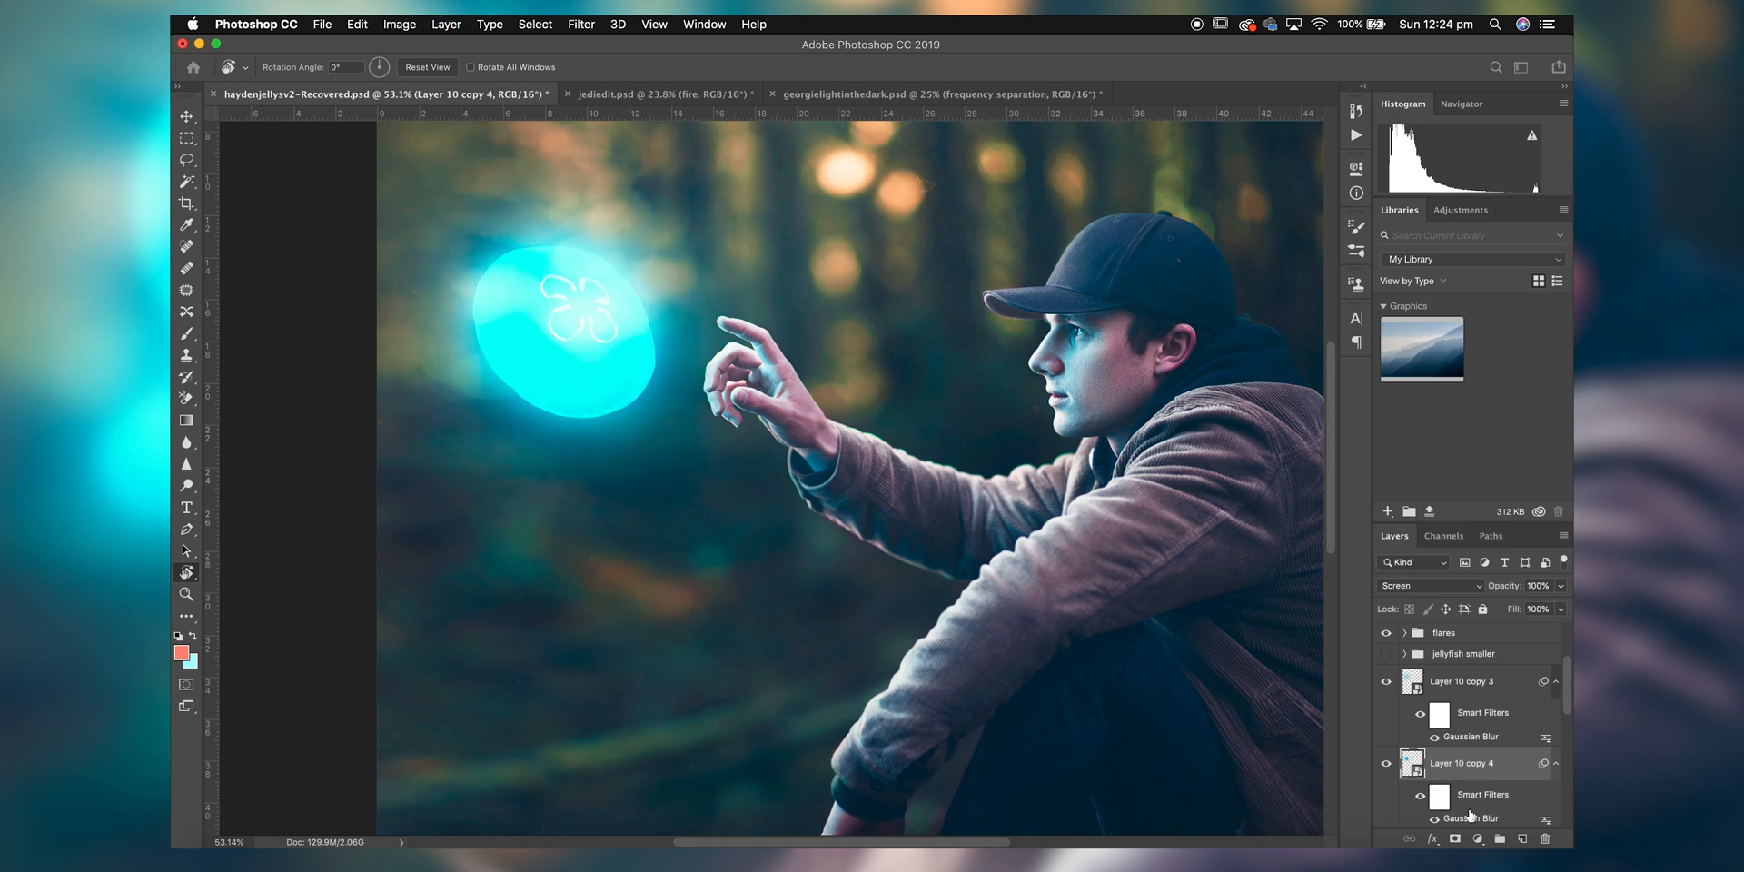
{"action": "double_click", "coordinate": [1467, 818]}
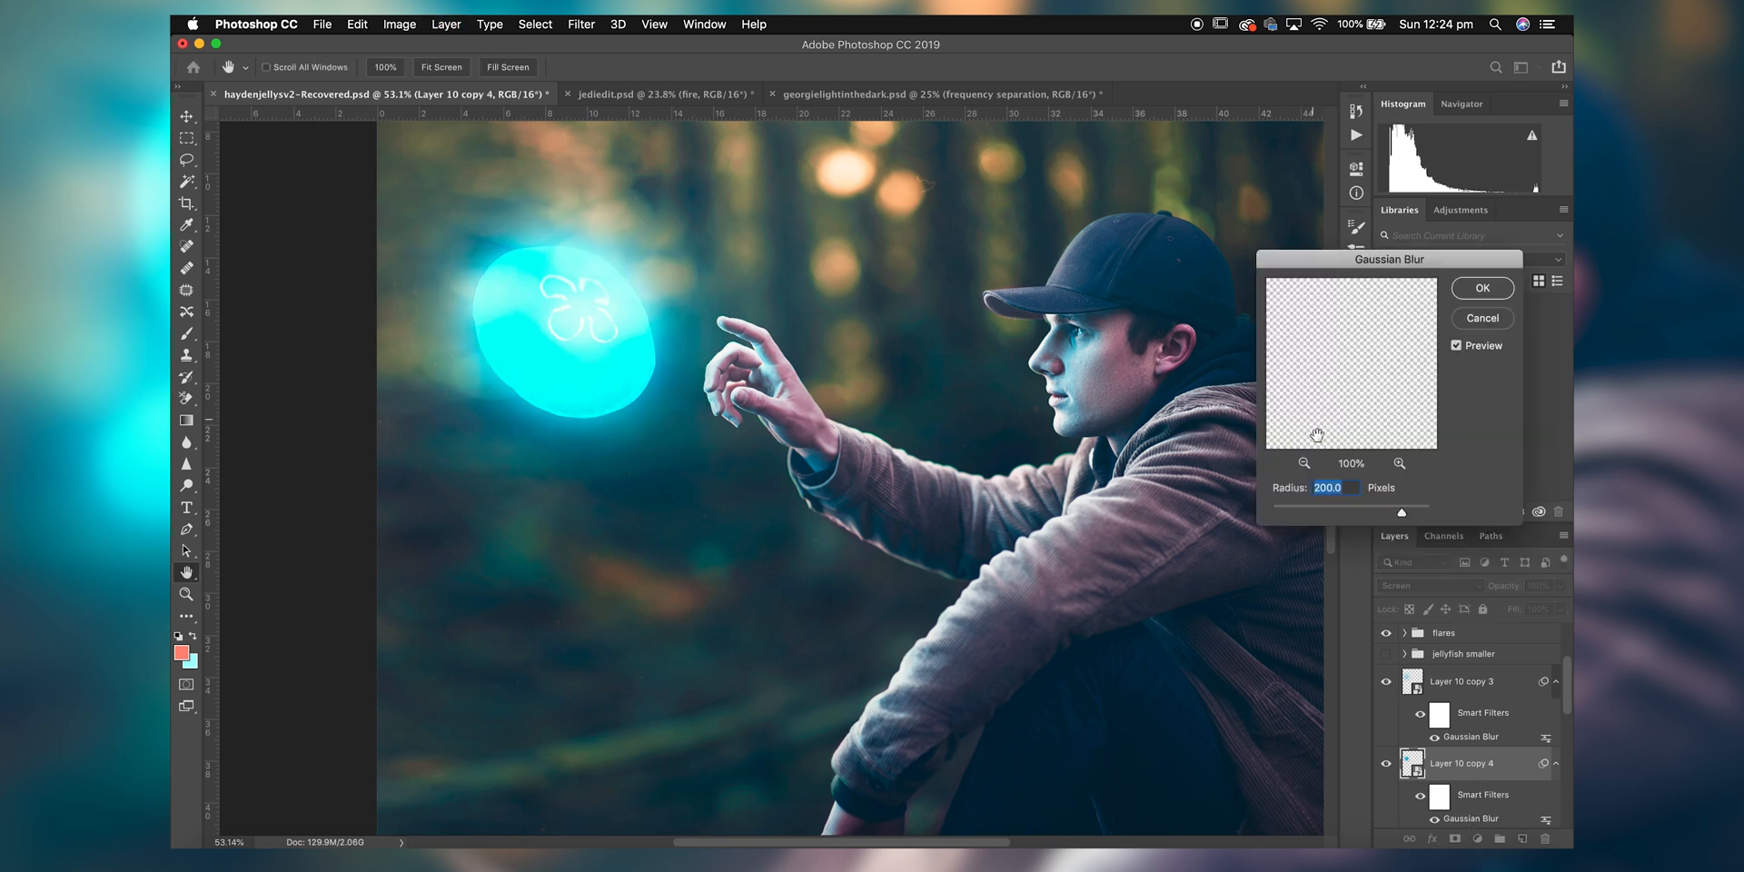
{"action": "type", "text": "280"}
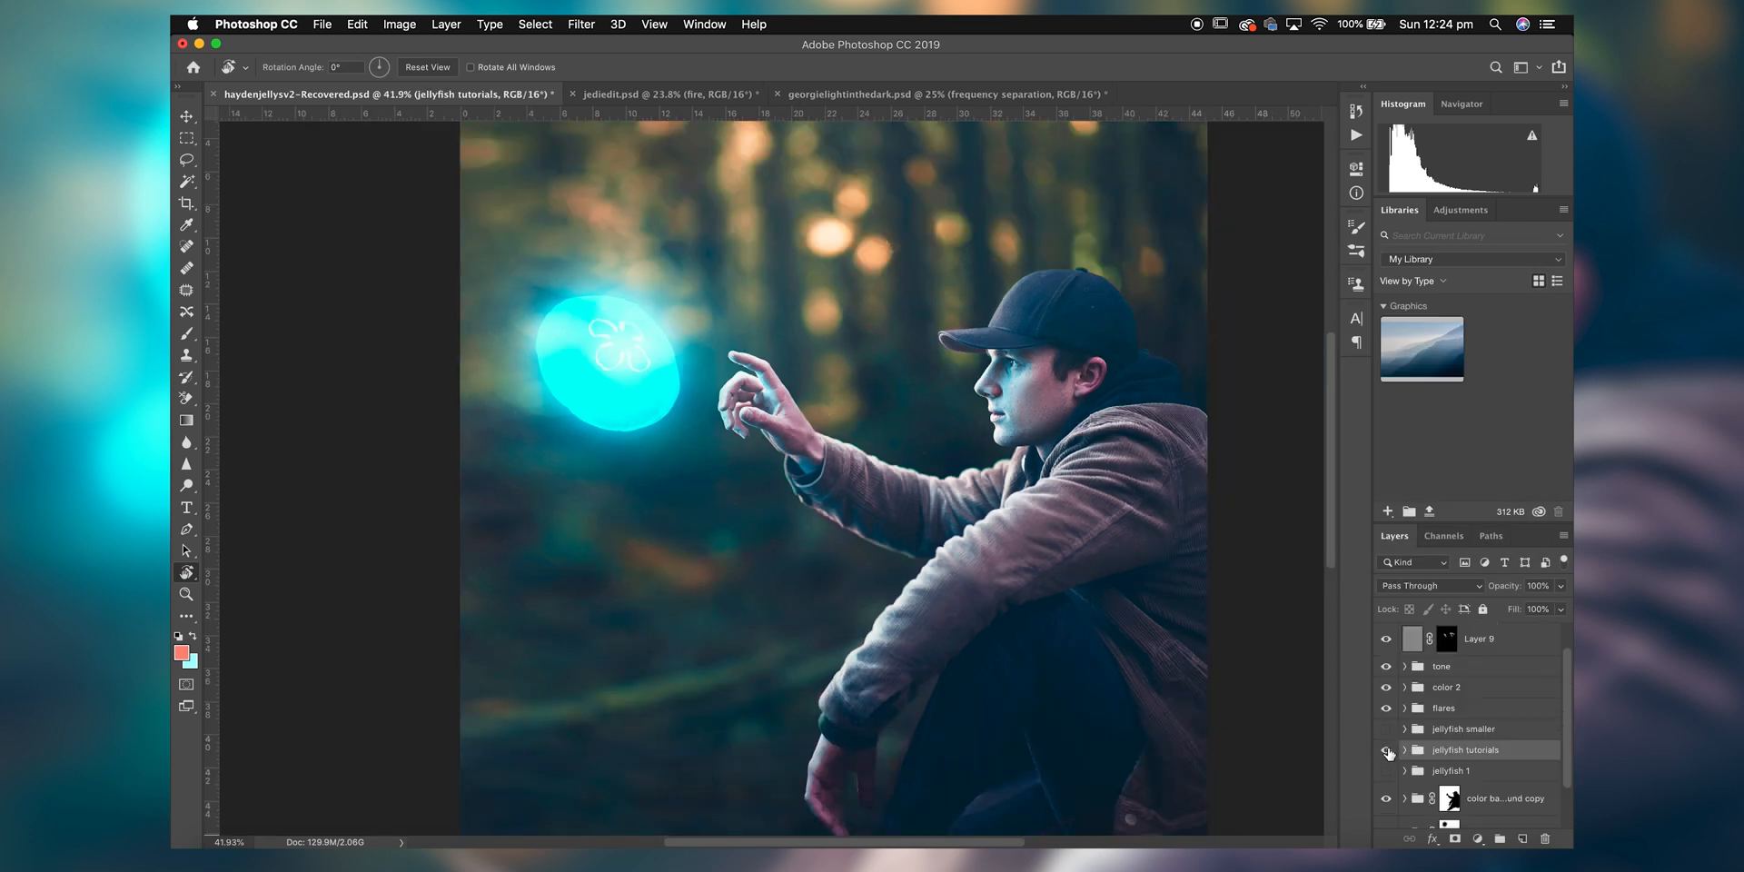
Toggle the 'jellyfish tutorials' group eye to hide the new jellyfish and restore the originals.
{"action": "left_click", "coordinate": [1385, 749]}
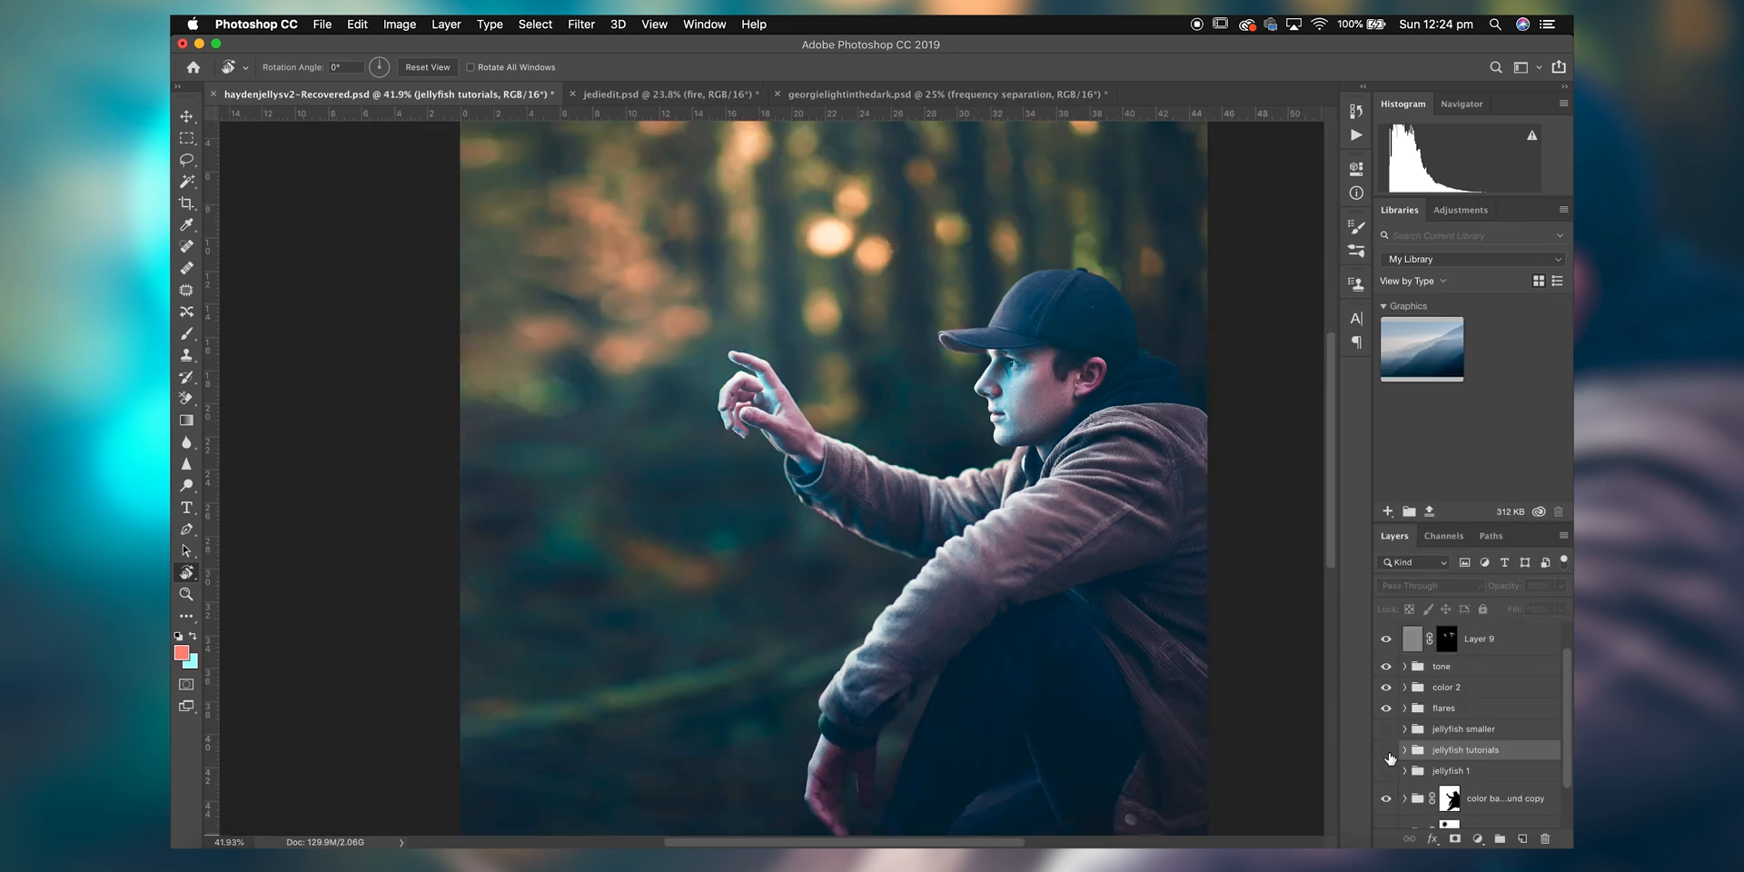
{"action": "left_click", "coordinate": [1385, 749]}
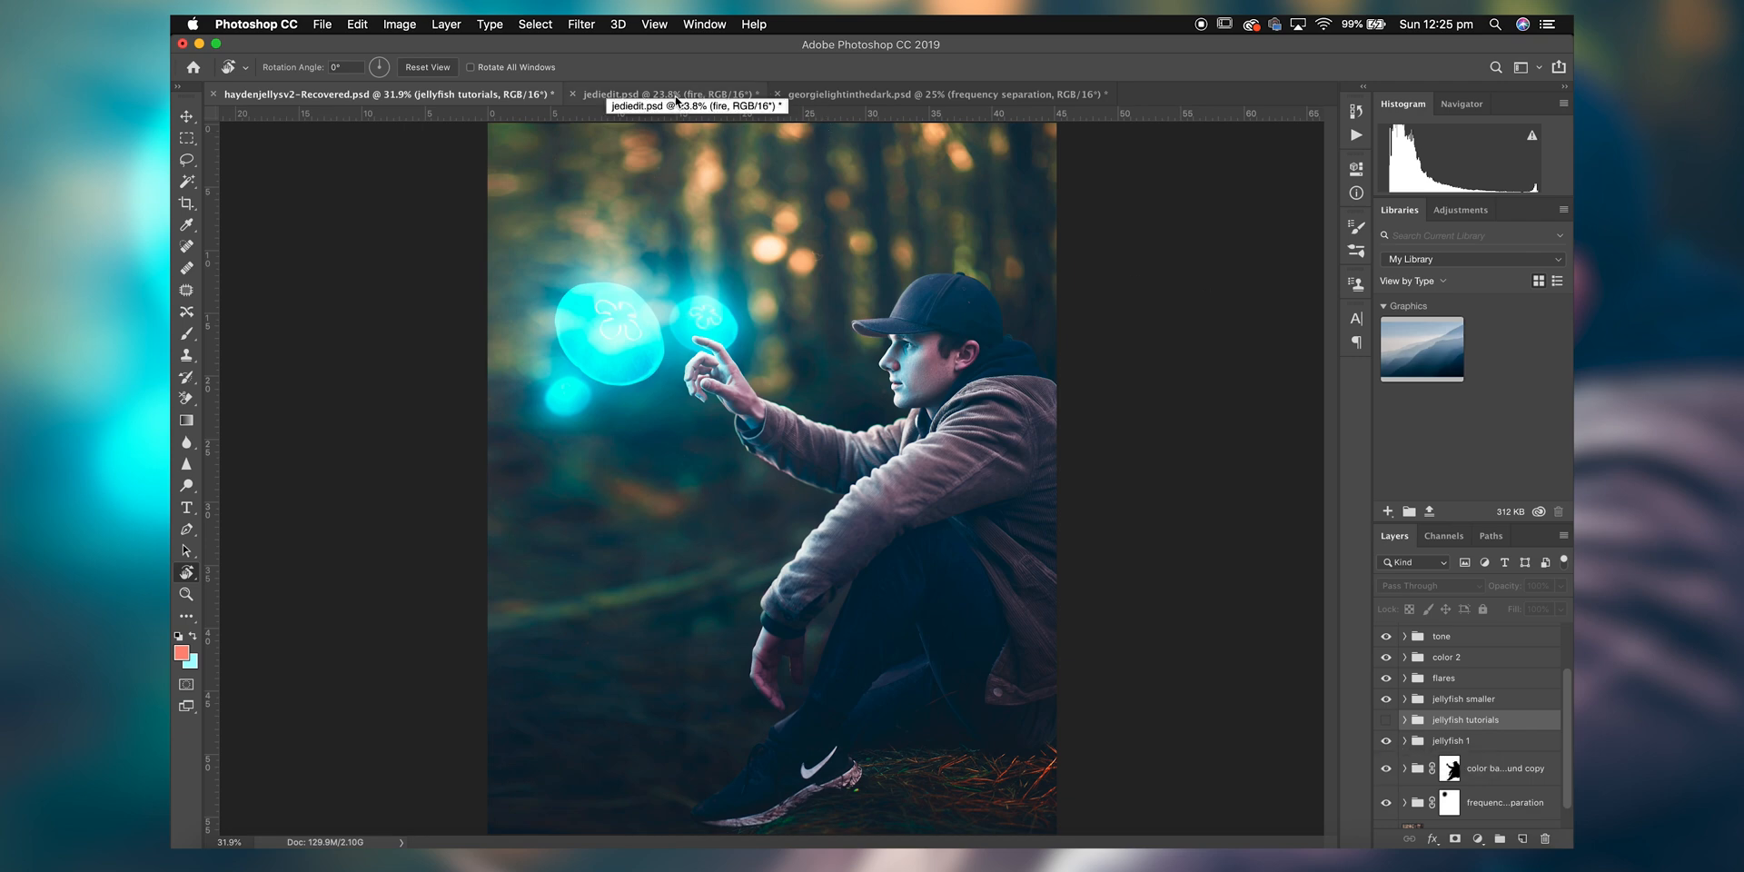
Switch to the forest-path document and turn on the extra light glow layers around the lamp.
{"action": "left_click", "coordinate": [915, 93]}
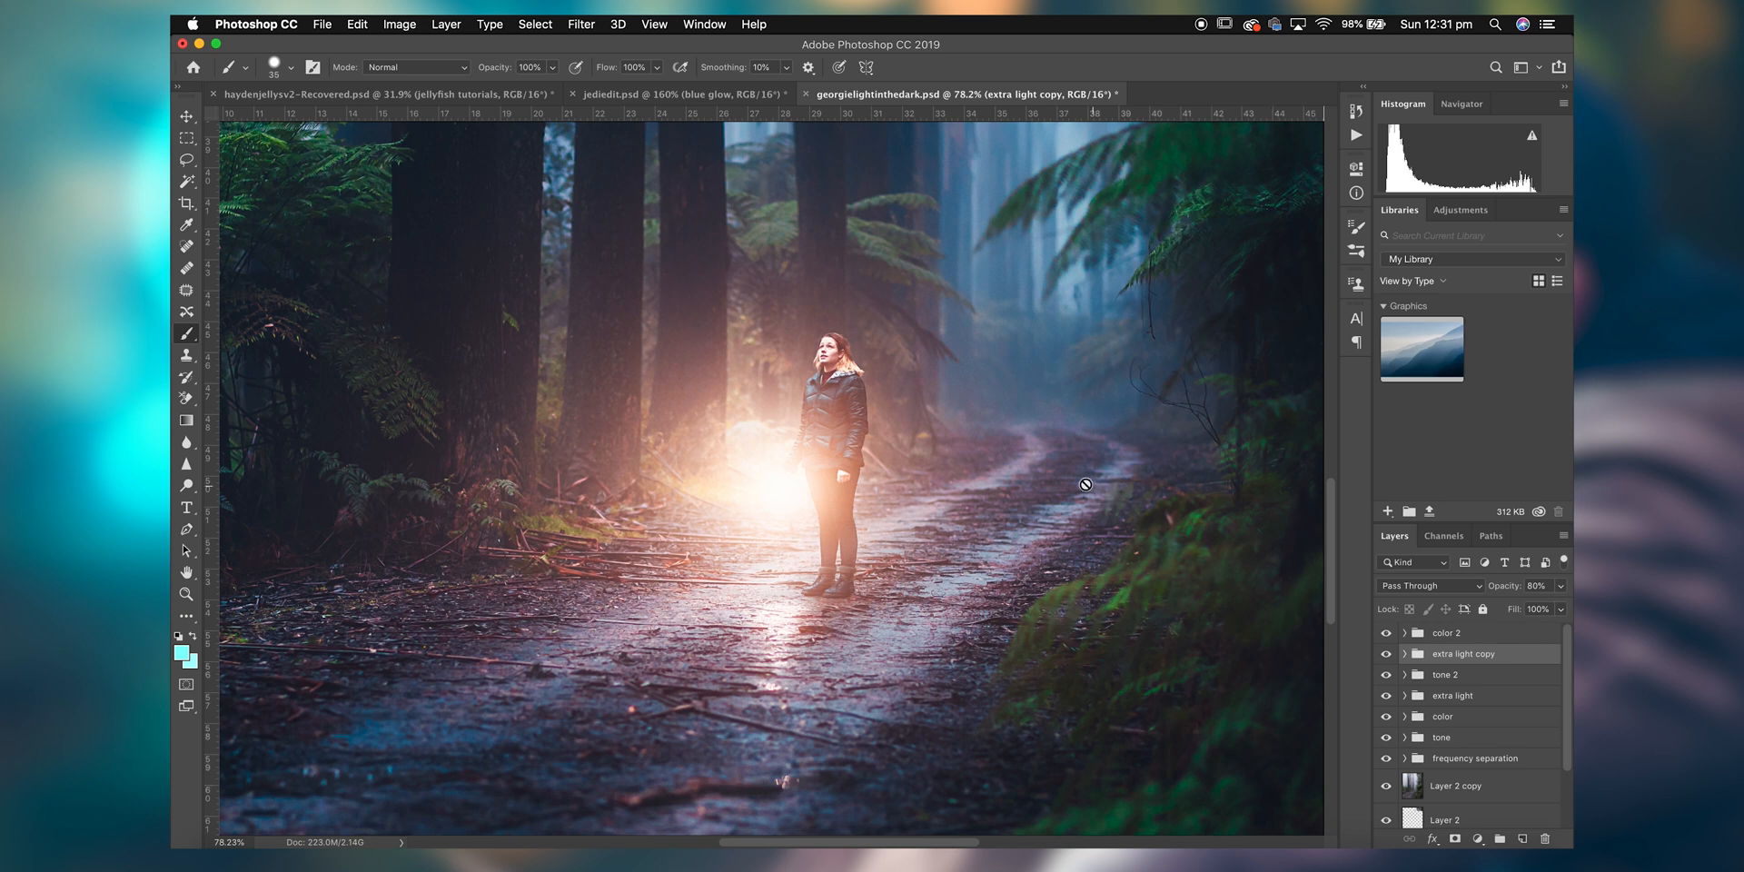
{"action": "left_click", "coordinate": [1401, 654]}
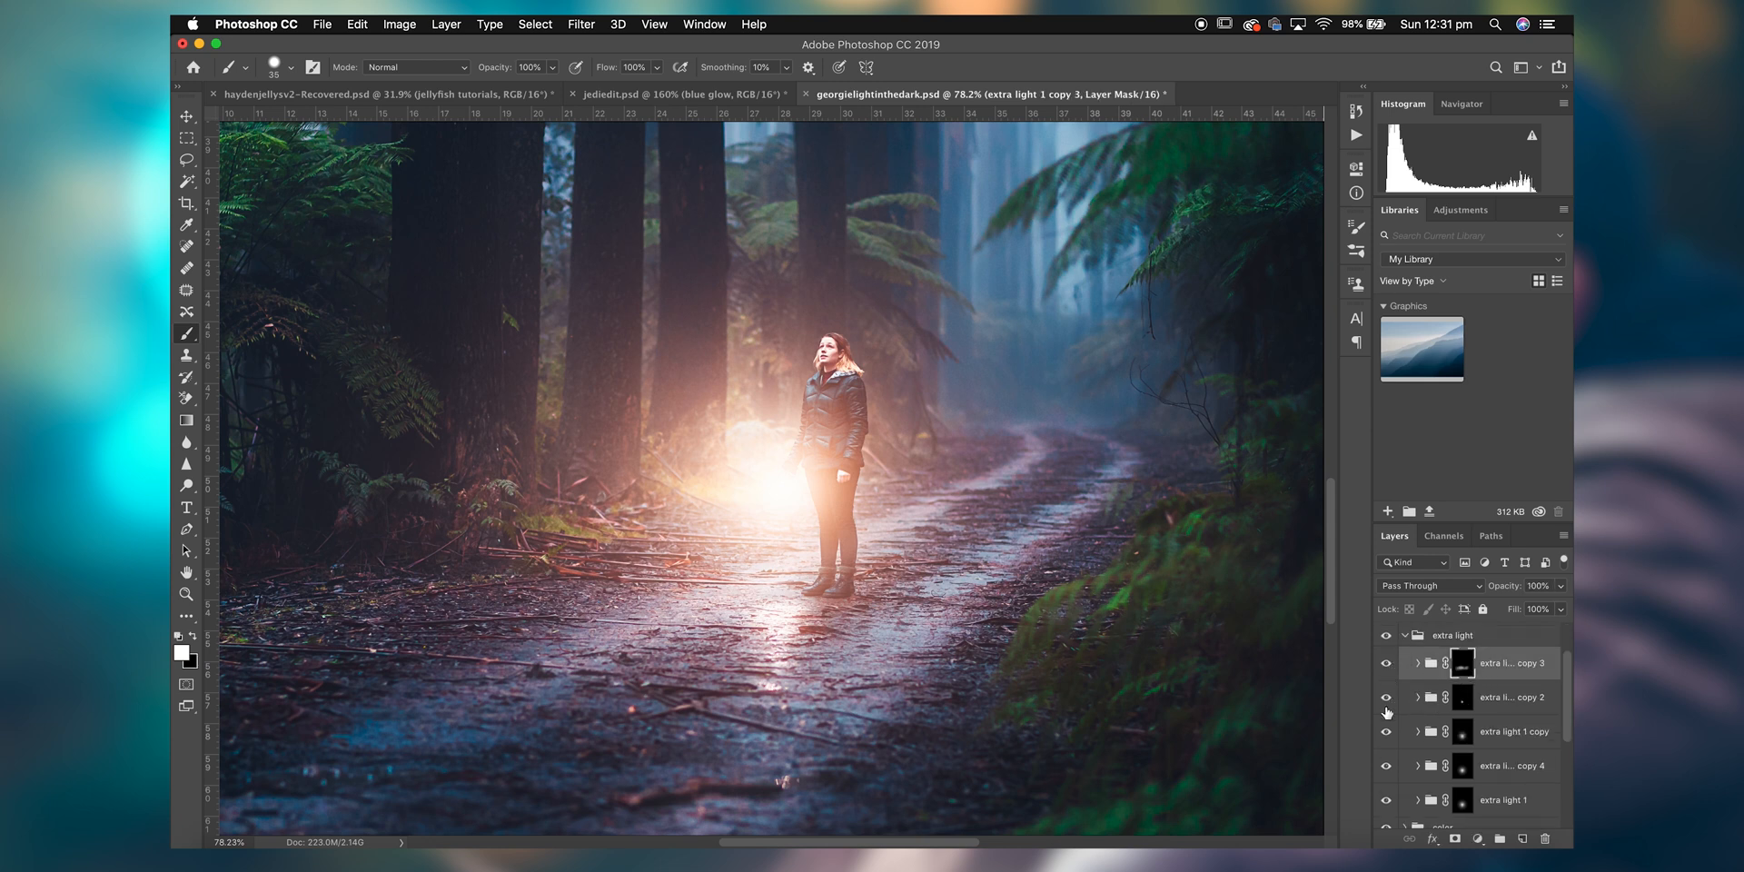
{"action": "left_click", "coordinate": [1514, 731]}
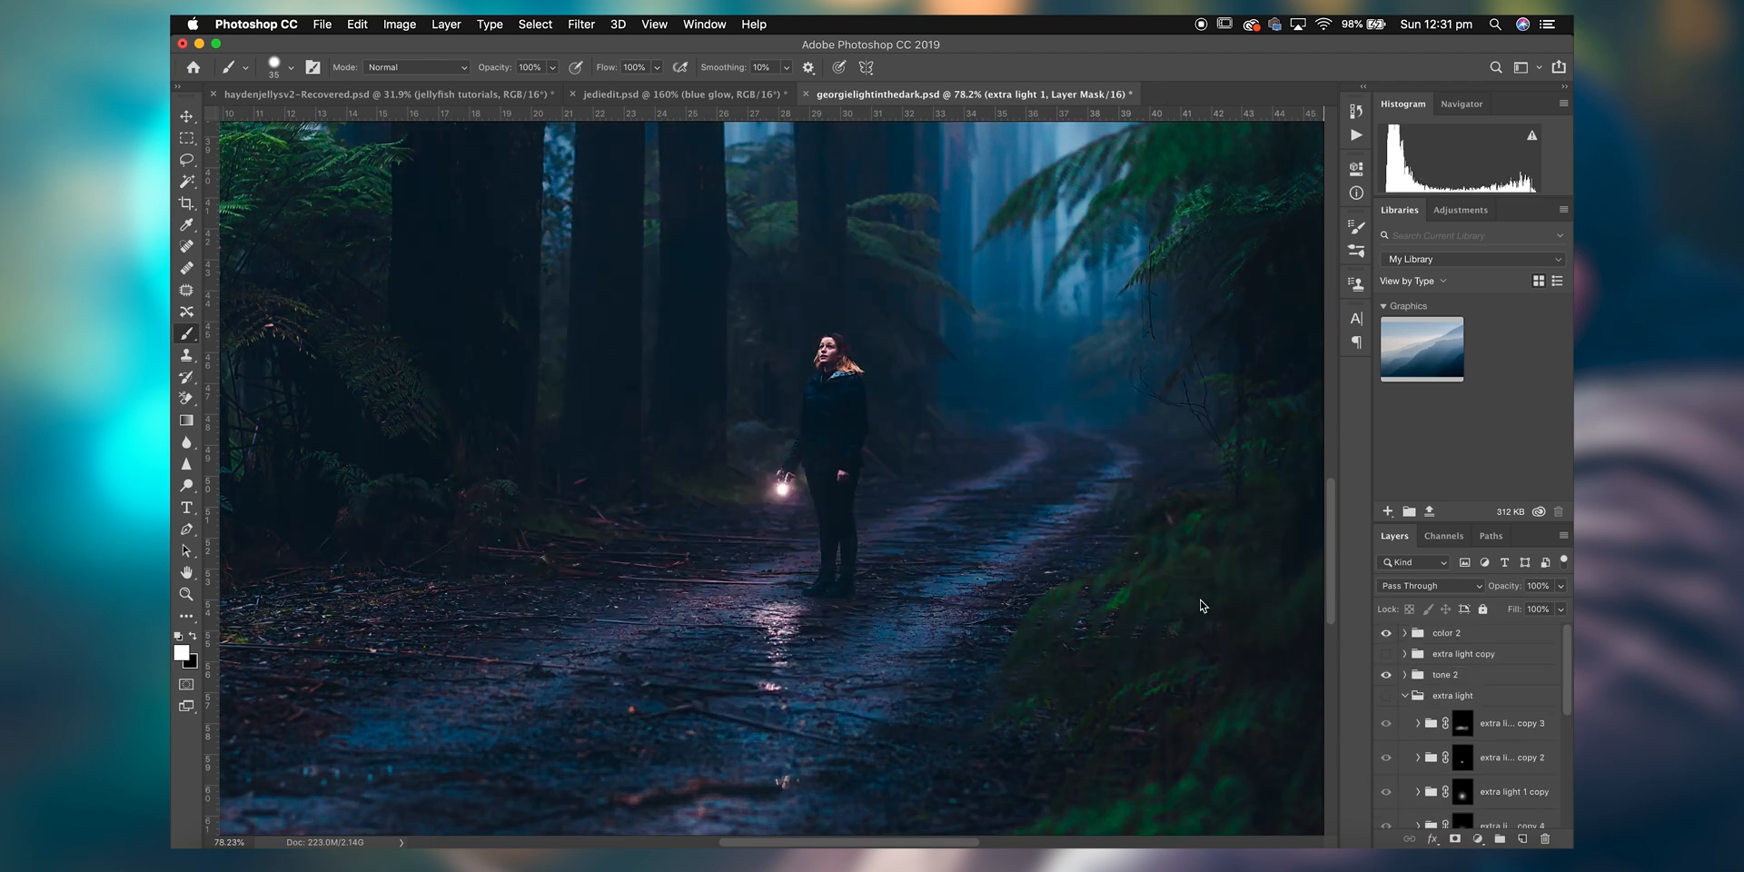
{"action": "left_click", "coordinate": [1385, 694]}
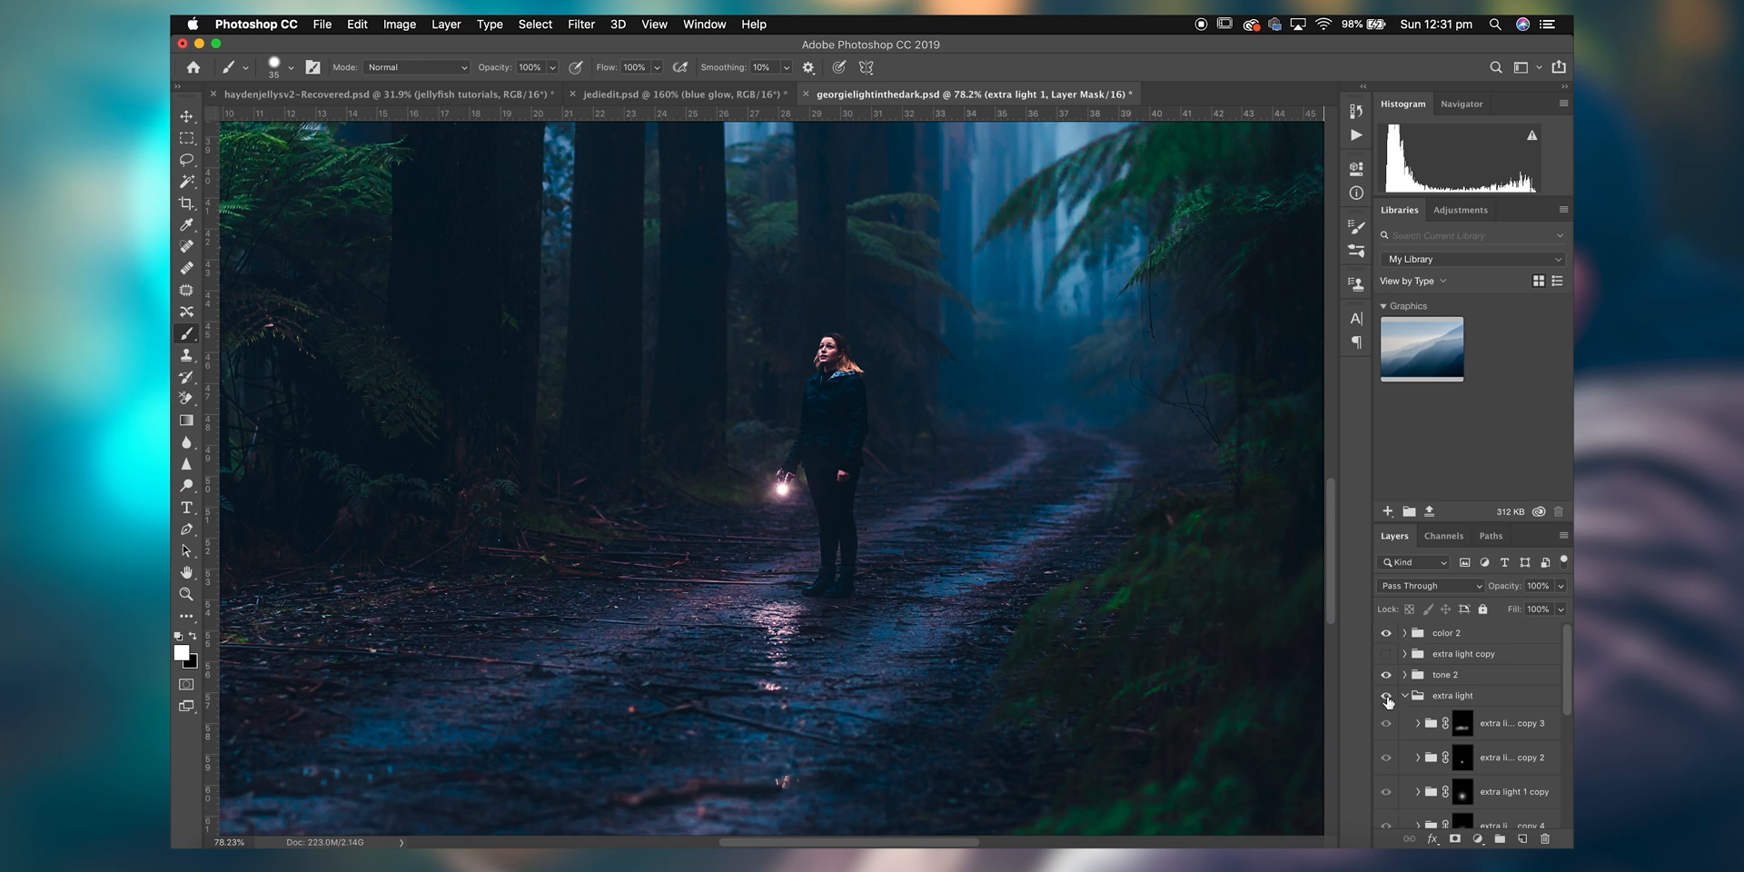
{"action": "left_click", "coordinate": [1384, 695]}
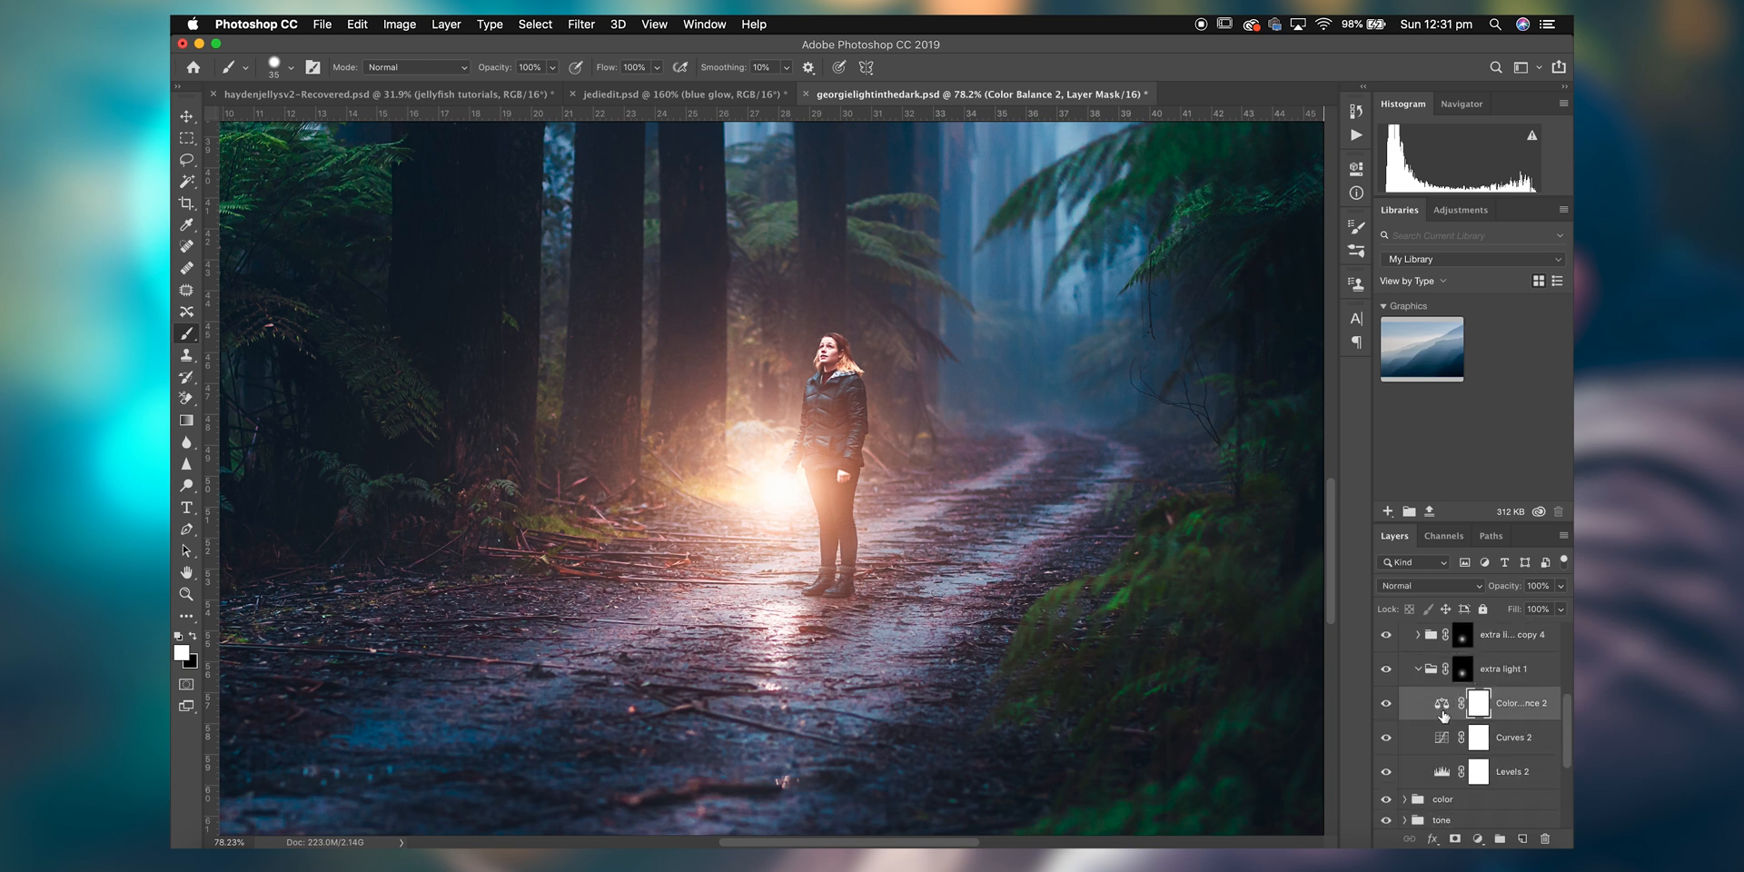
Inspect the glow's Color Balance and Levels 2 settings, nudging the Levels slider slightly.
{"action": "double_click", "coordinate": [1431, 702]}
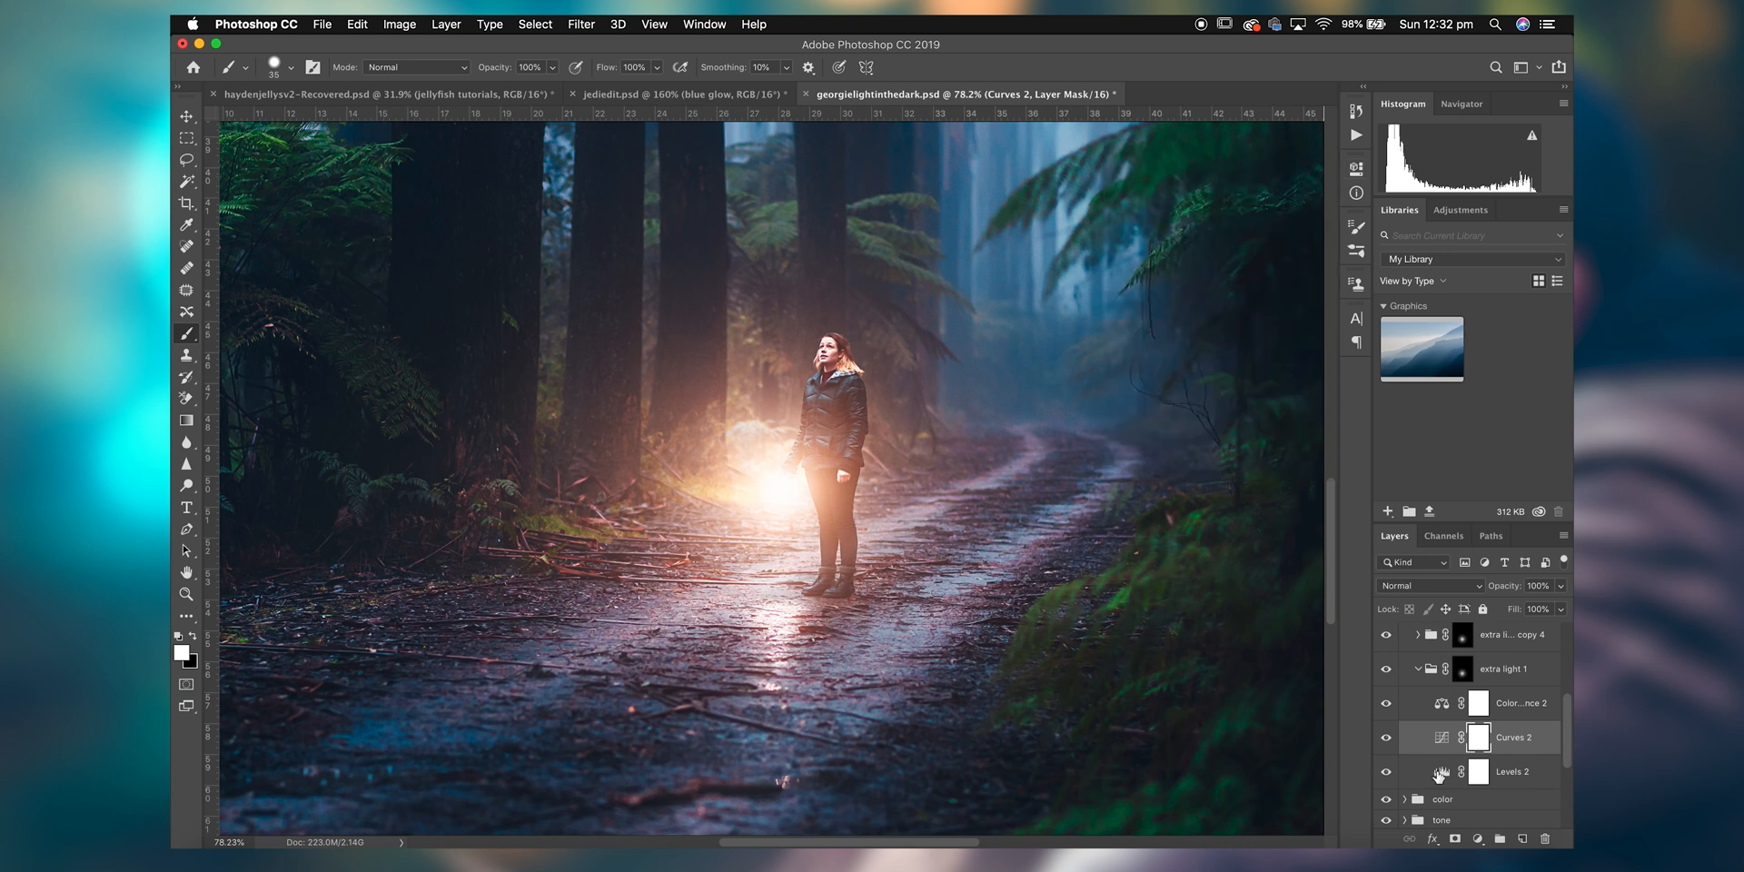
{"action": "left_click", "coordinate": [1512, 772]}
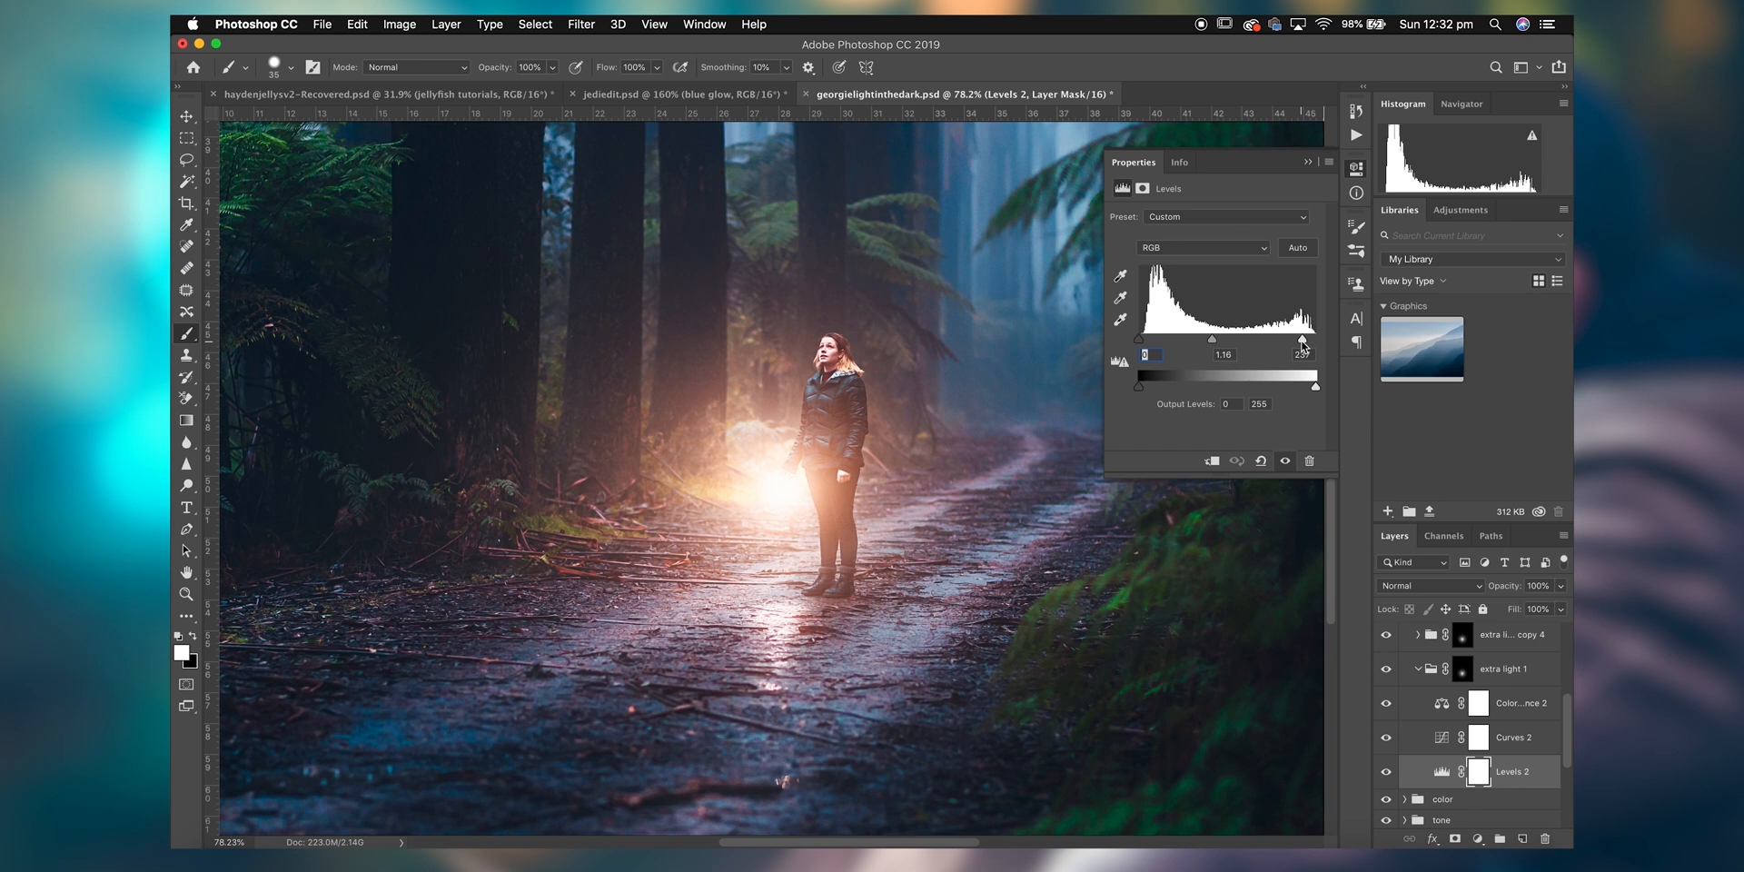
{"action": "left_click_drag", "start_coordinate": [1314, 346], "coordinate": [1303, 346]}
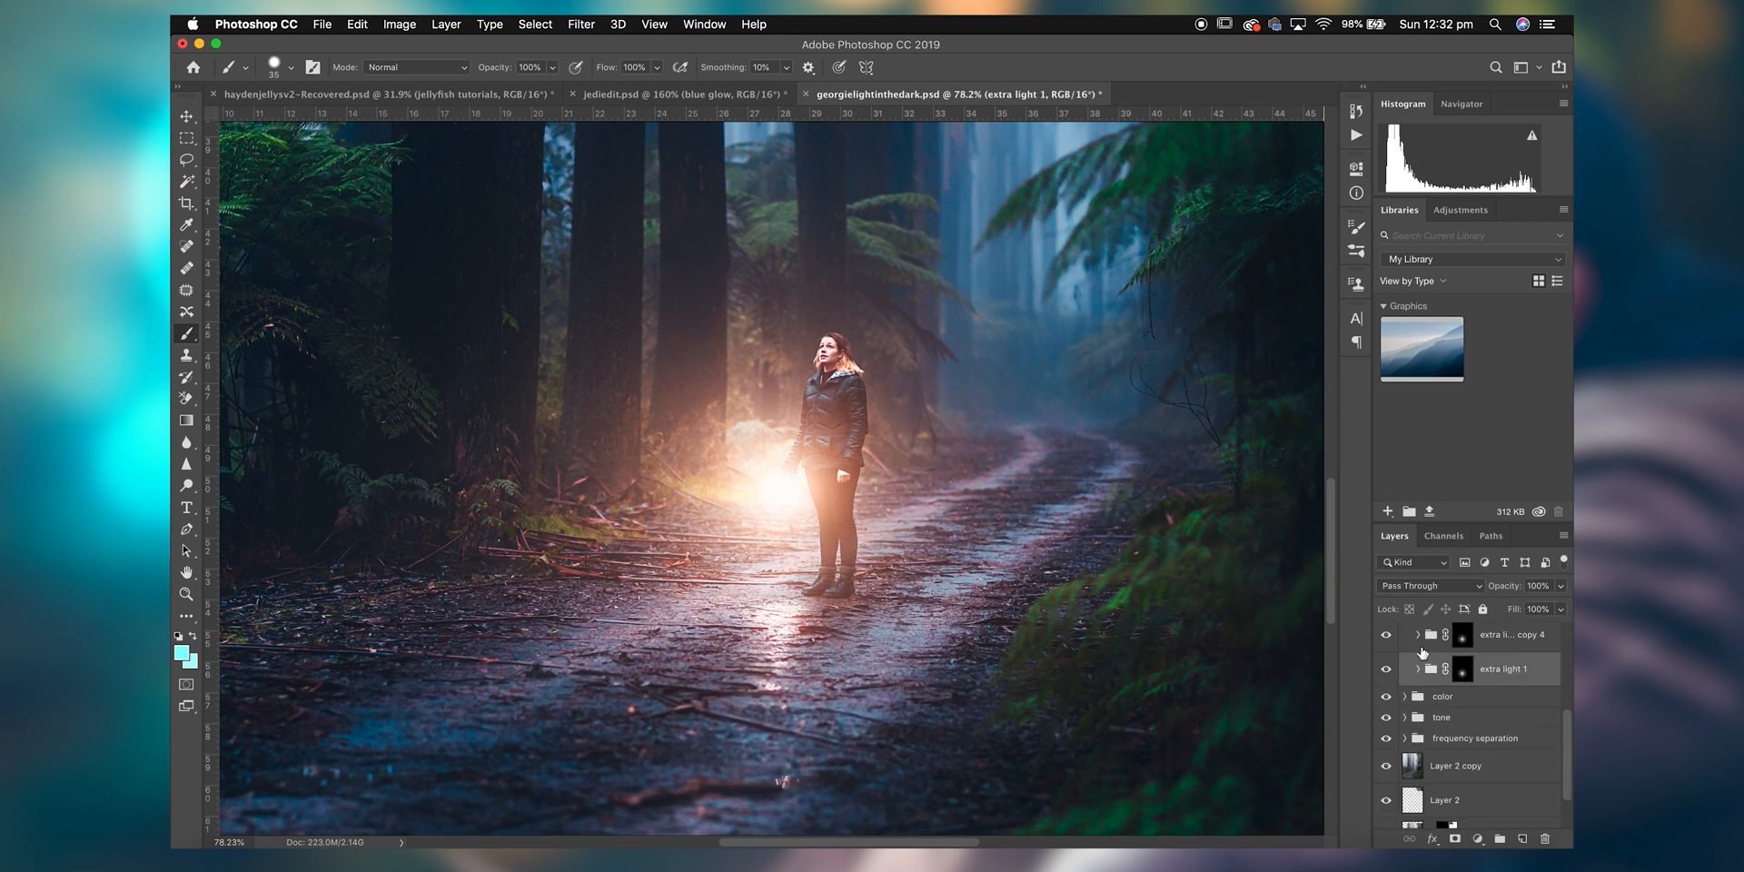
Fill both glow layer masks with black using Edit > Fill.
{"action": "left_click", "coordinate": [1458, 668]}
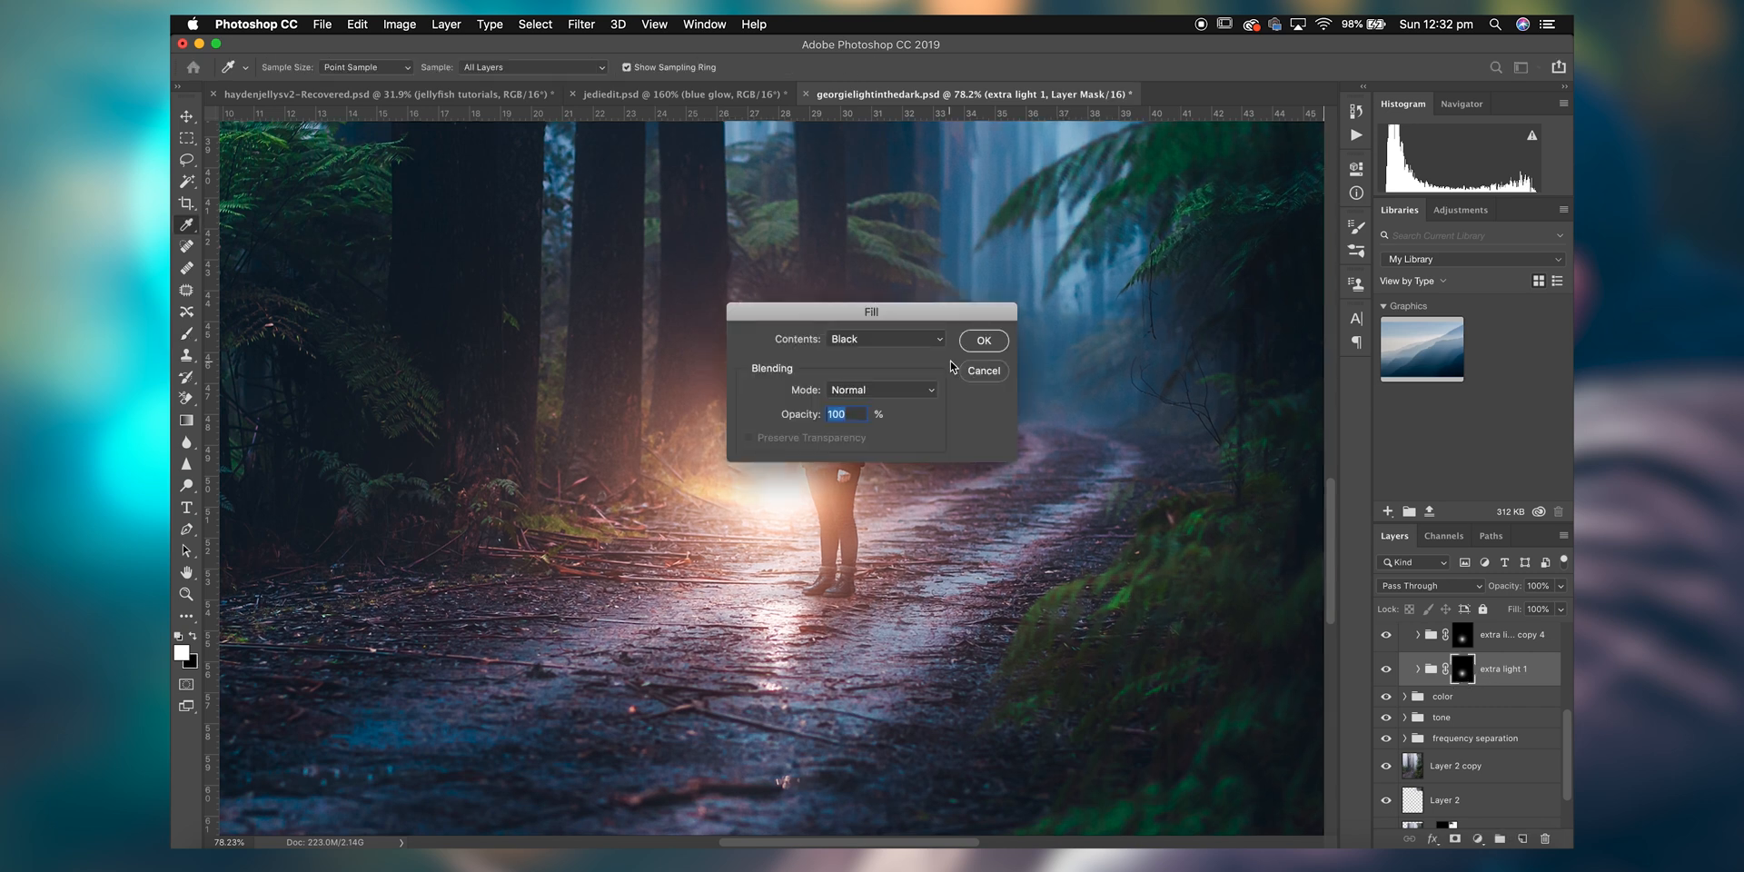
{"action": "left_click", "coordinate": [983, 341]}
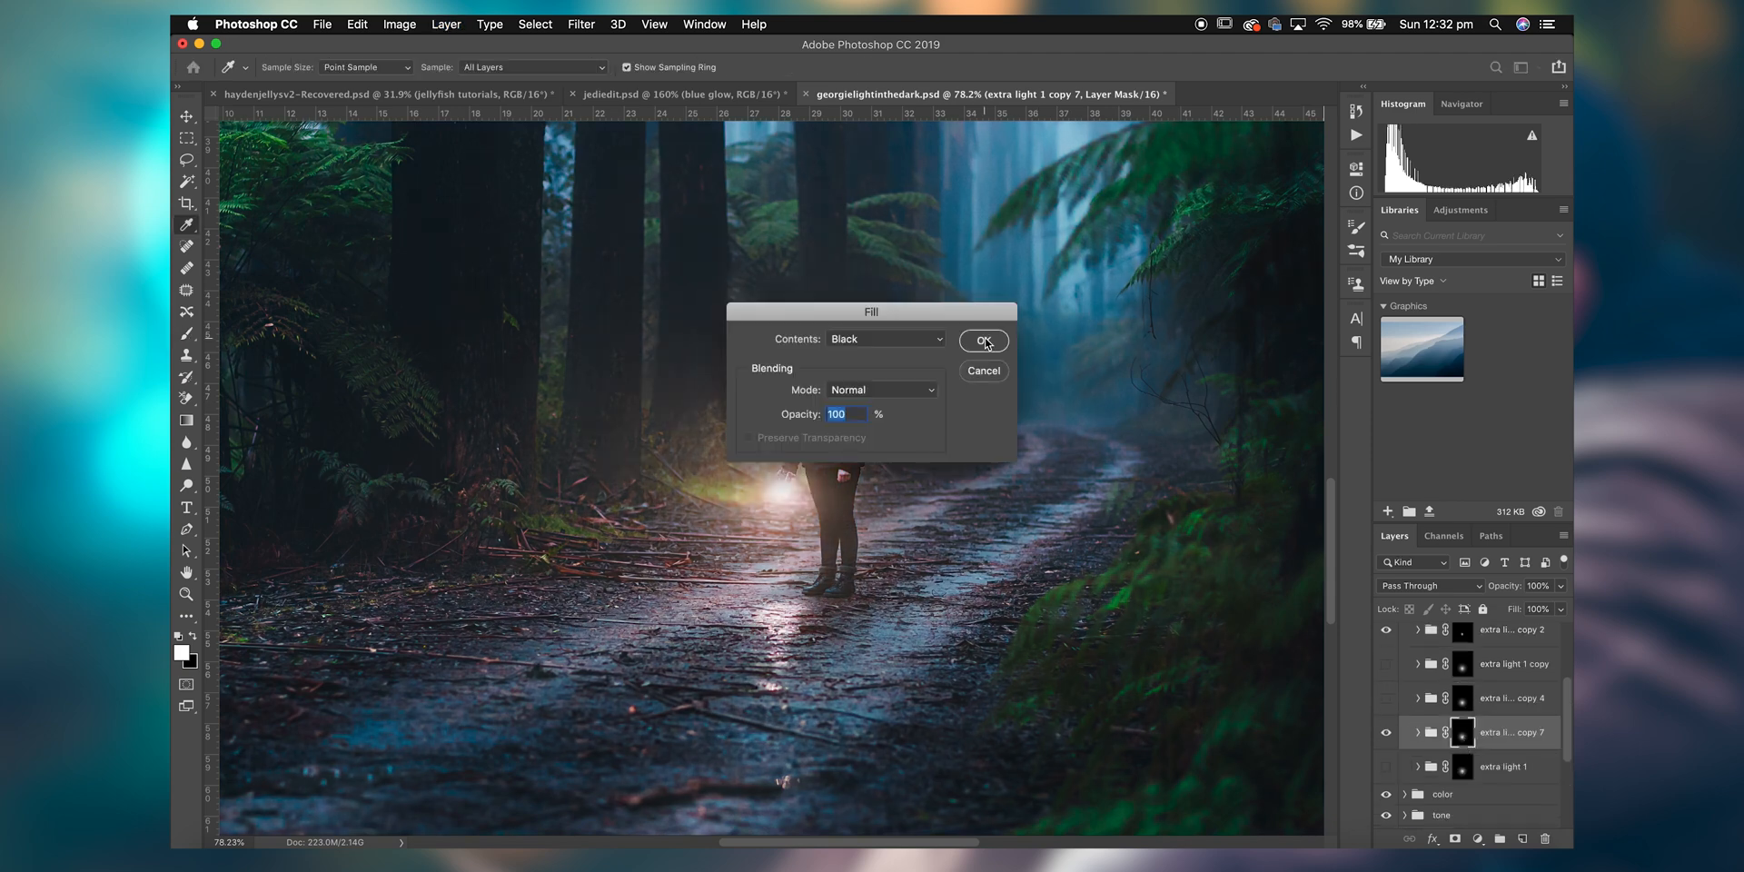
{"action": "left_click", "coordinate": [984, 340]}
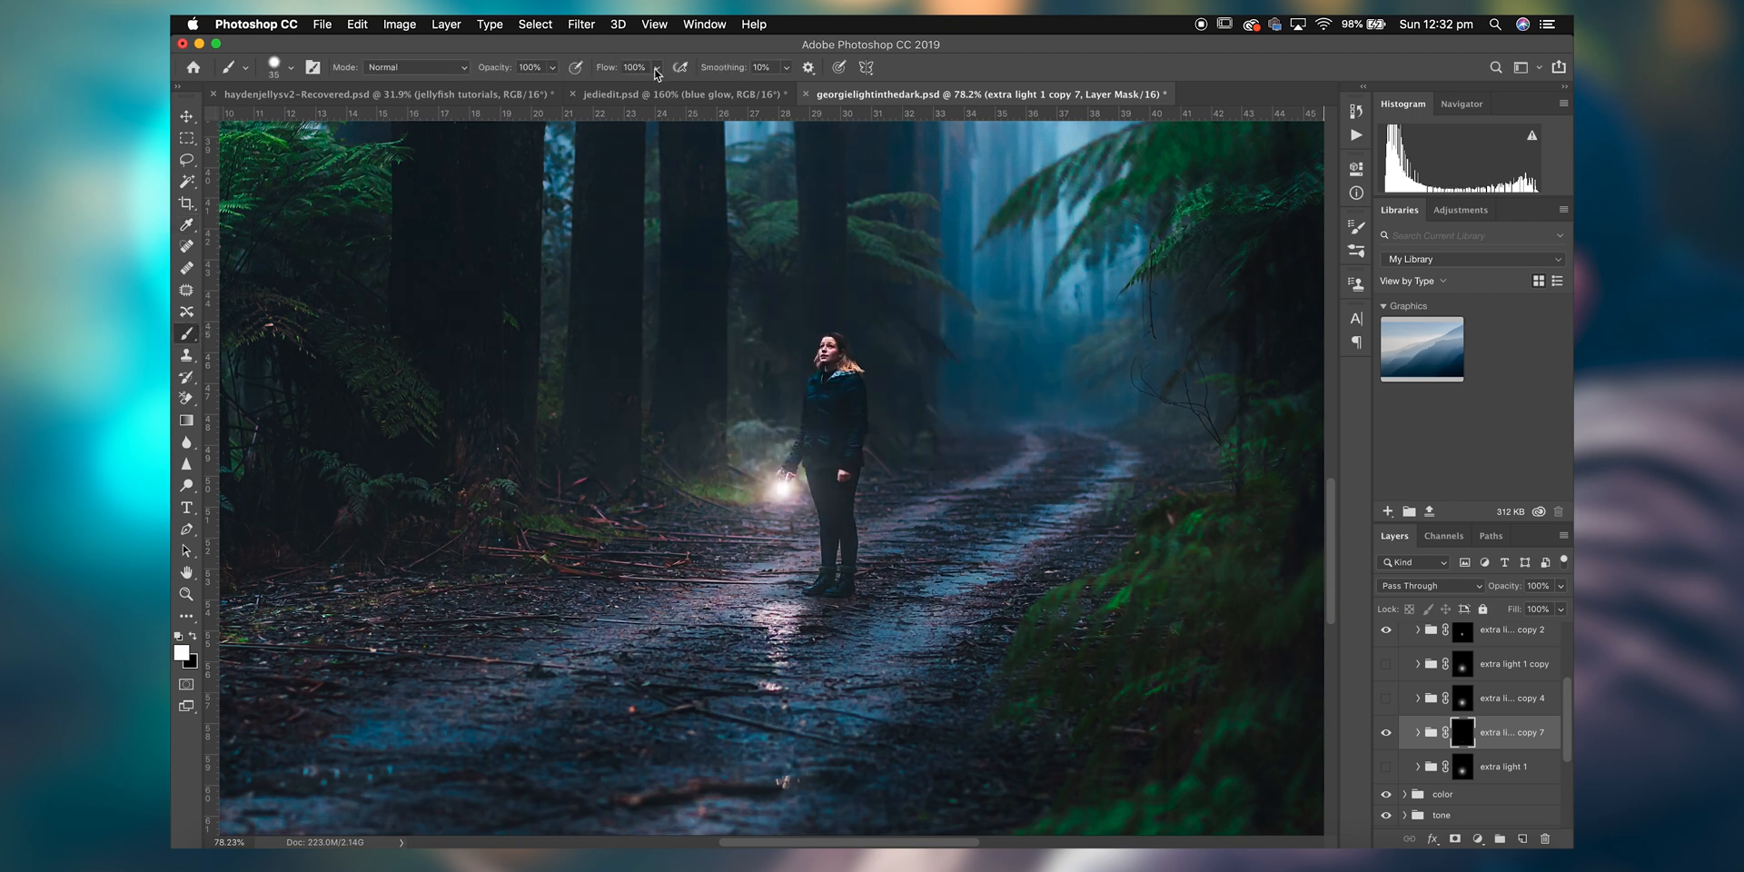
Set the brush flow to 10% for softly painting the lamp glow back.
{"action": "left_click", "coordinate": [657, 67]}
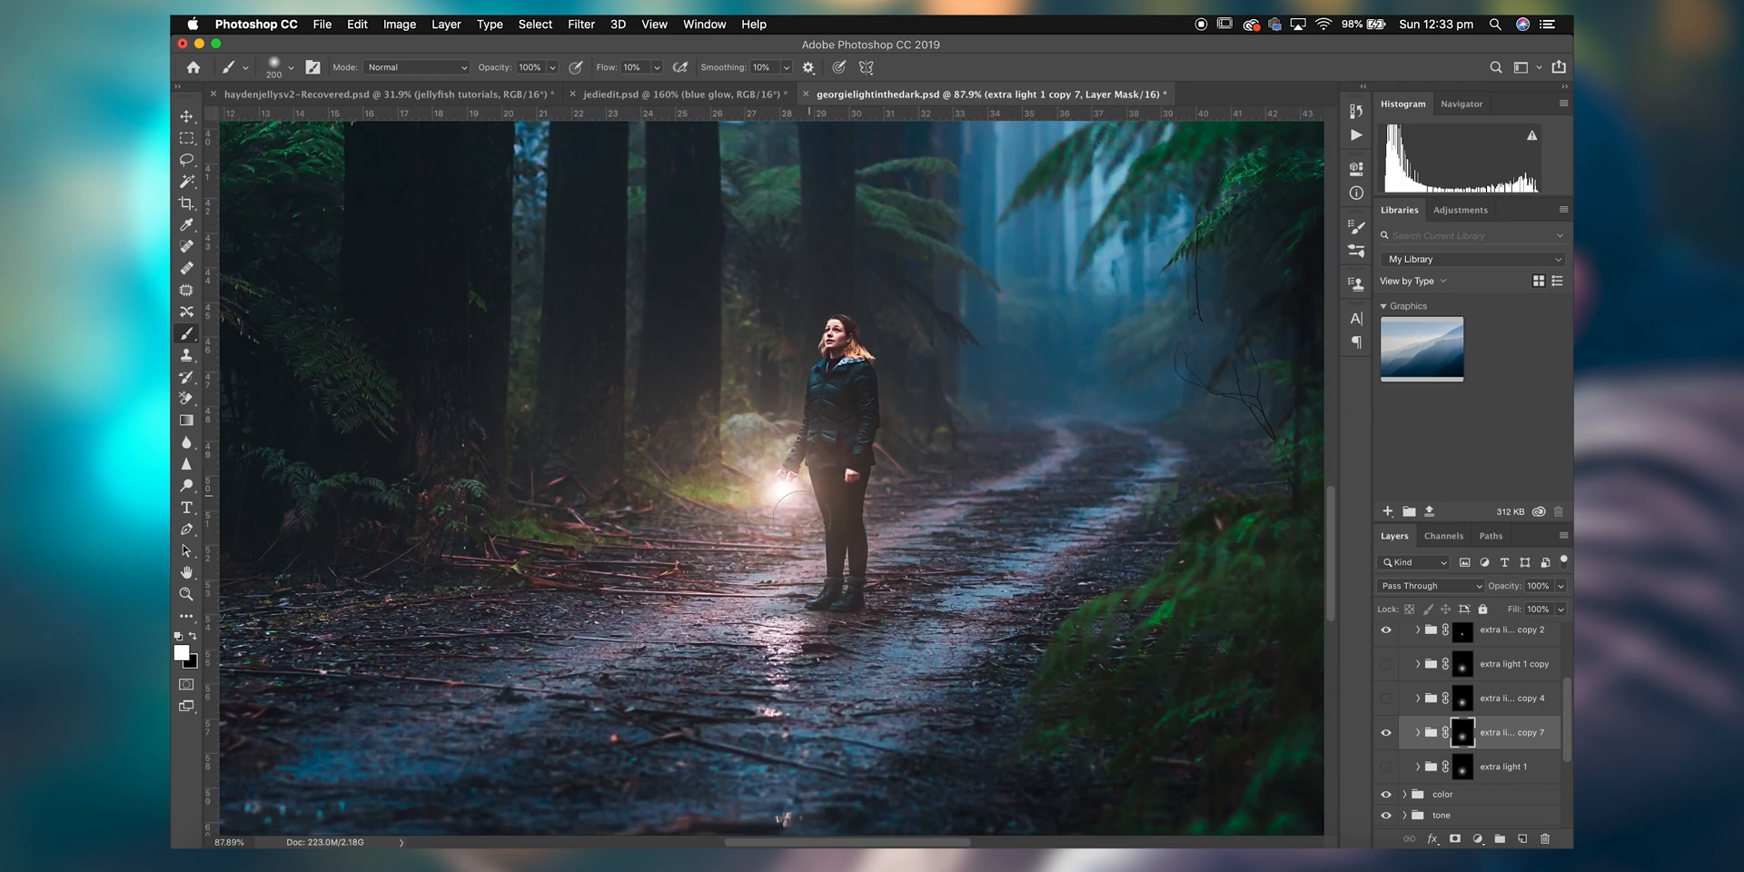
{"action": "mouse_move", "coordinate": [673, 270]}
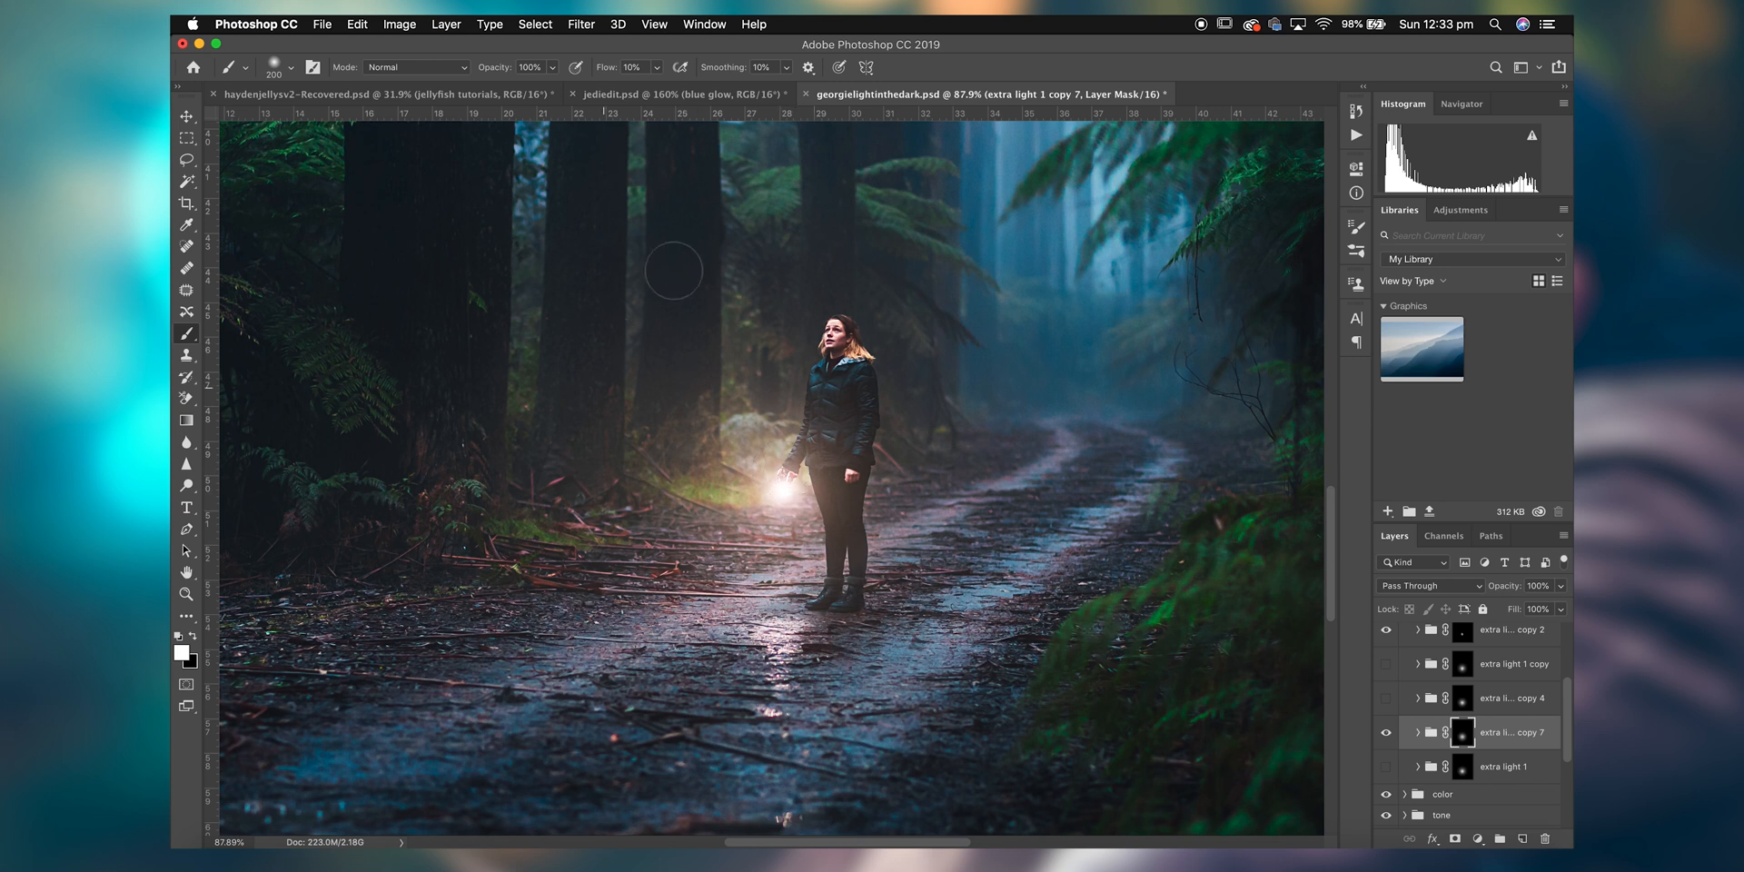
{"action": "mouse_move", "coordinate": [872, 409]}
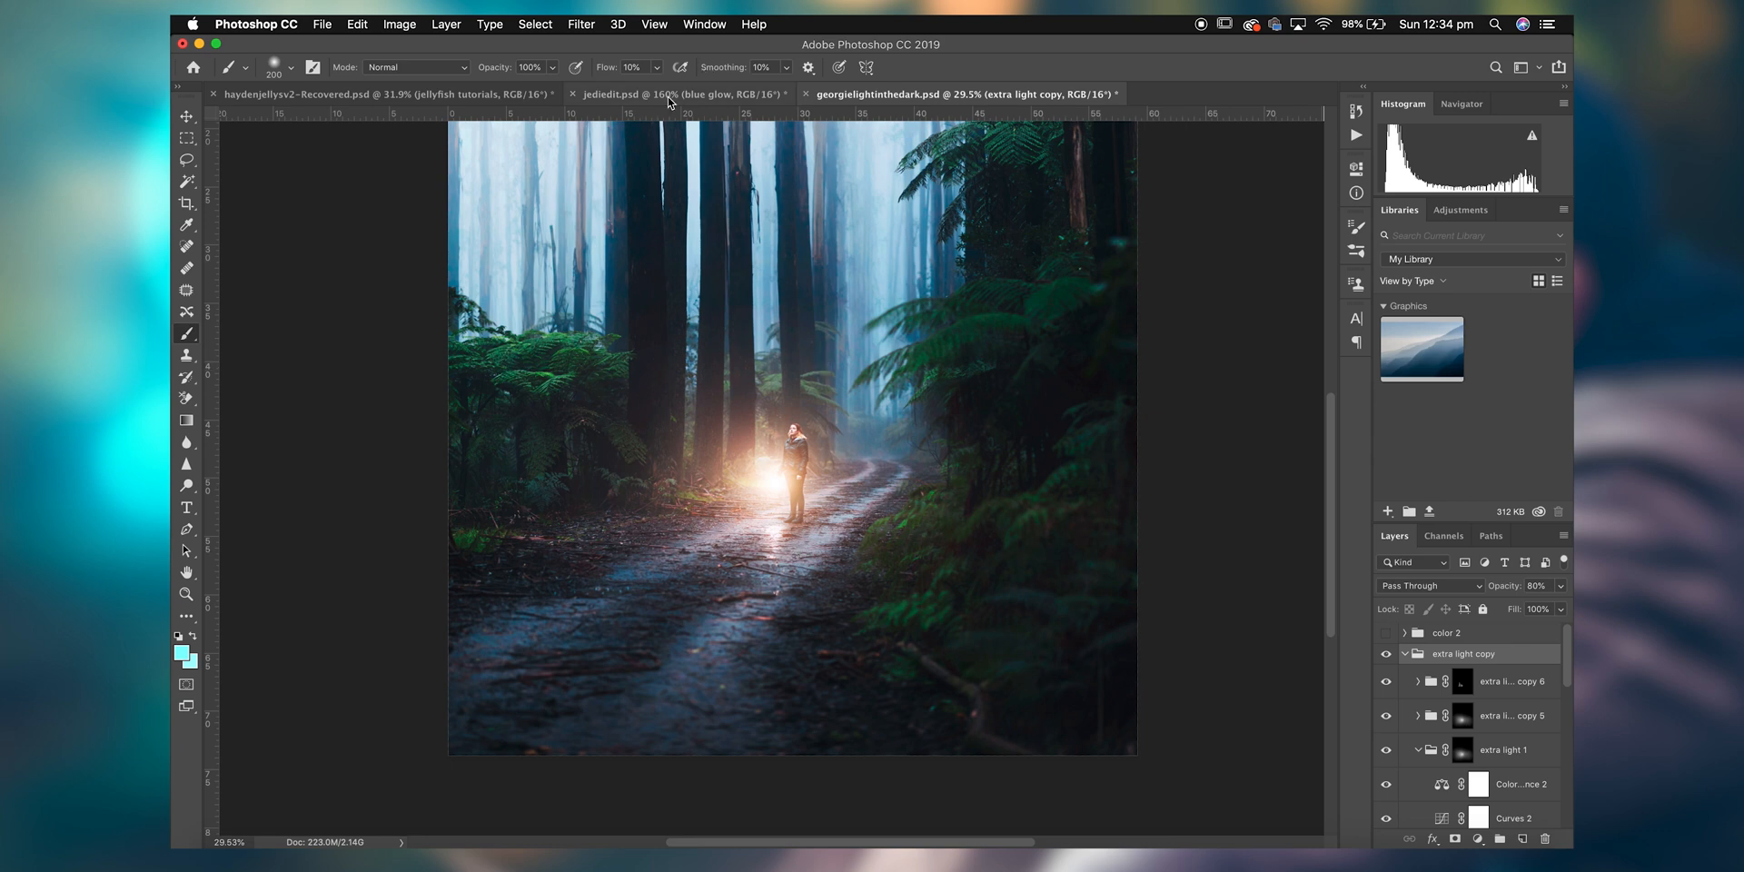
Convert jediedit.psd to the sRGB profile with Flatten Image enabled.
{"action": "left_click", "coordinate": [649, 93]}
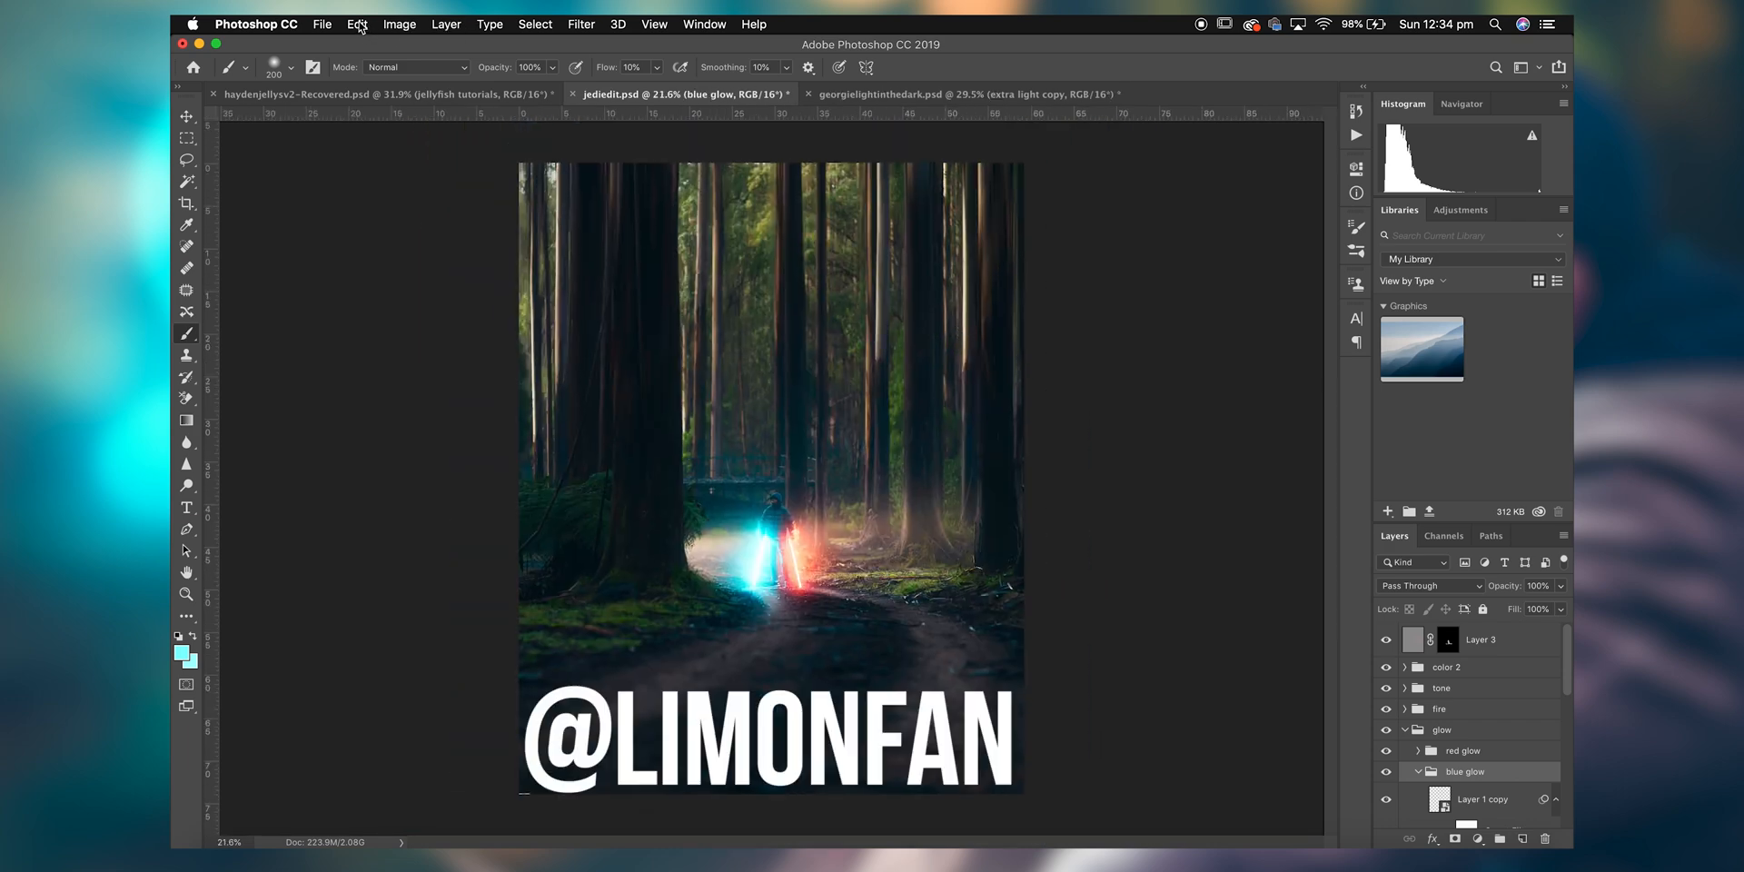
{"action": "left_click", "coordinate": [357, 23]}
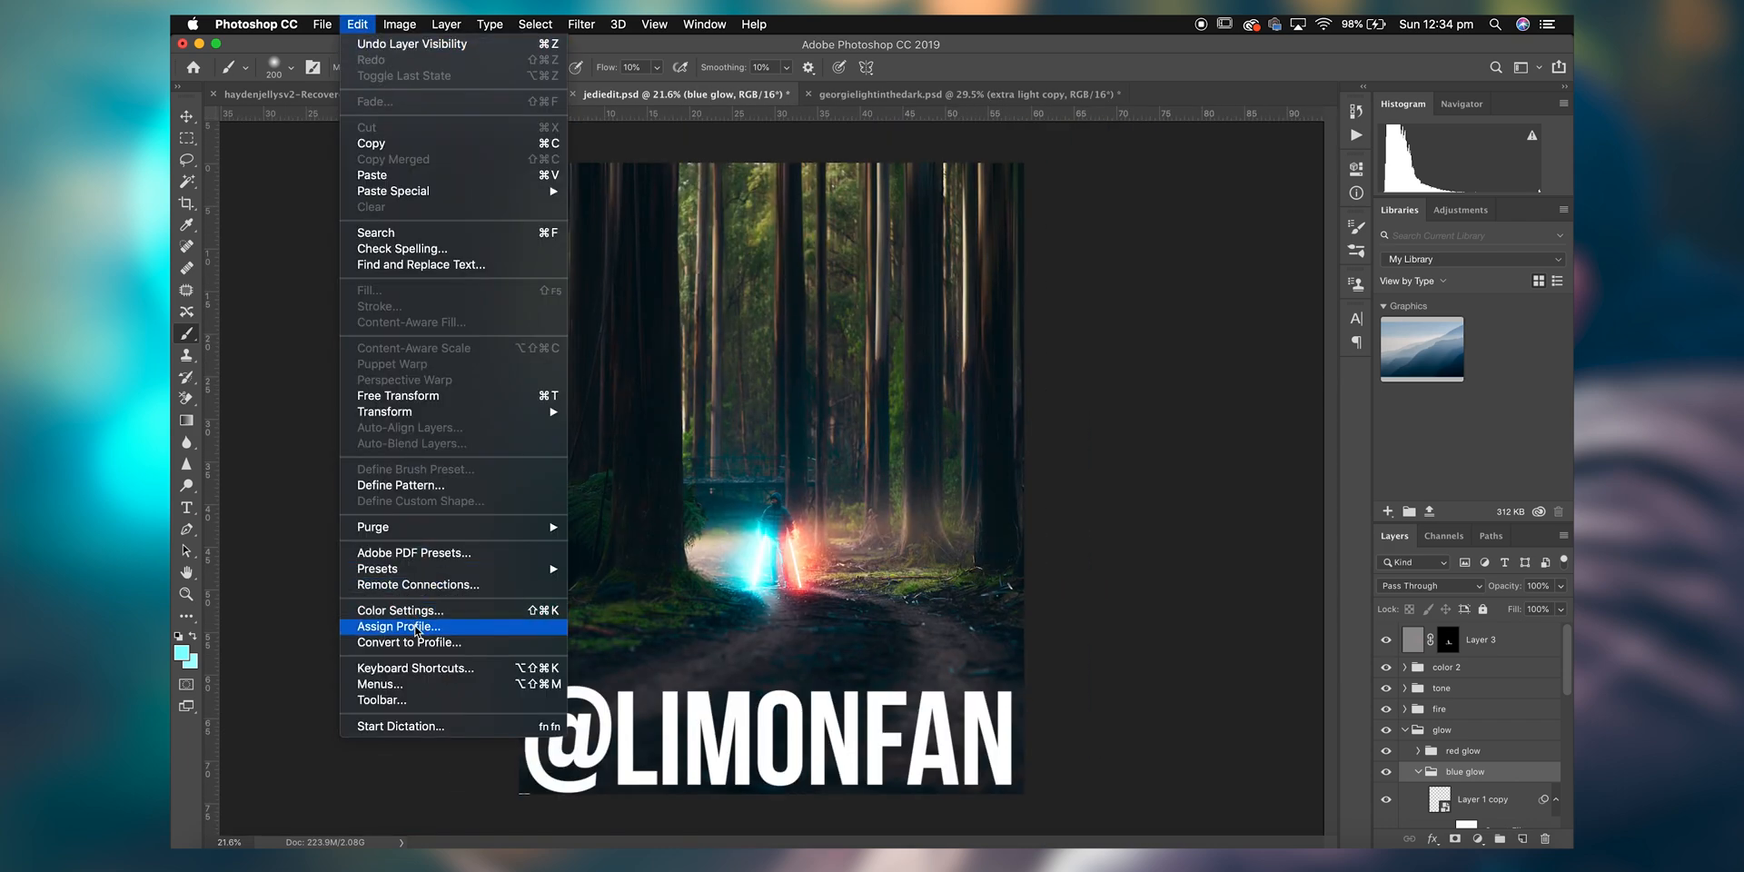
{"action": "left_click", "coordinate": [409, 642]}
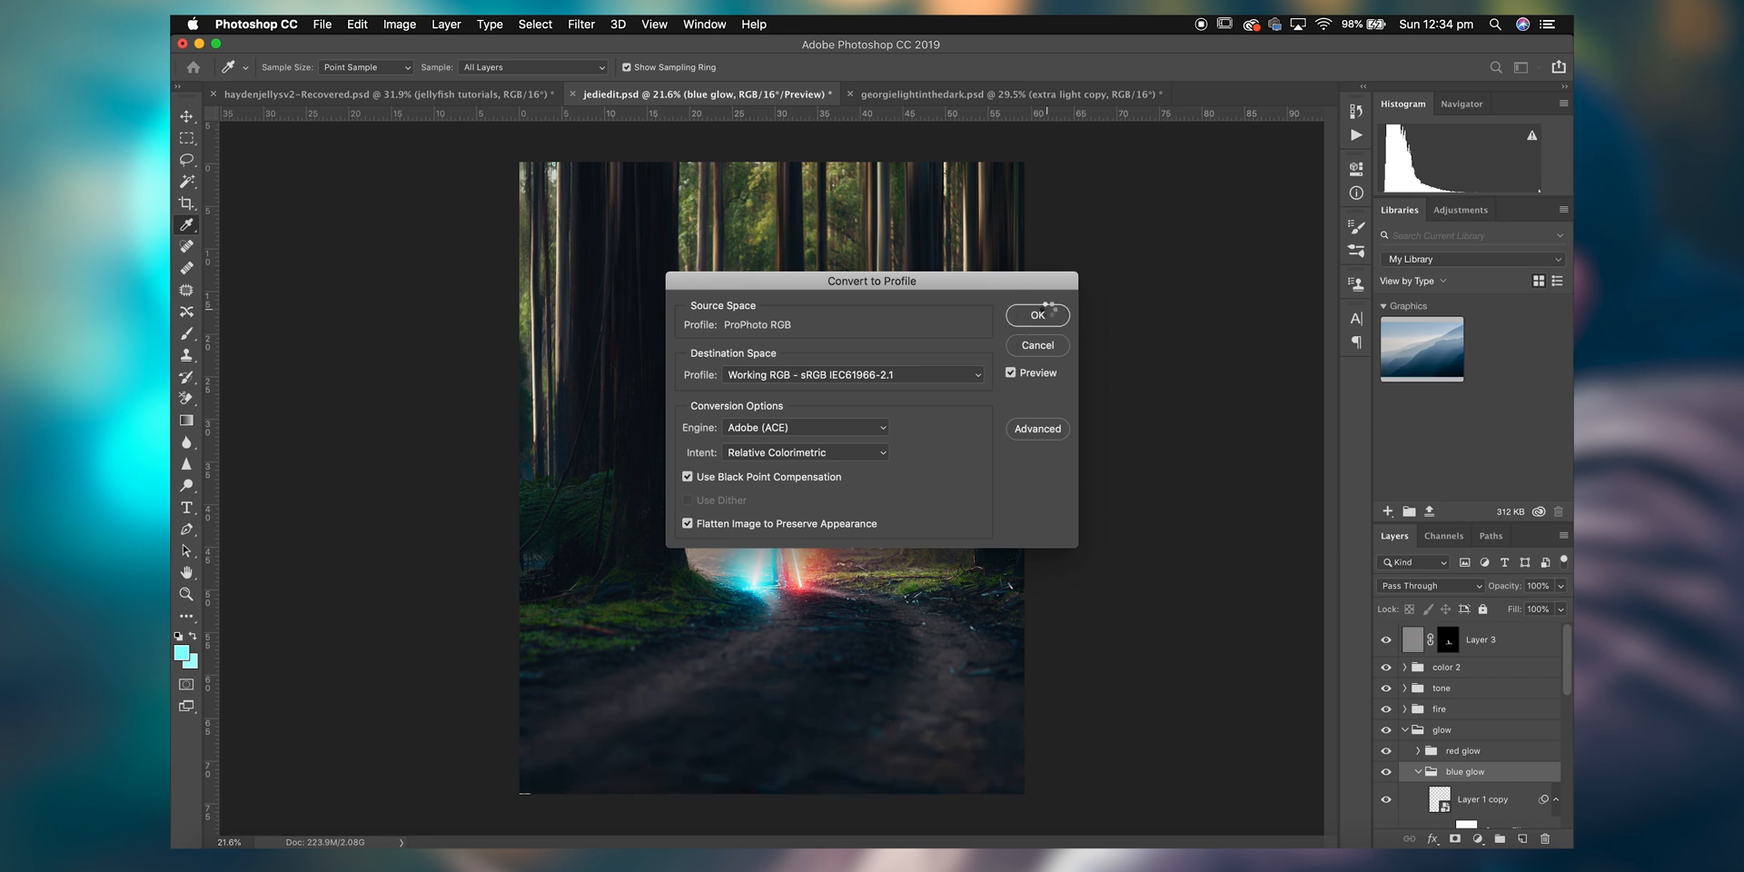
{"action": "left_click", "coordinate": [1037, 315]}
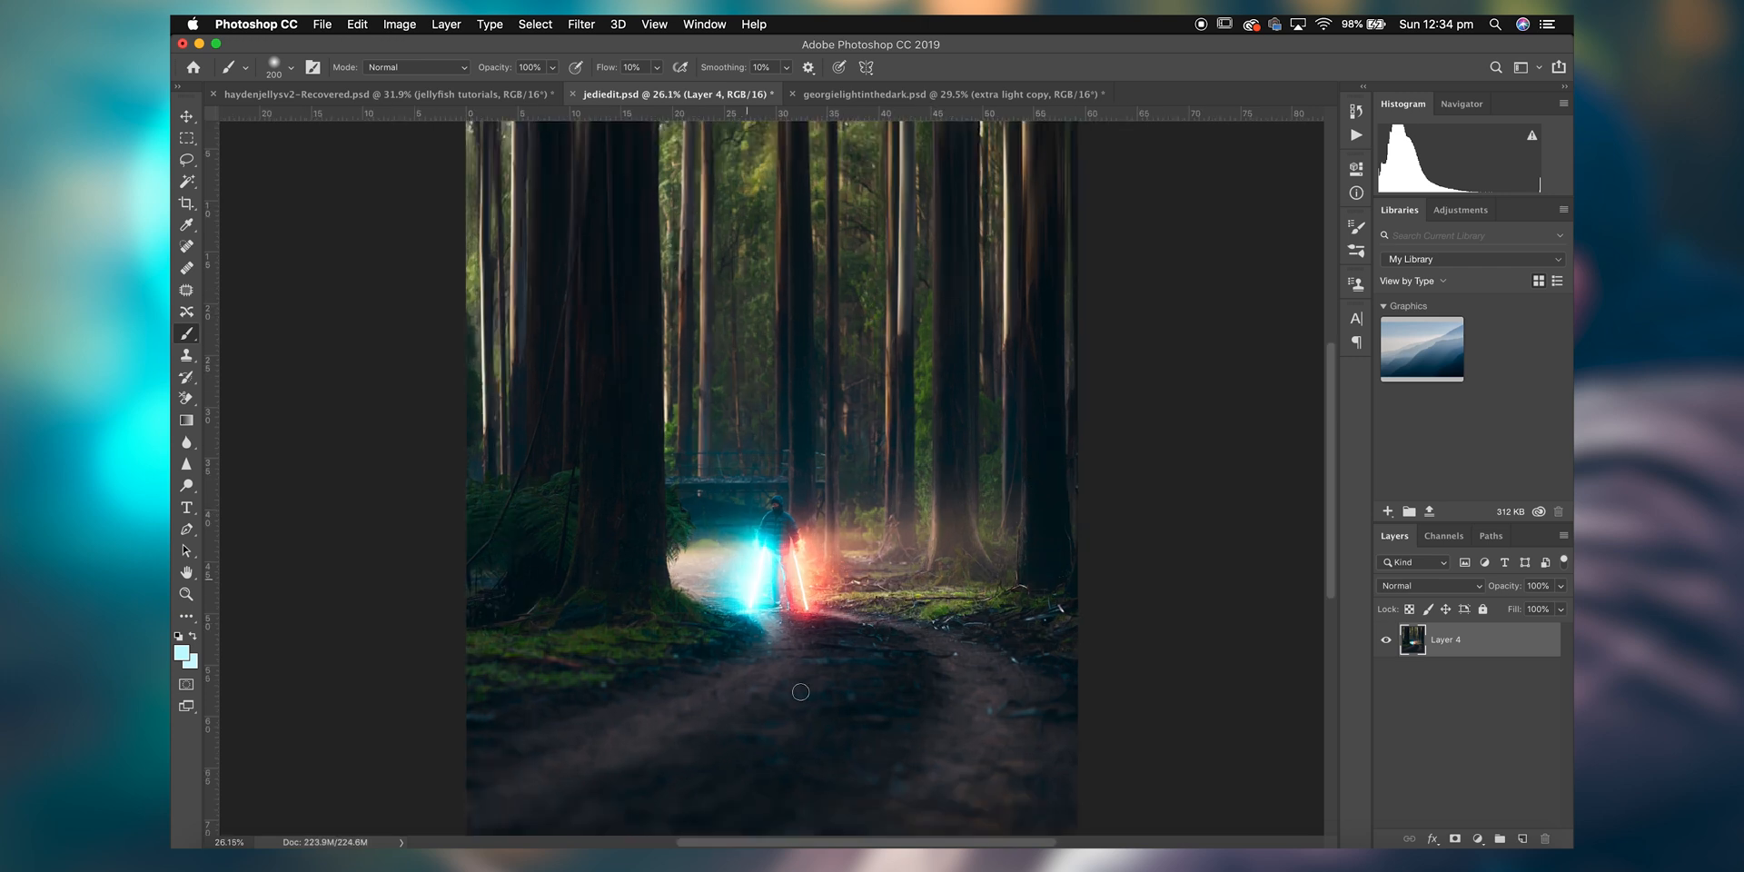
{"action": "mouse_move", "coordinate": [1178, 741]}
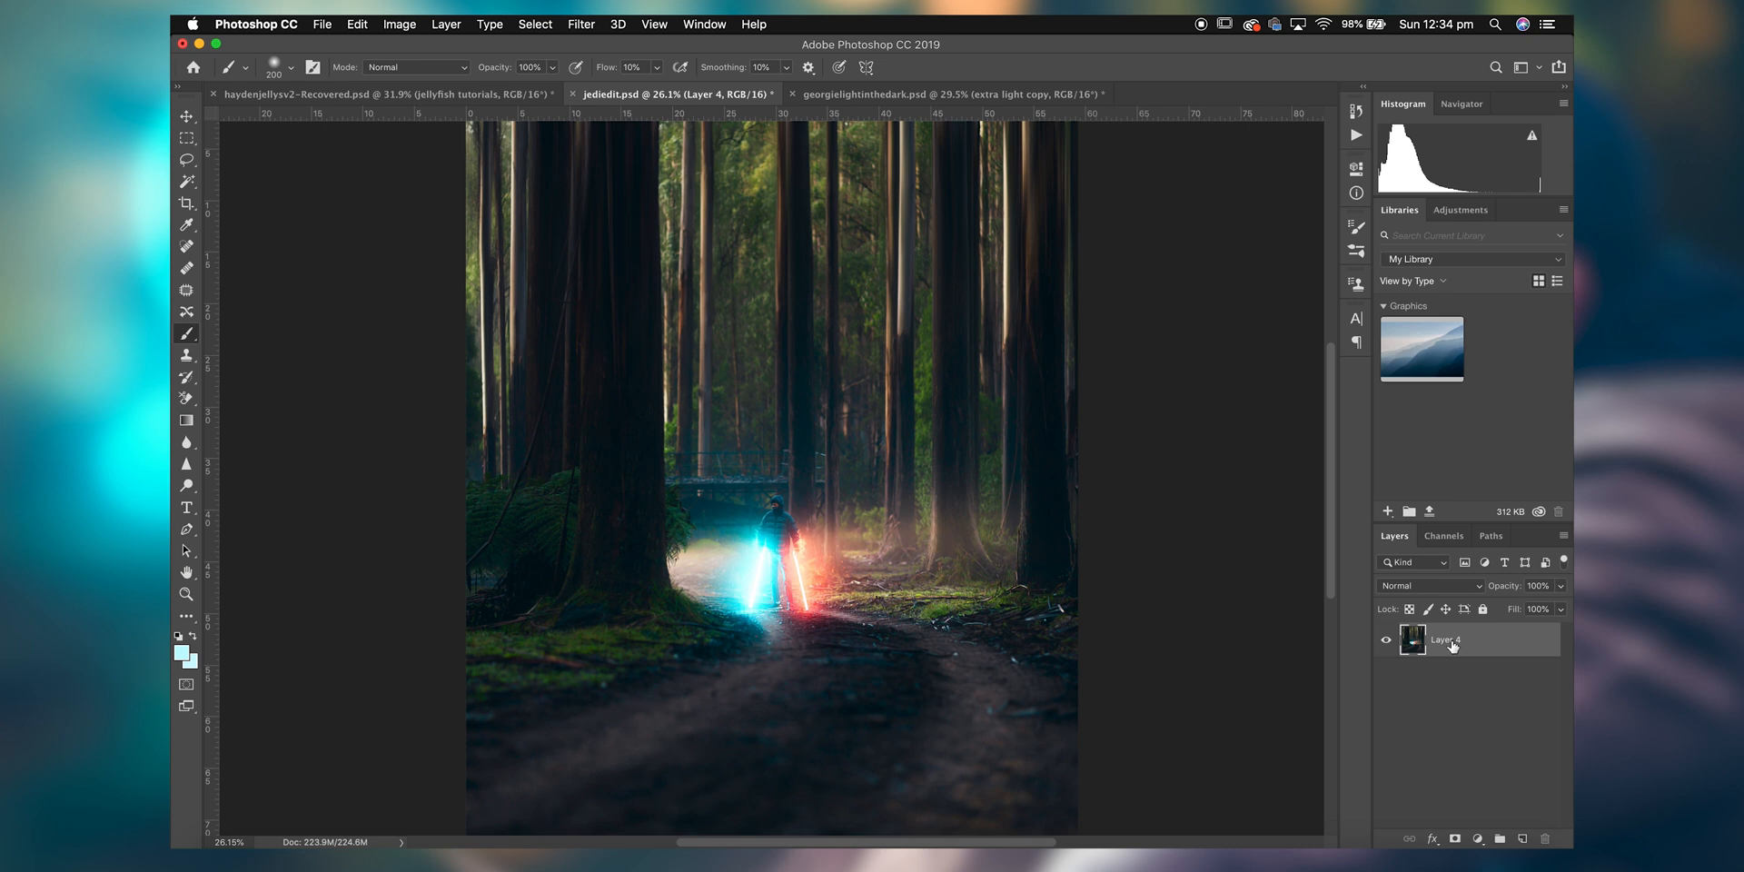
{"action": "mouse_move", "coordinate": [1451, 645]}
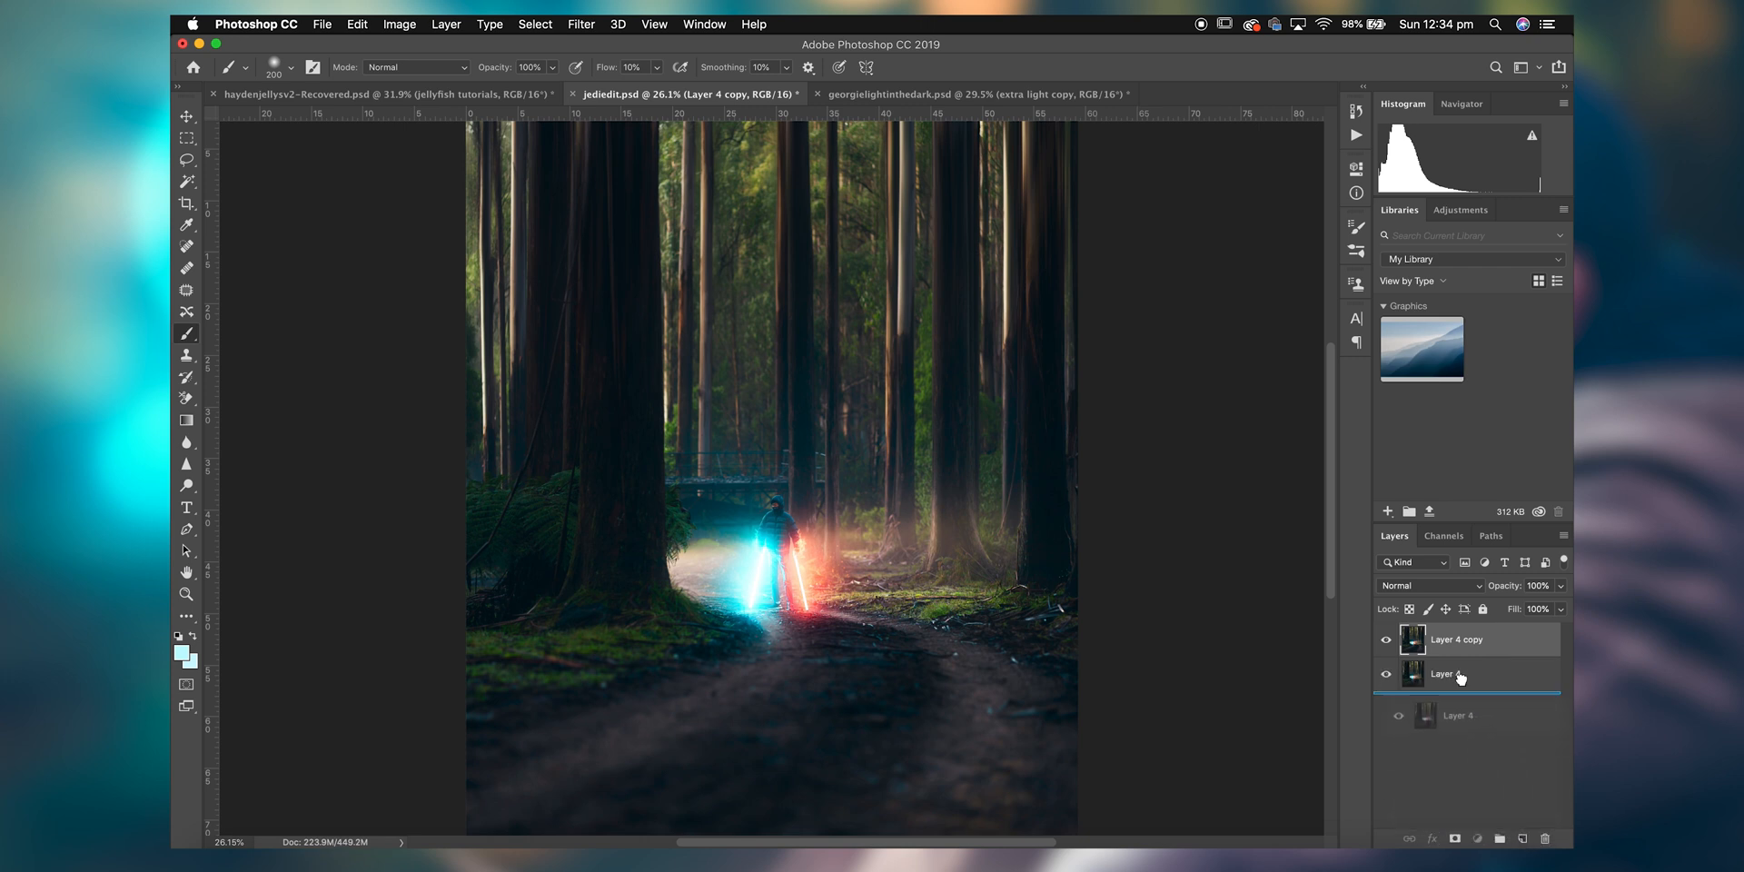
Set Layer 4 copy to Screen and apply a Gaussian Blur of about 106 px.
{"action": "left_click", "coordinate": [1428, 585]}
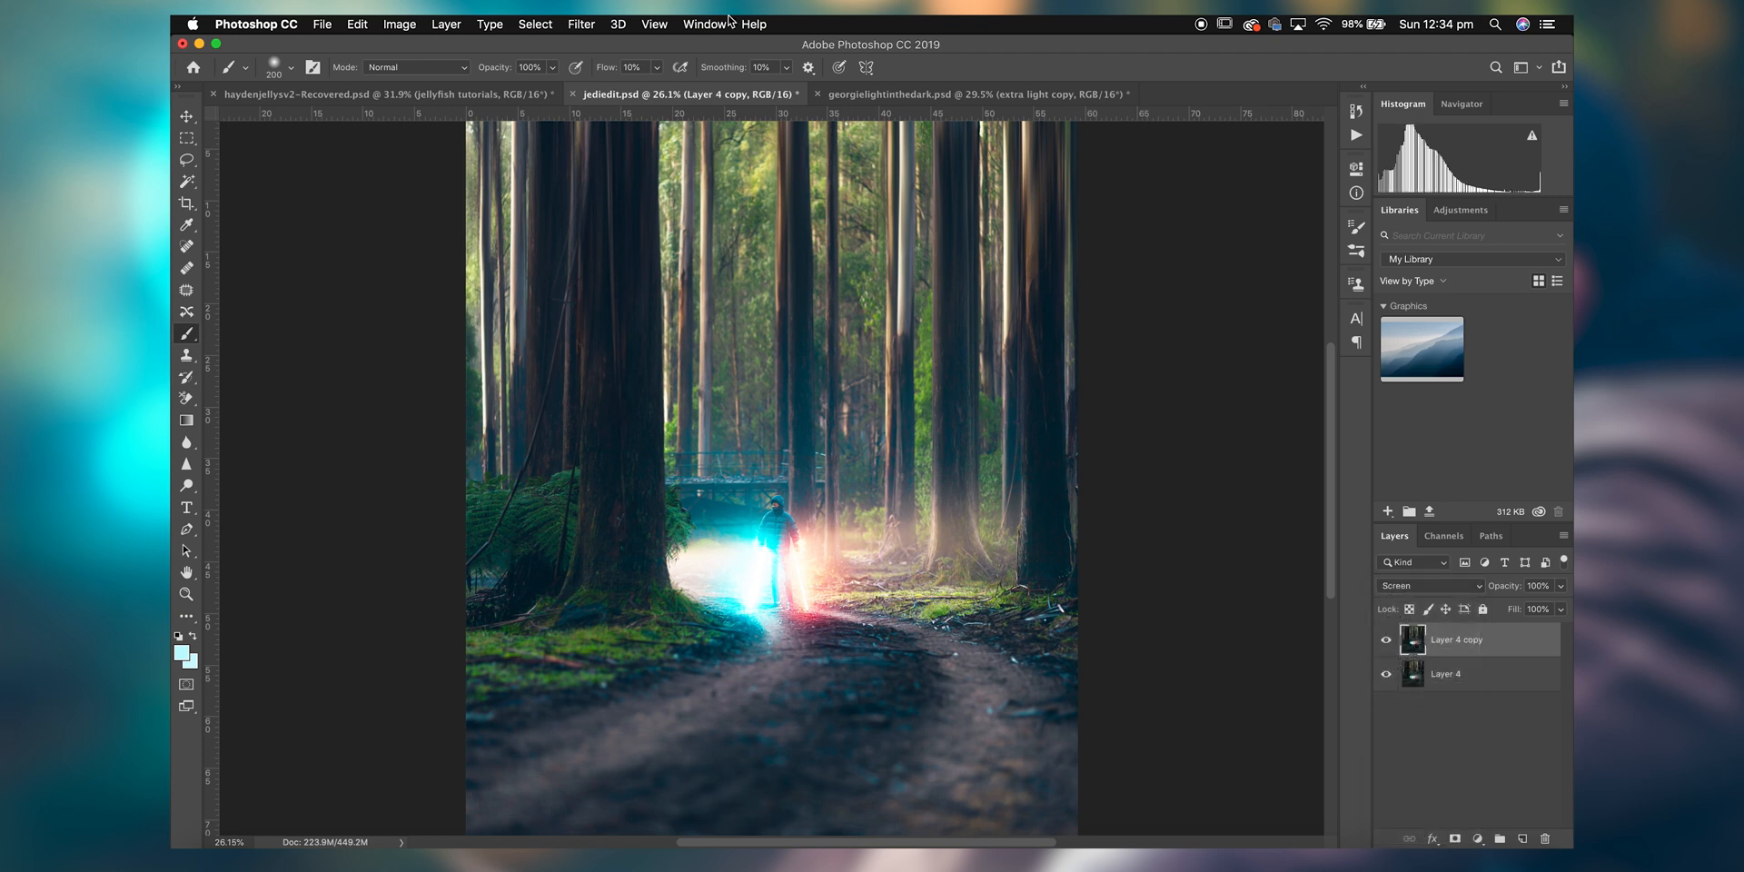
{"action": "left_click", "coordinate": [581, 24]}
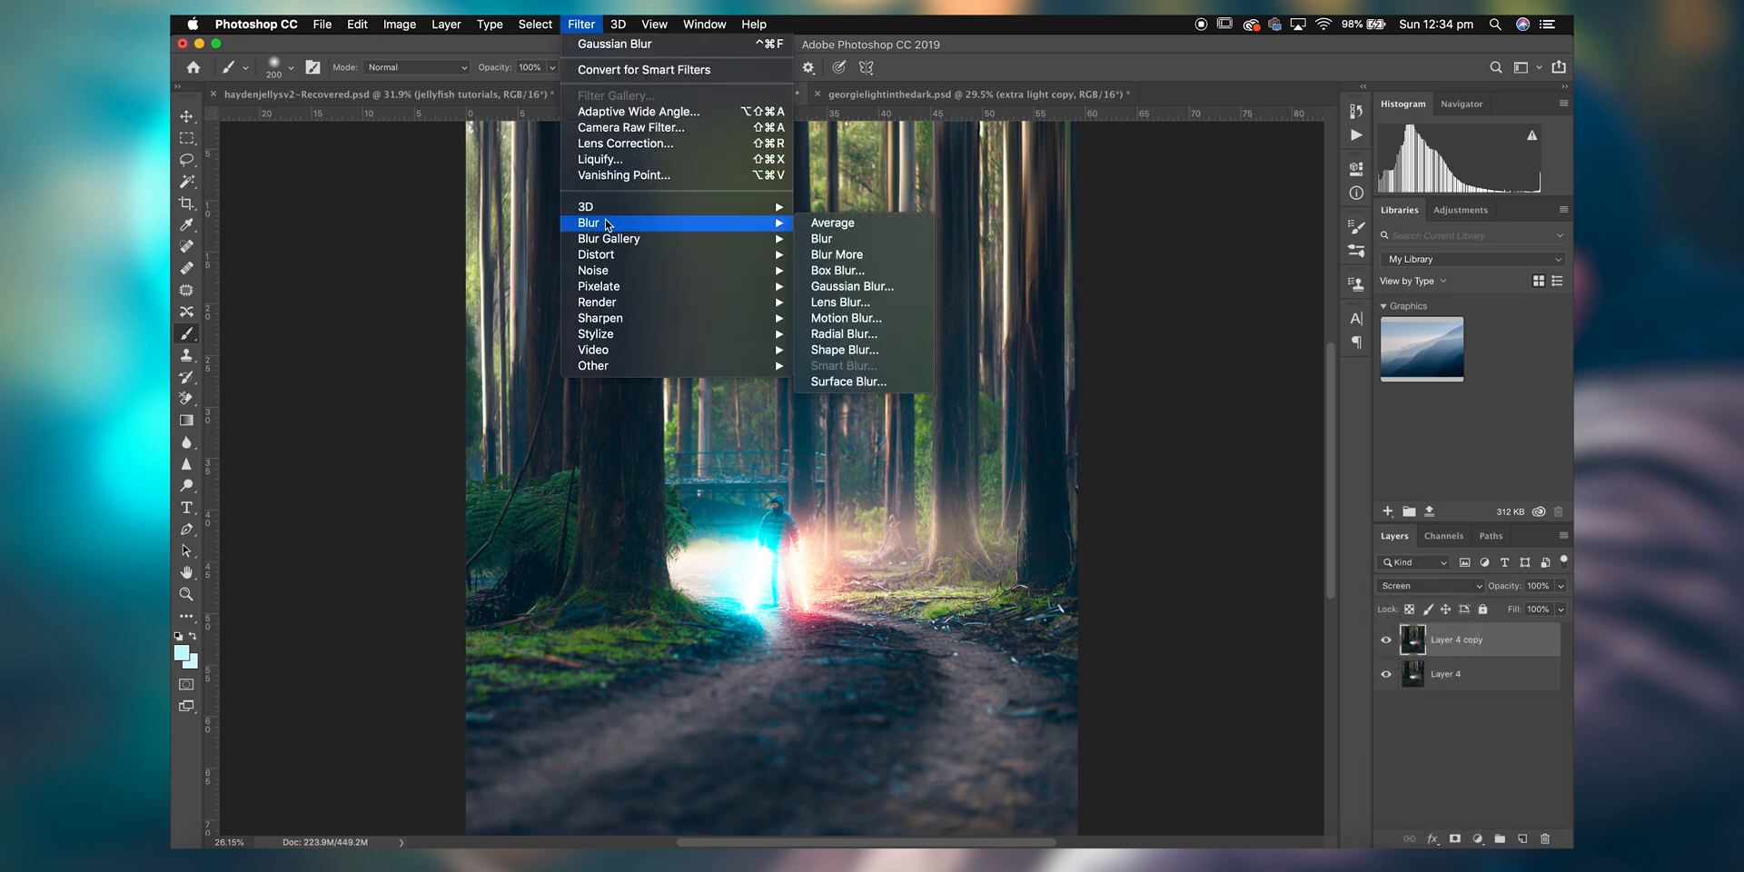
{"action": "left_click", "coordinate": [852, 286]}
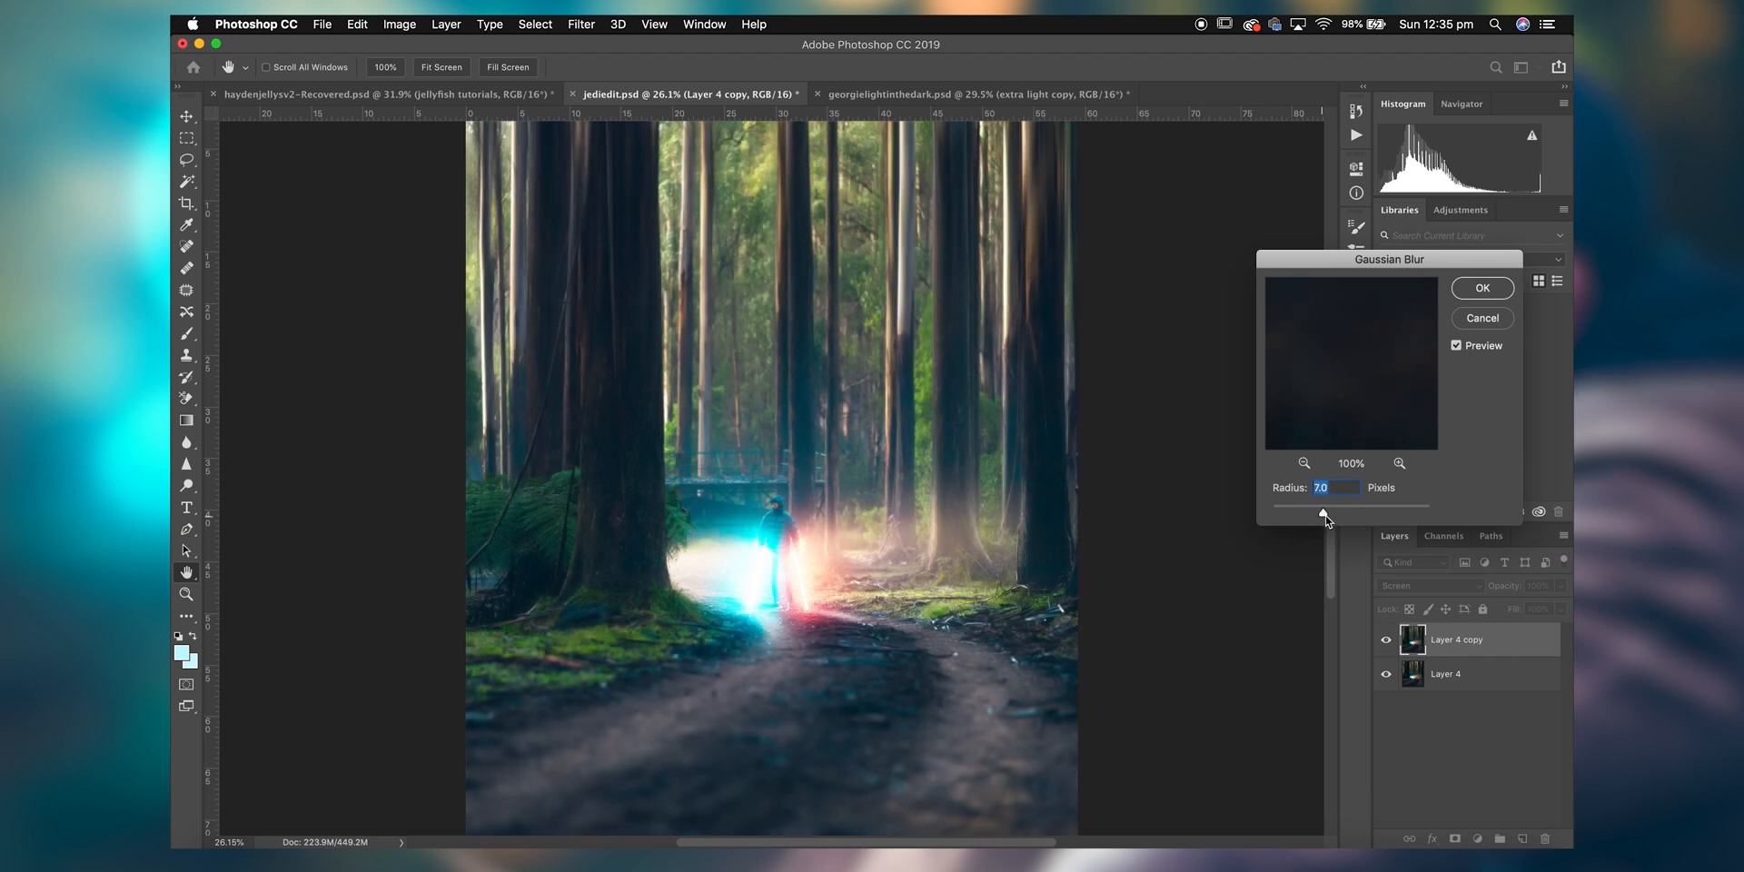
{"action": "left_click_drag", "start_coordinate": [1324, 516], "coordinate": [1372, 516]}
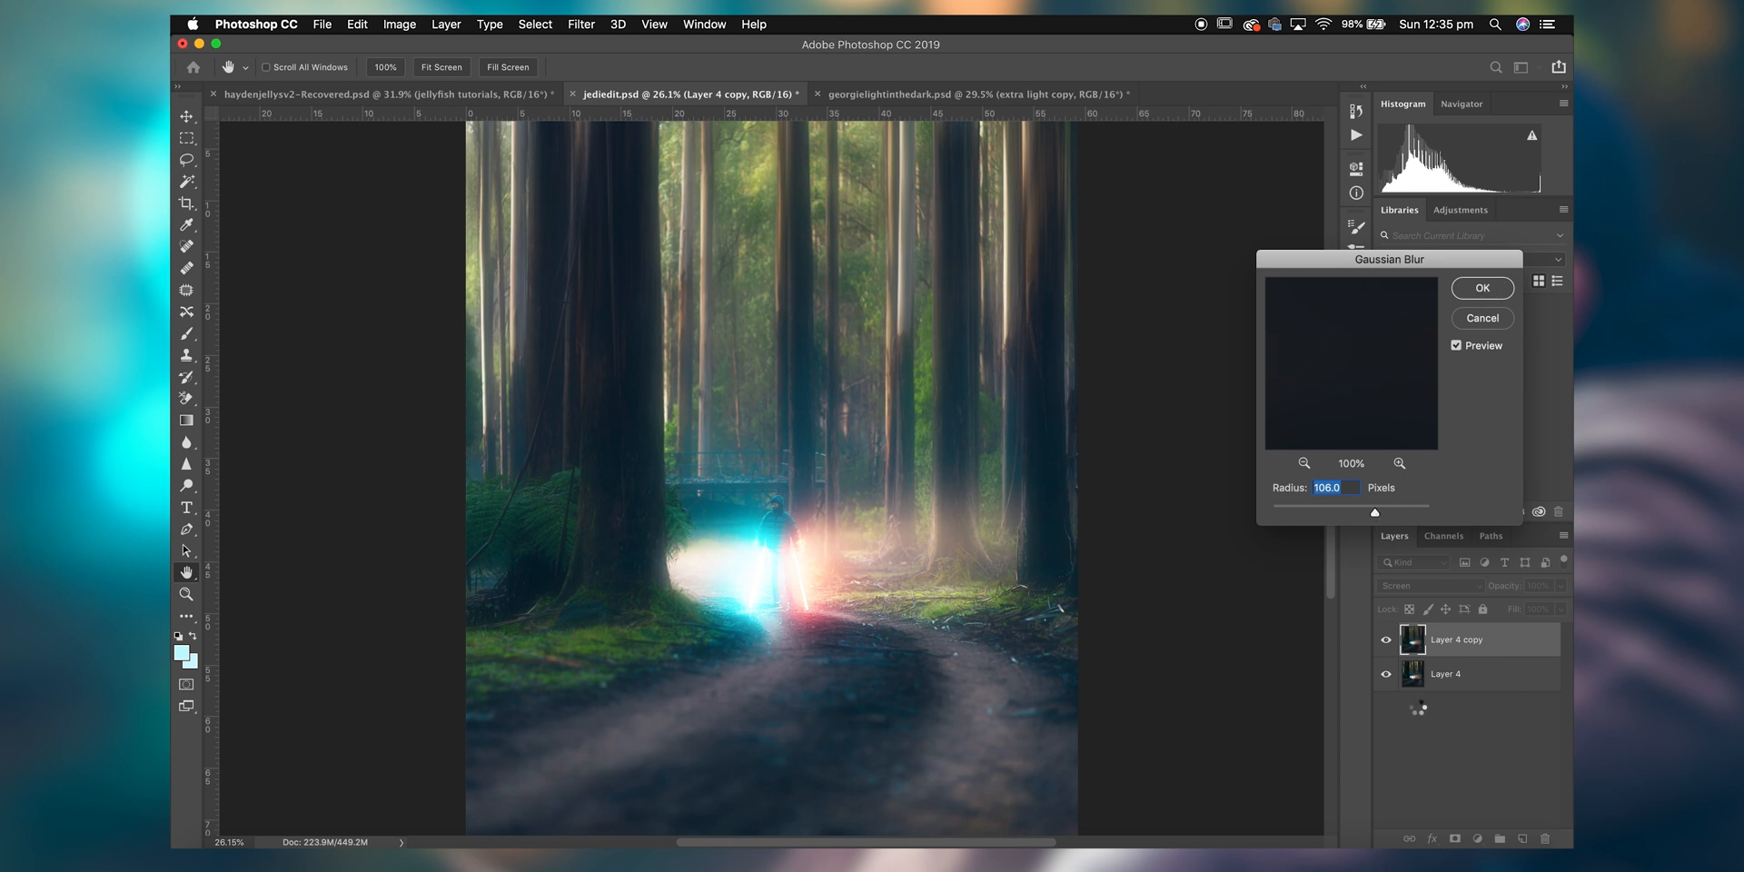
{"action": "left_click", "coordinate": [1482, 288]}
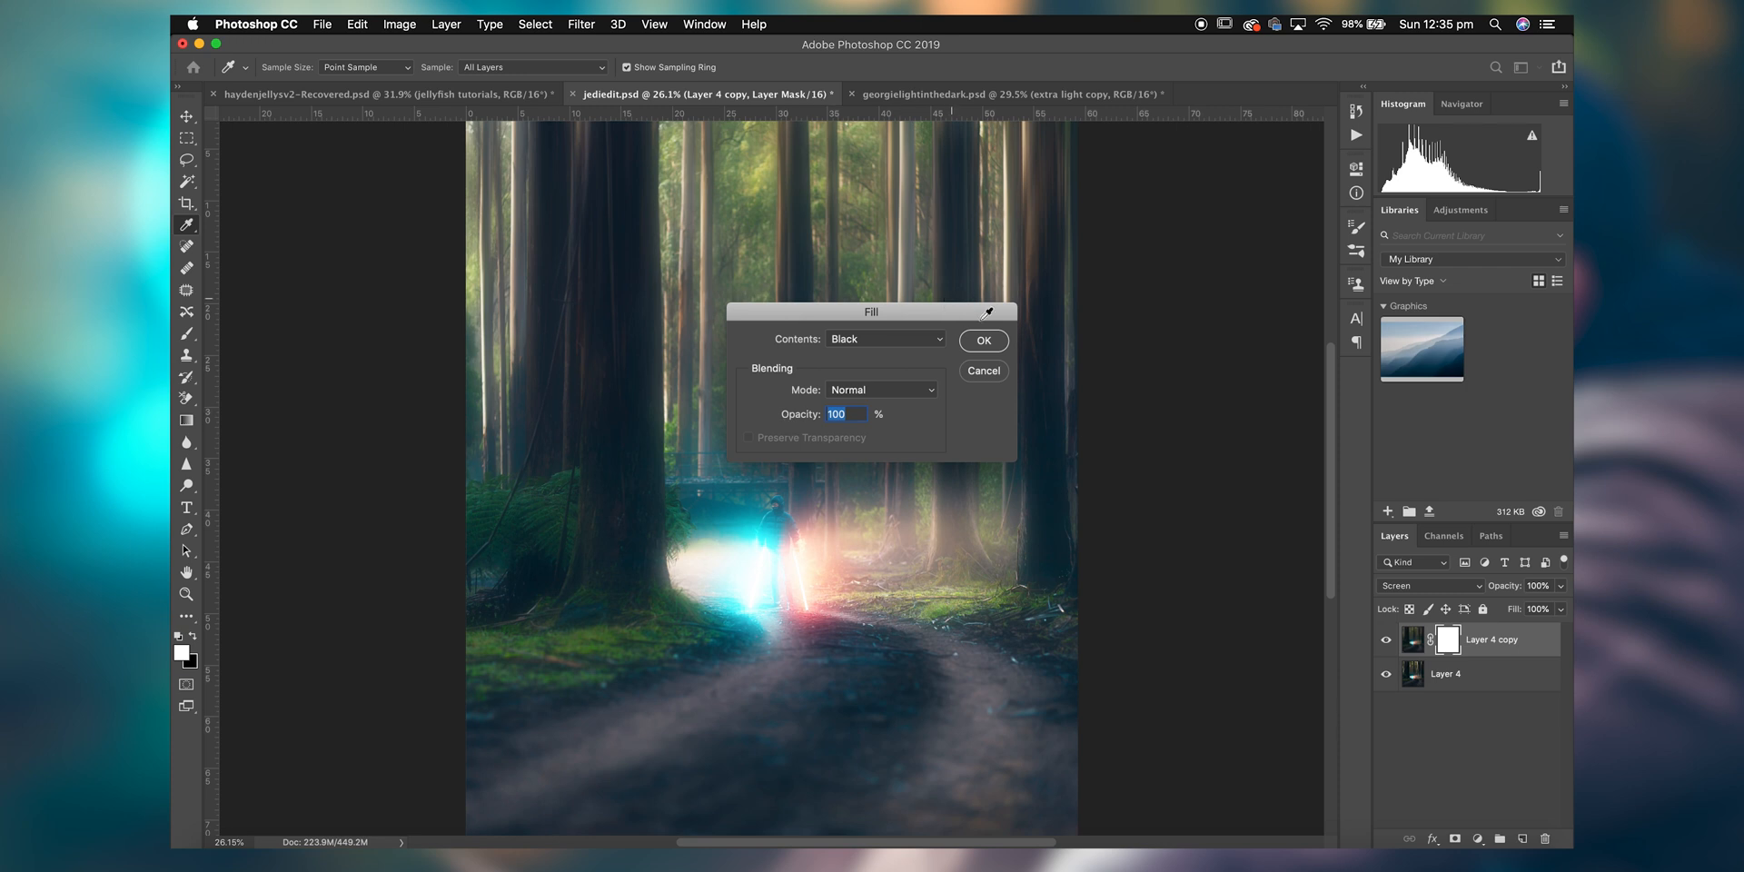
{"action": "left_click", "coordinate": [983, 341]}
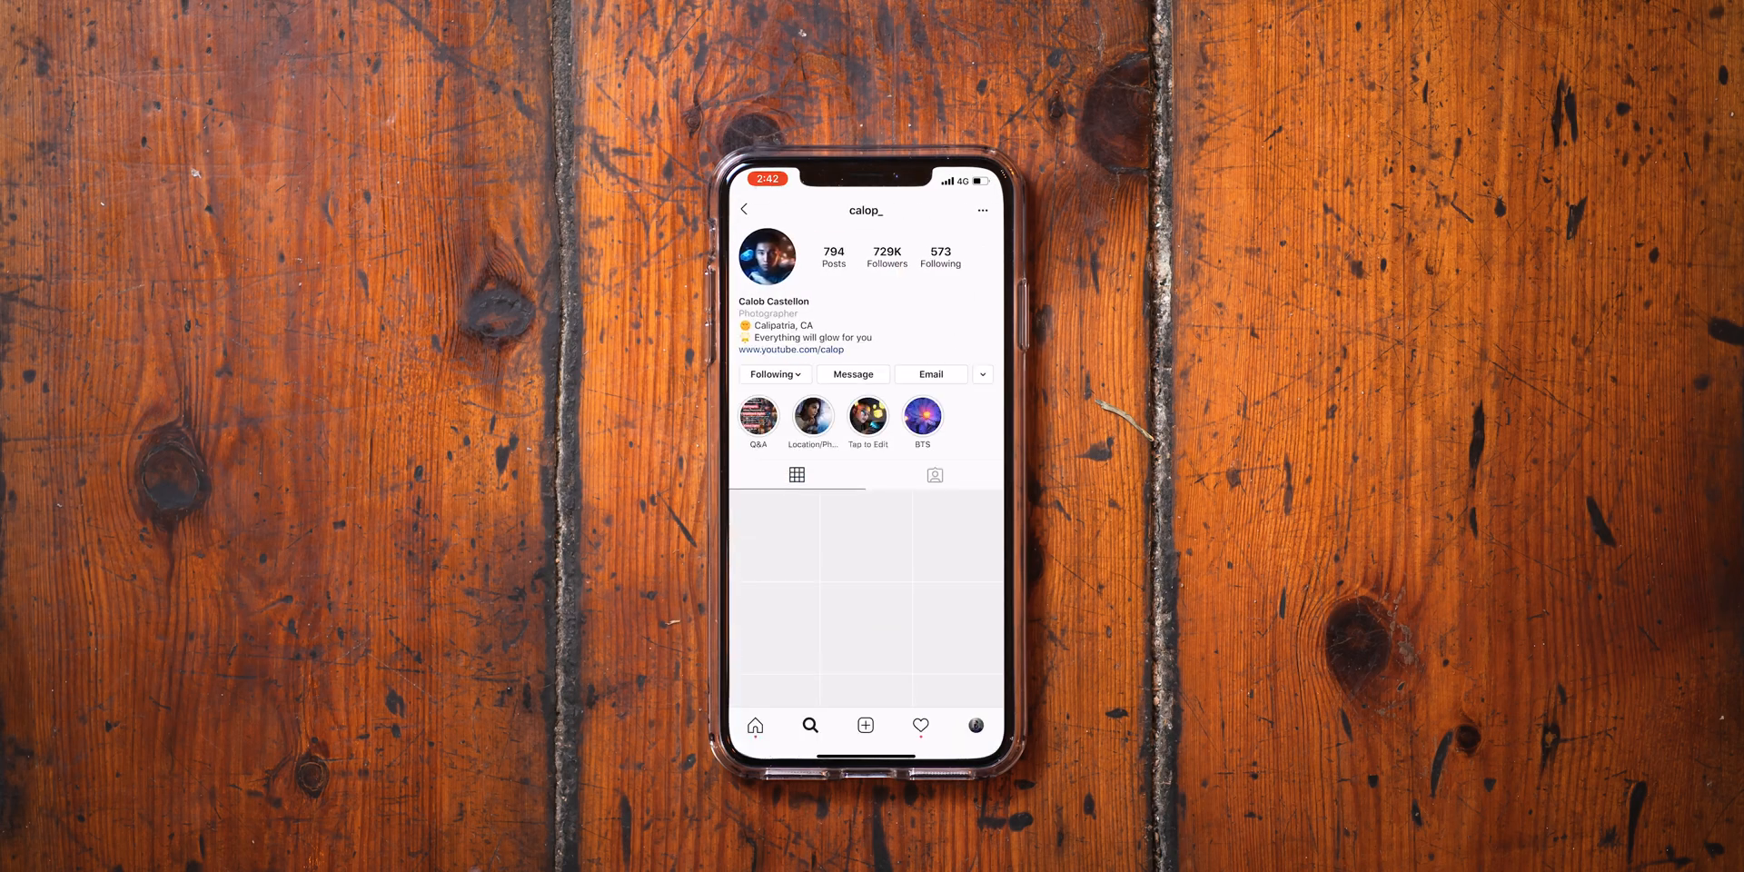
{"action": "scroll", "scroll_direction": "down", "scroll_amount": 3}
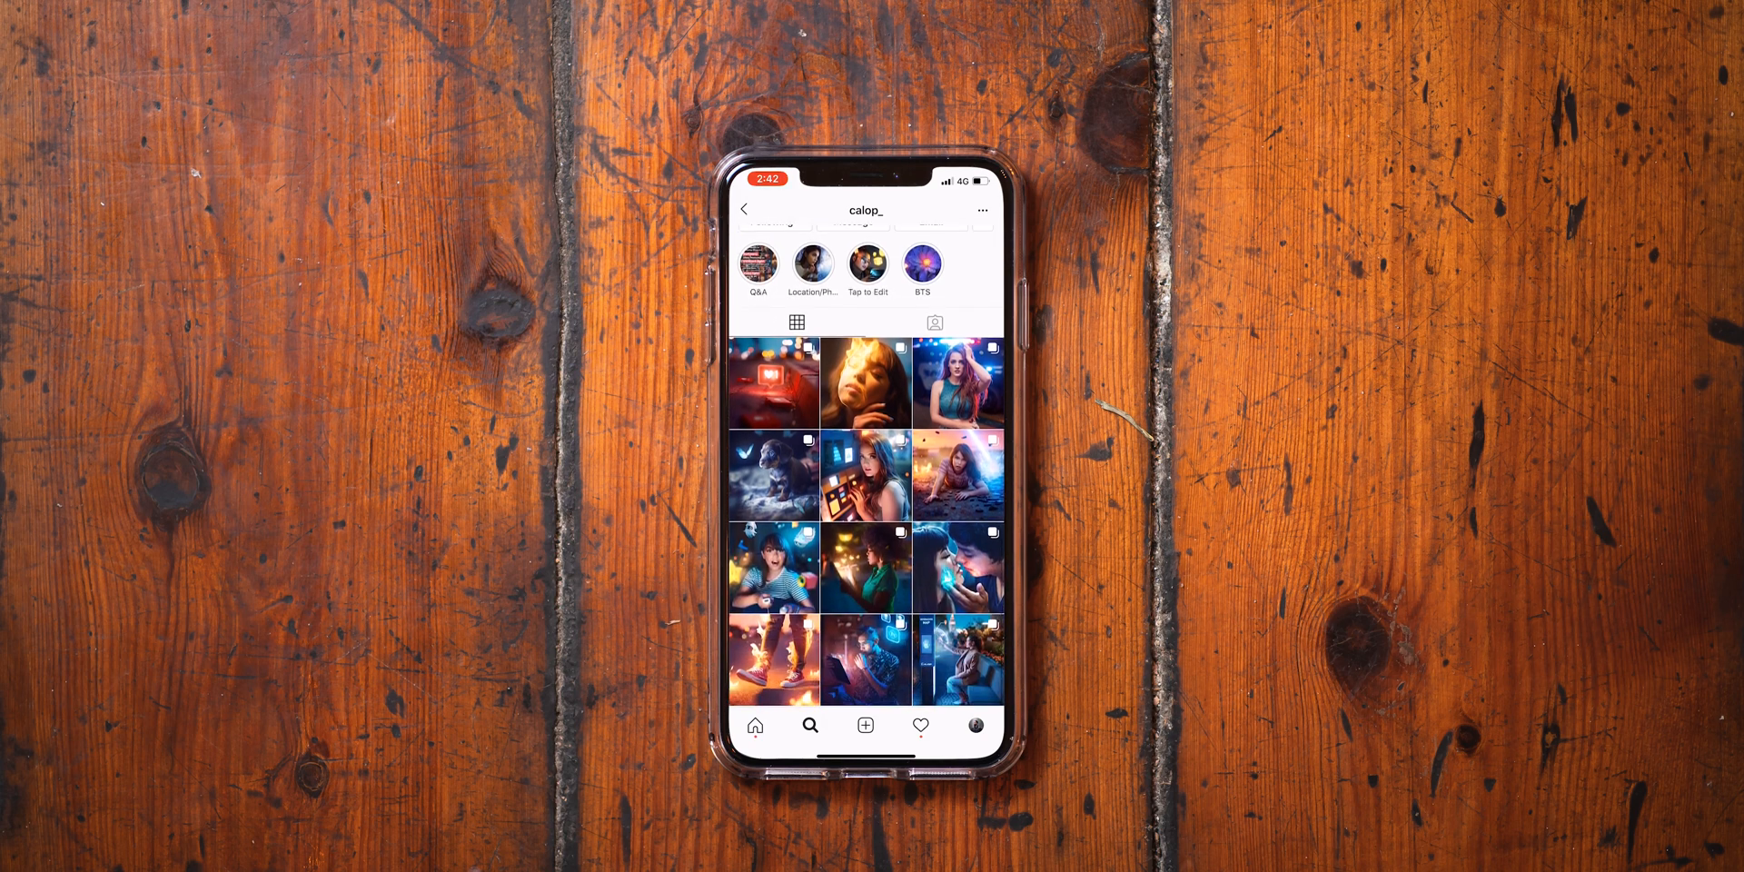
{"action": "left_click", "coordinate": [865, 383]}
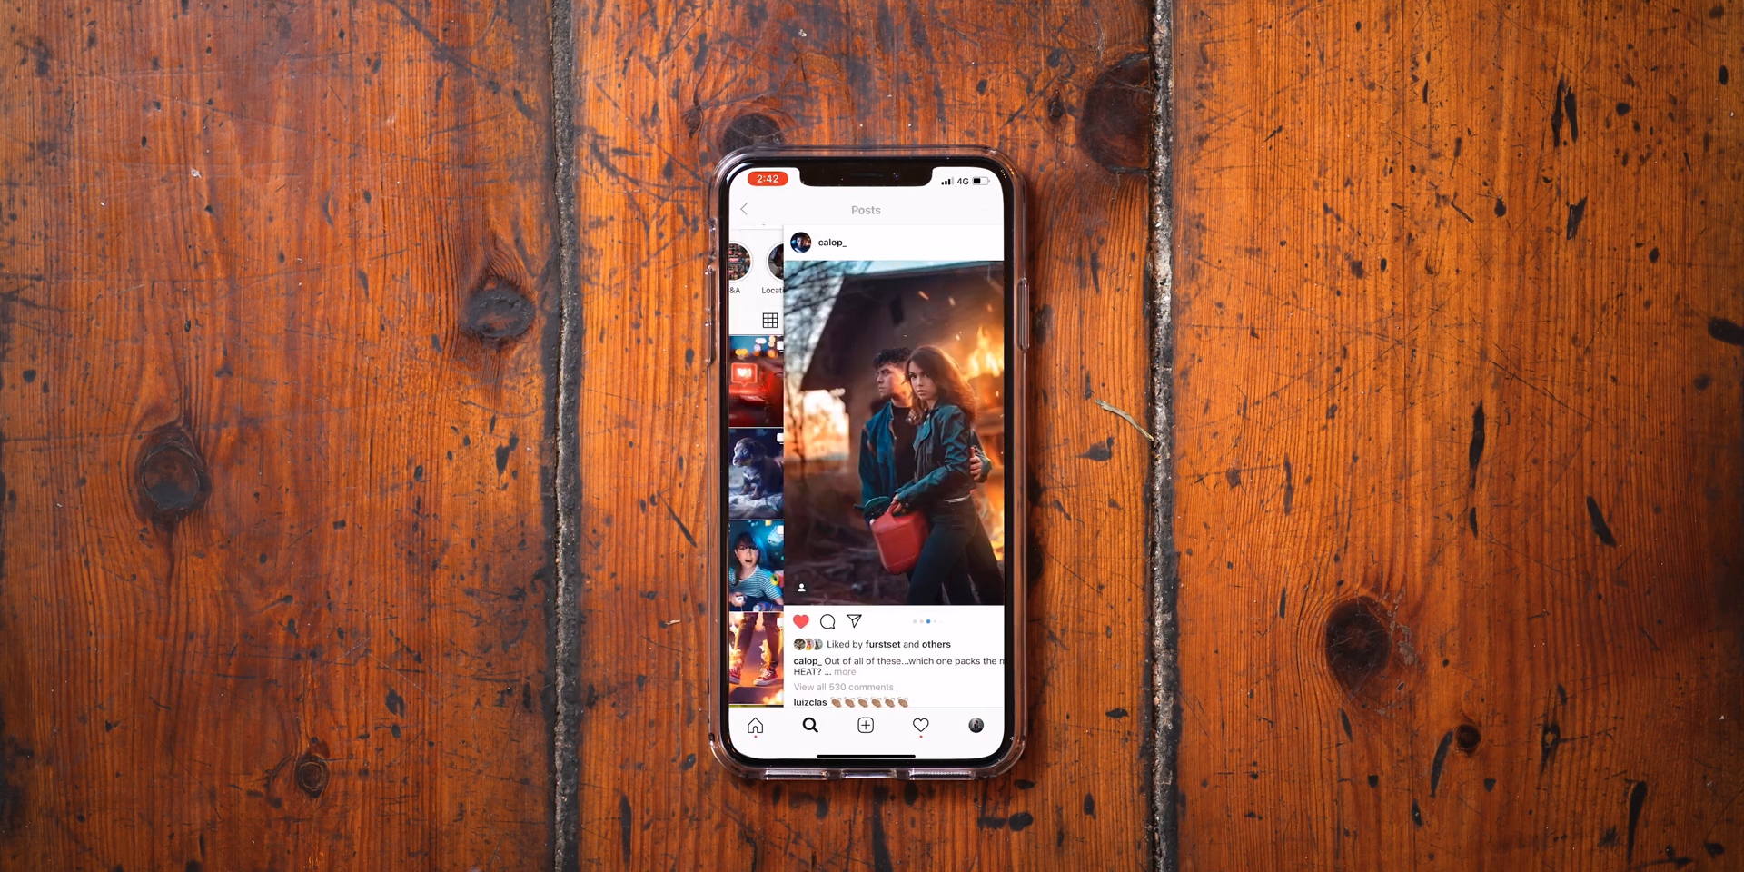
{"action": "scroll", "scroll_direction": "down", "scroll_amount": 3}
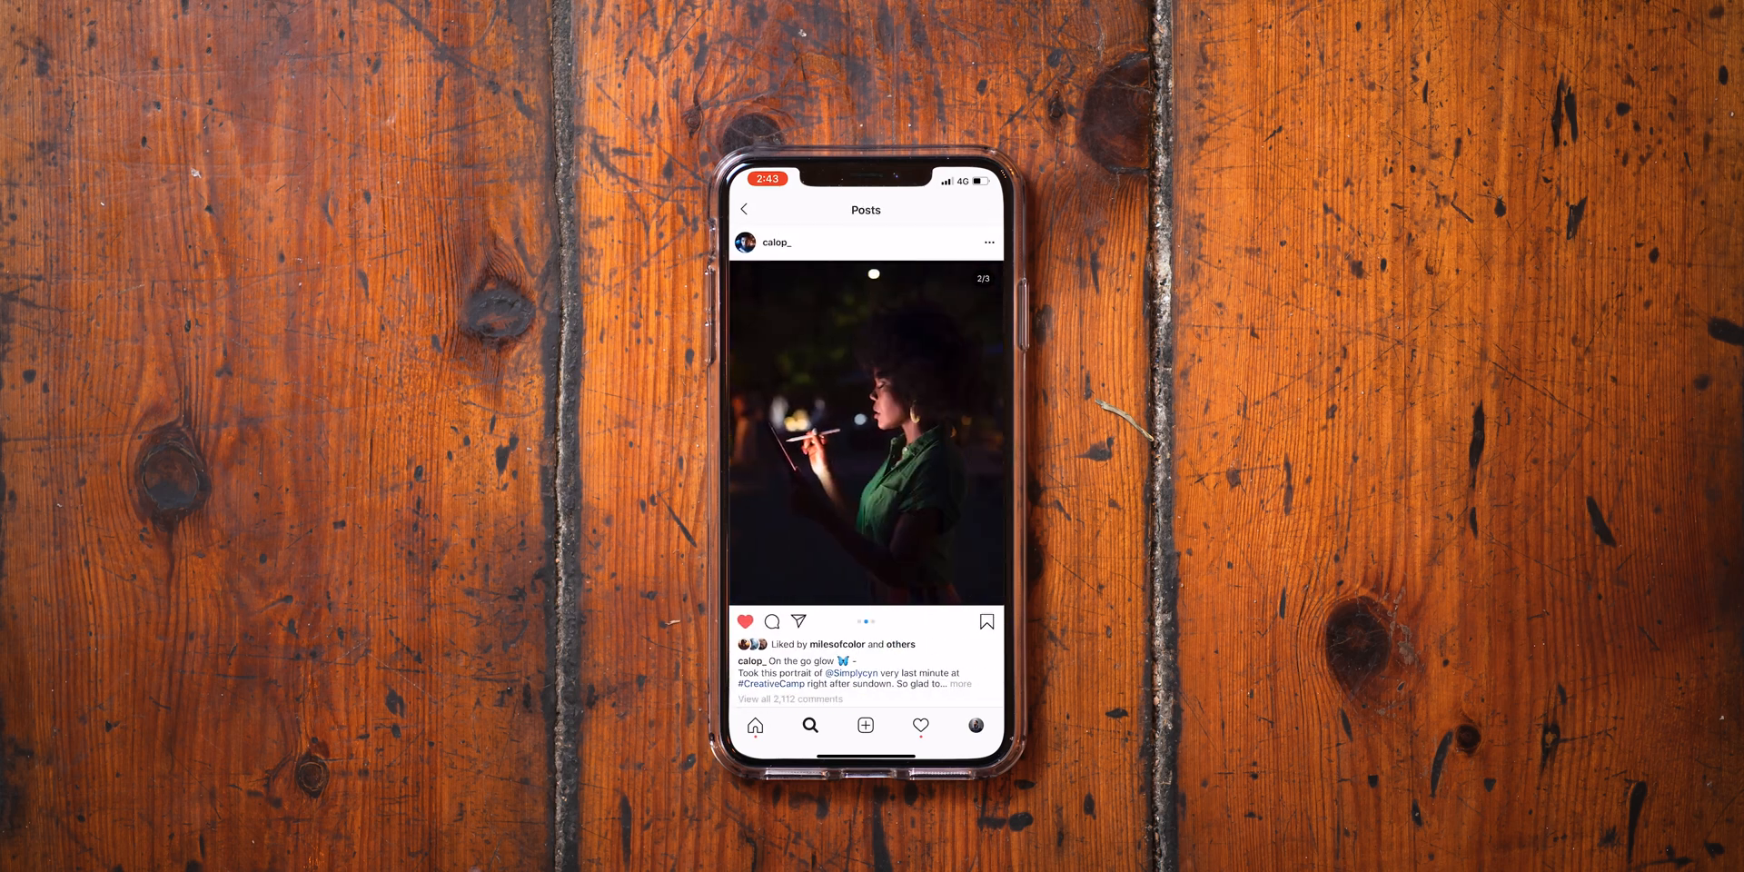
{"action": "left_click", "coordinate": [748, 210]}
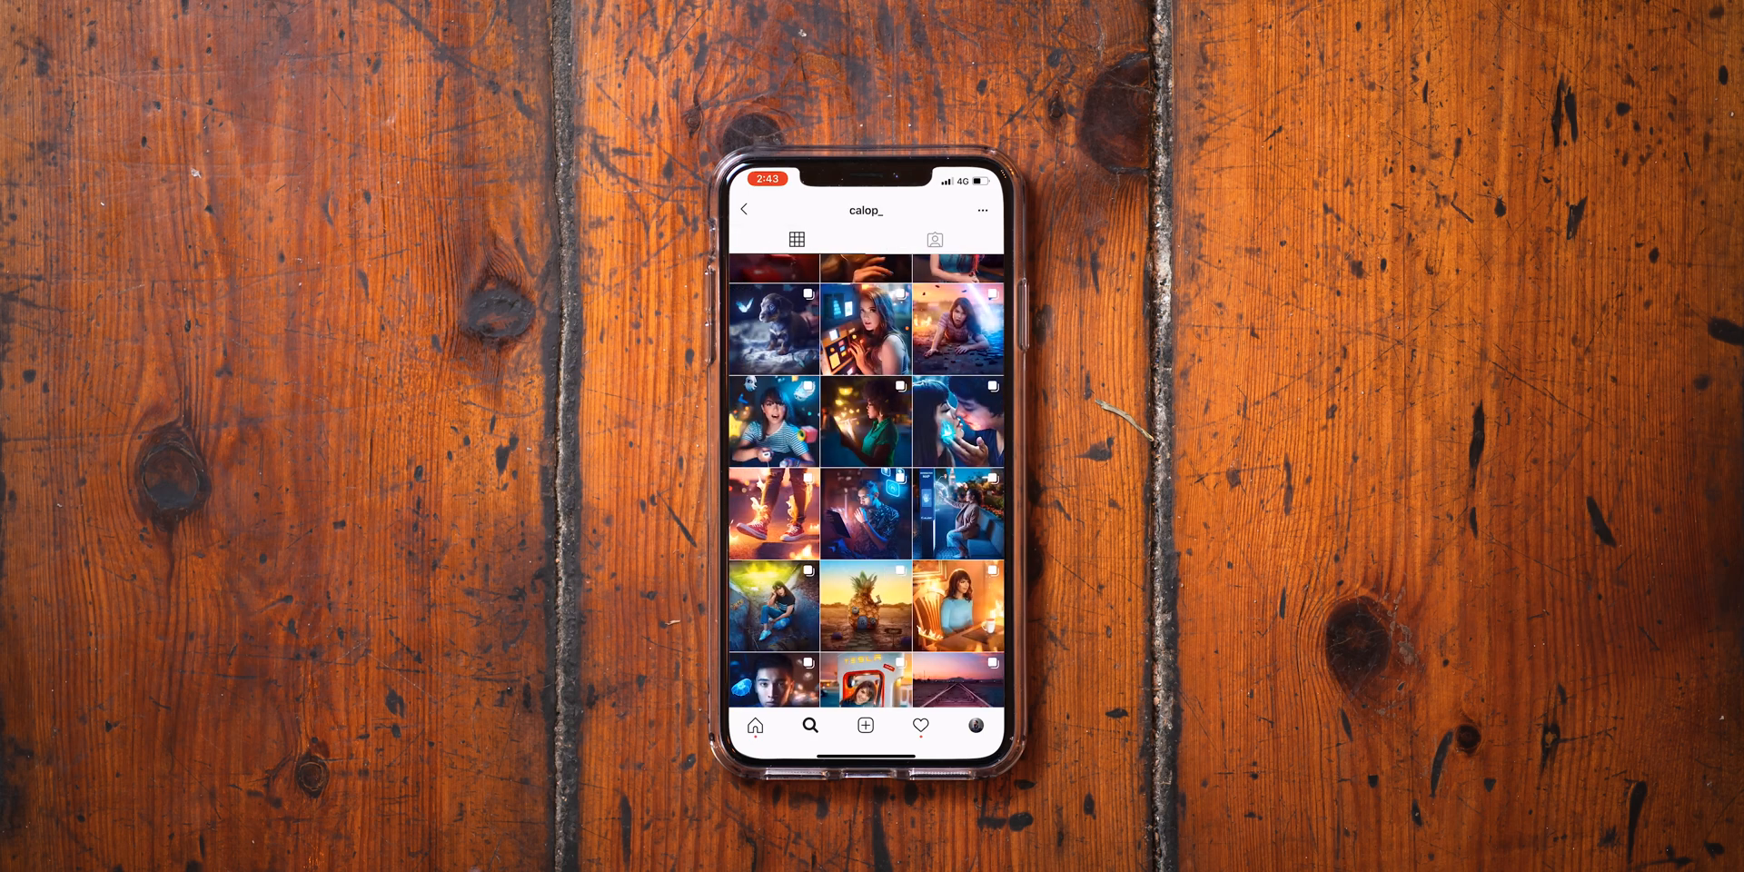